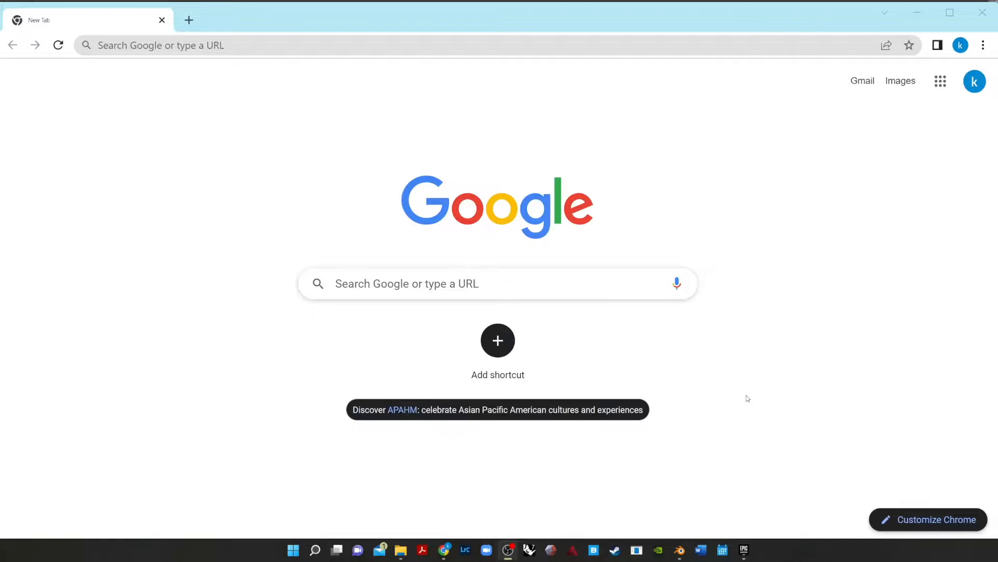
pyautogui.moveTo(82, 257)
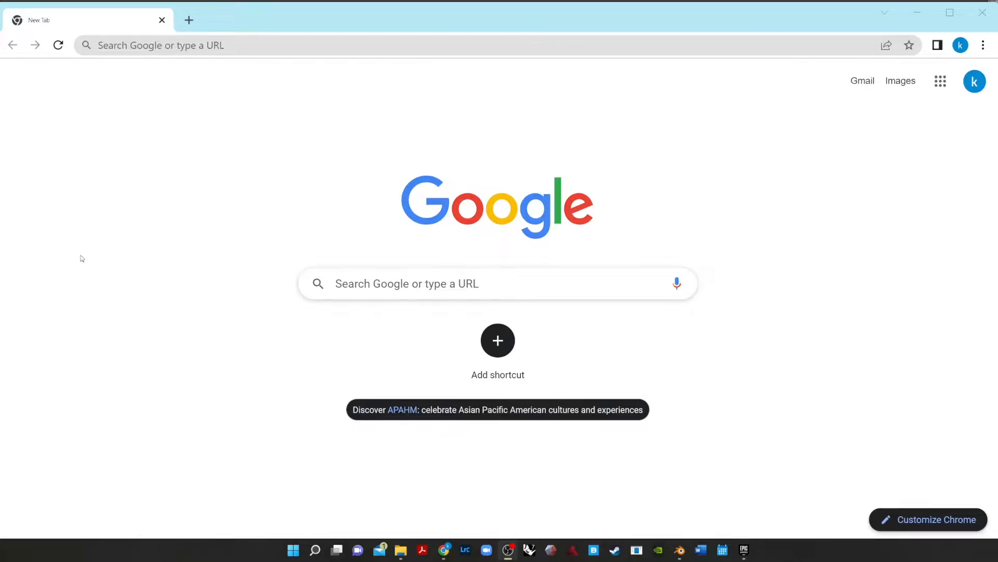
pyautogui.moveTo(394, 306)
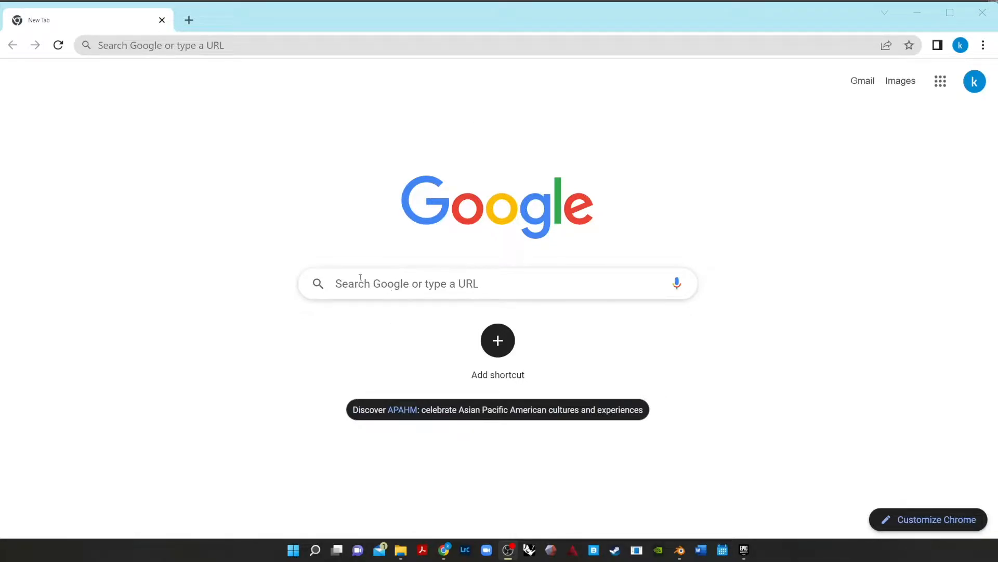
# Step: Search Google in Chrome for 'epic games' to reach the launcher suggestions
pyautogui.write('epic games l')
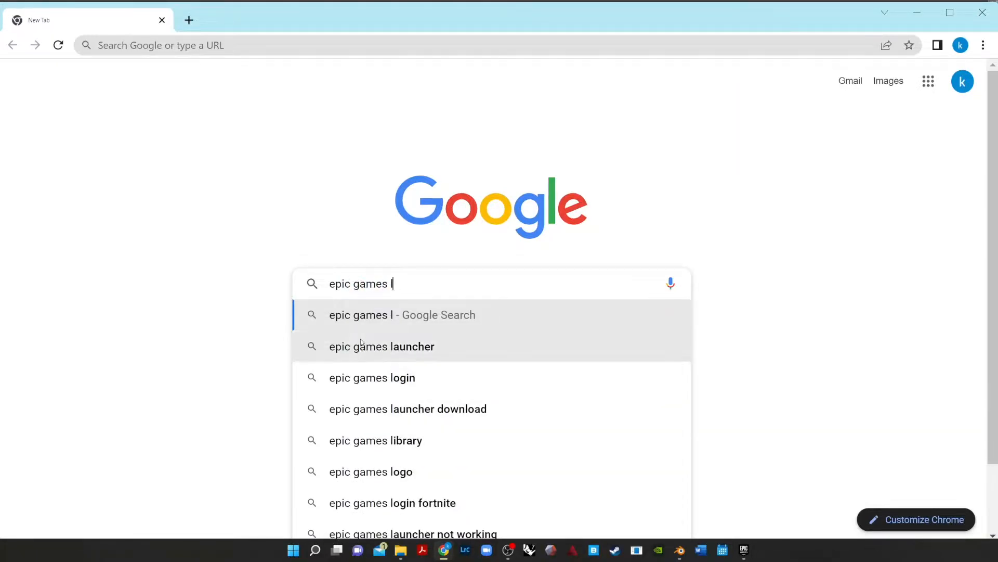
# Step: Pick the 'epic games launcher' suggestion and open the 'Download the Epic Games Launcher' result
pyautogui.click(382, 346)
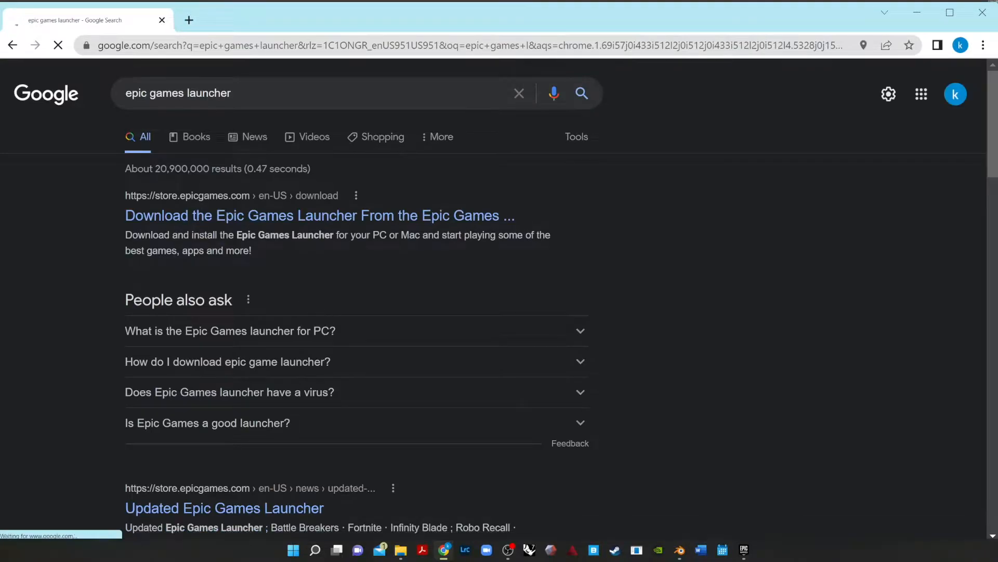
pyautogui.click(319, 215)
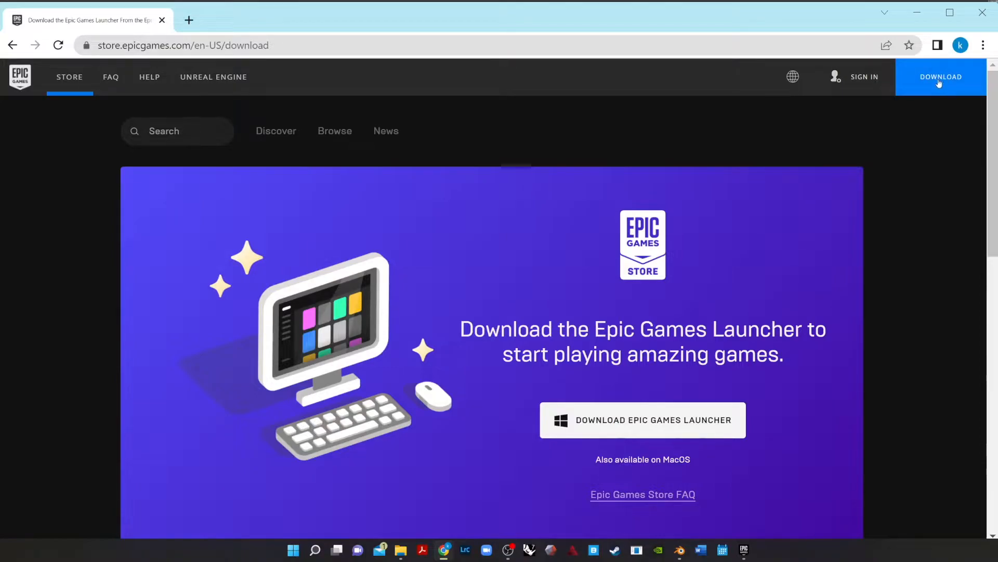
pyautogui.moveTo(454, 256)
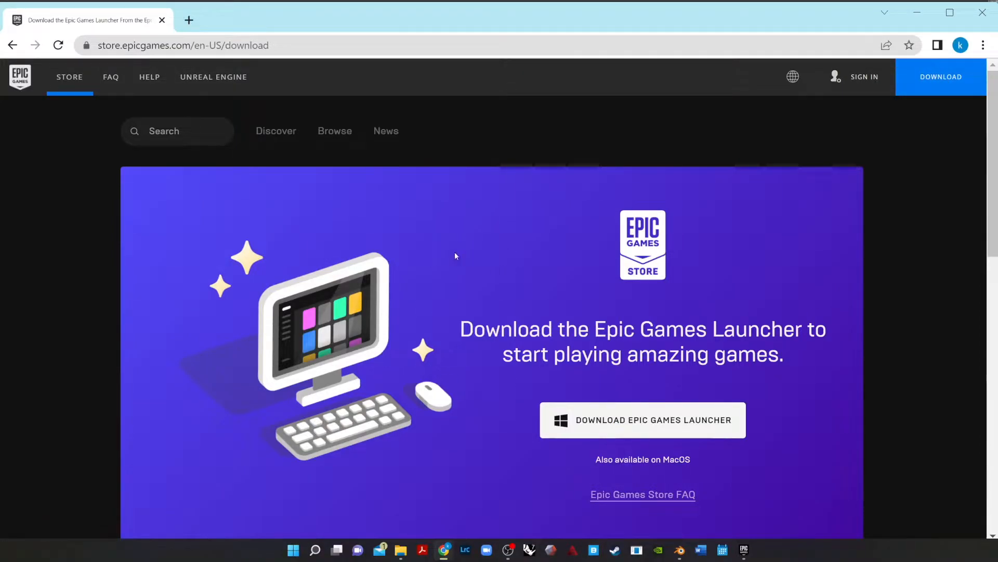
pyautogui.moveTo(864, 179)
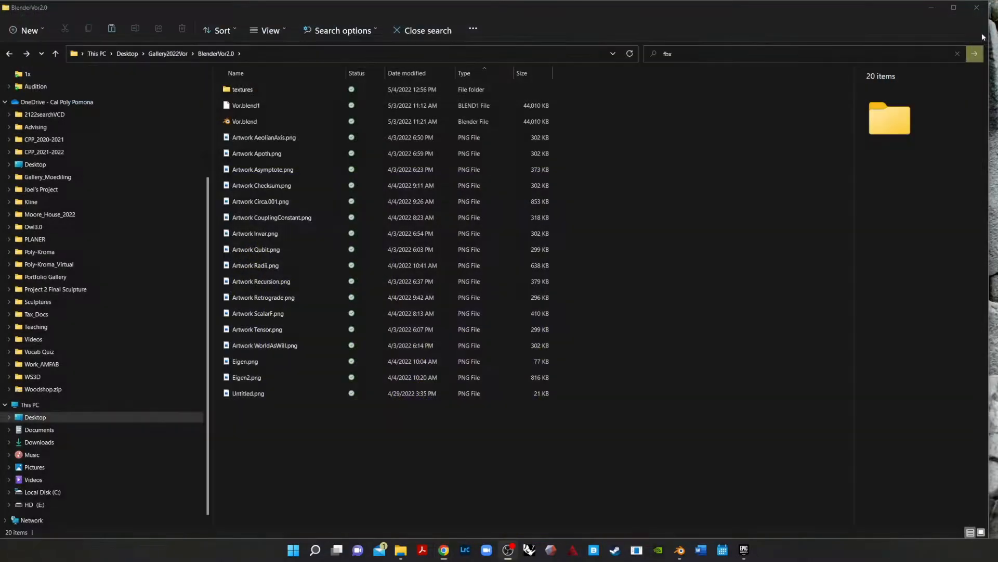
pyautogui.moveTo(508, 552)
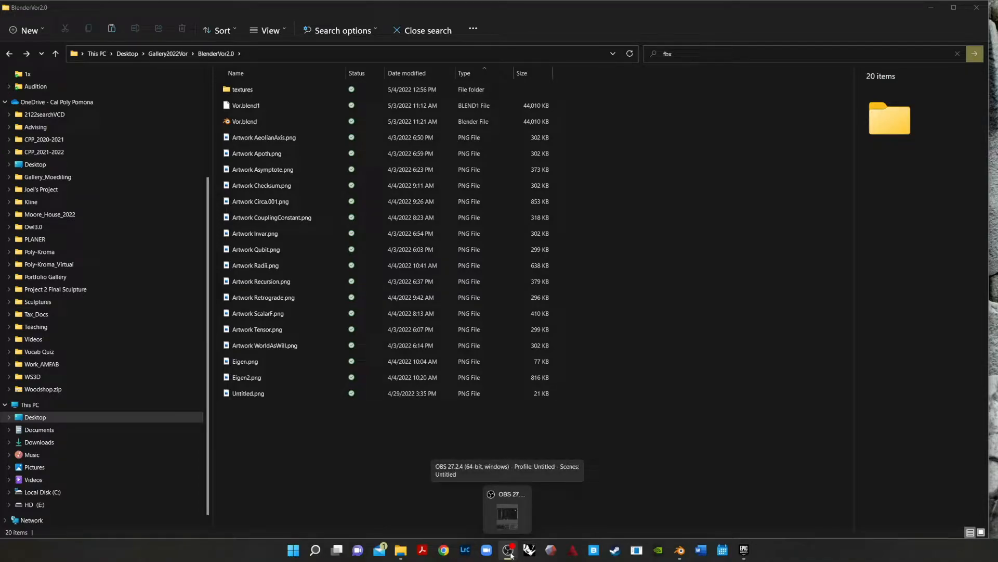
pyautogui.moveTo(528, 550)
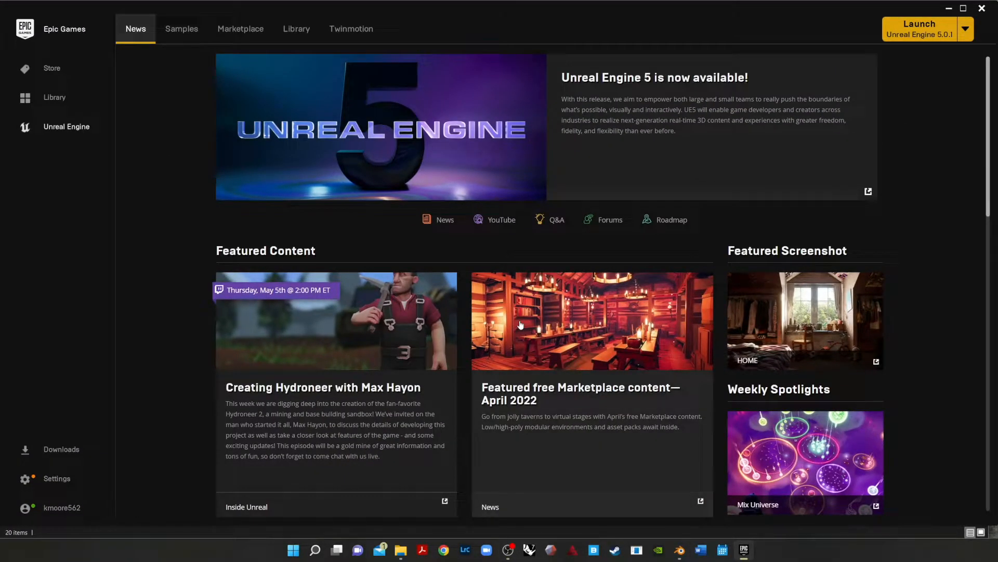
pyautogui.moveTo(653, 255)
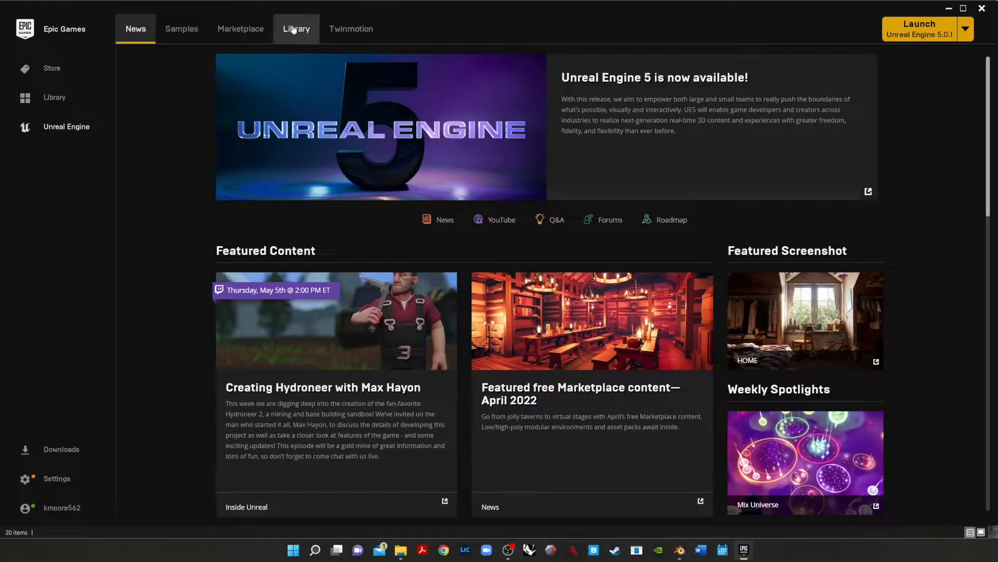
# Step: On the Library tab, add a 4.27.2 engine slot and remove it, leaving only 5.0.1
pyautogui.click(295, 29)
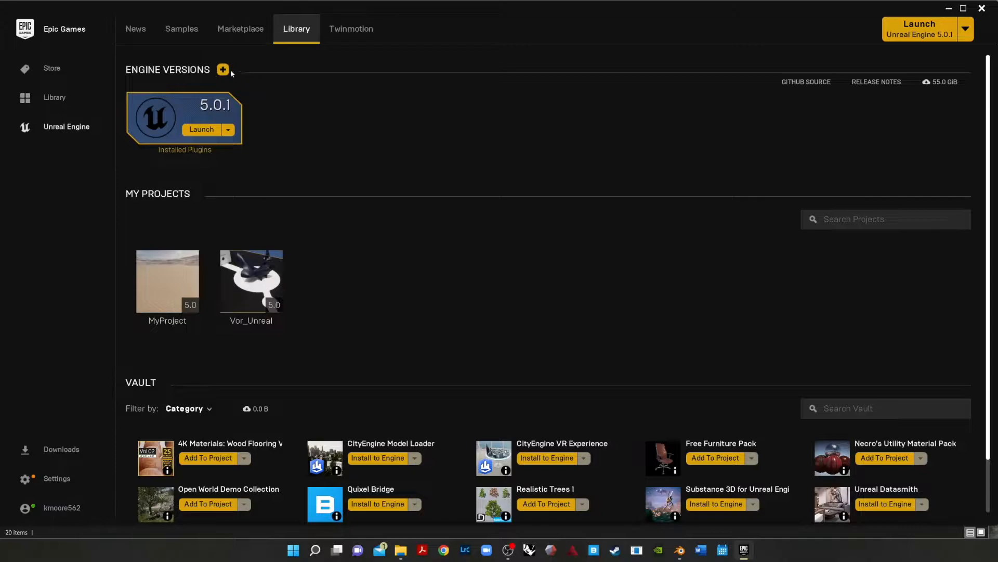
pyautogui.click(222, 69)
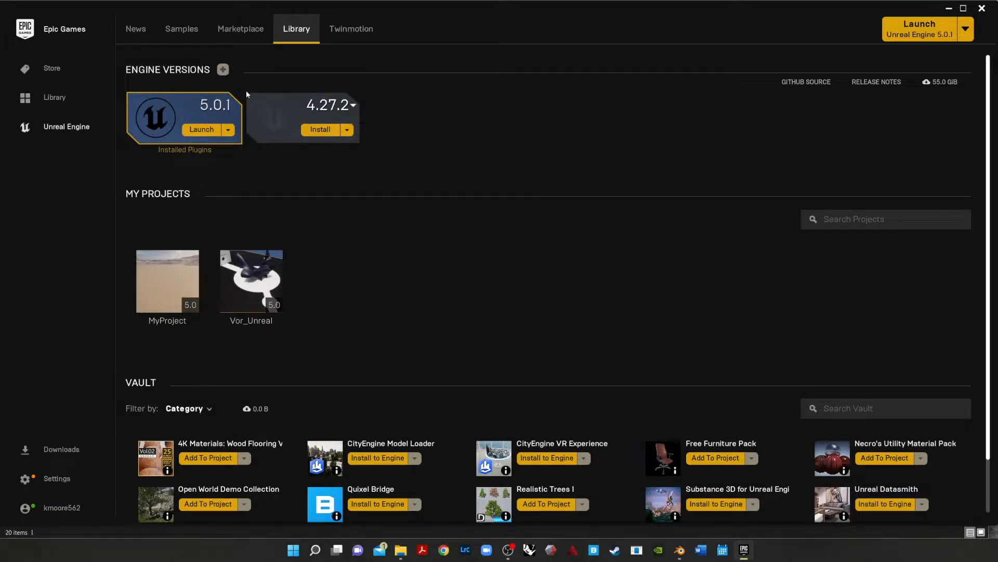
pyautogui.click(347, 129)
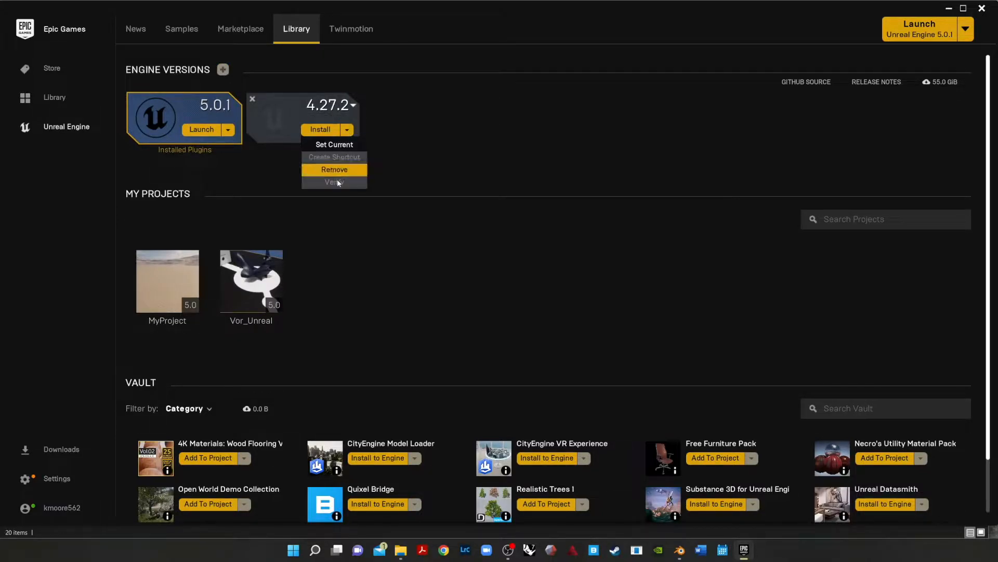
pyautogui.click(335, 170)
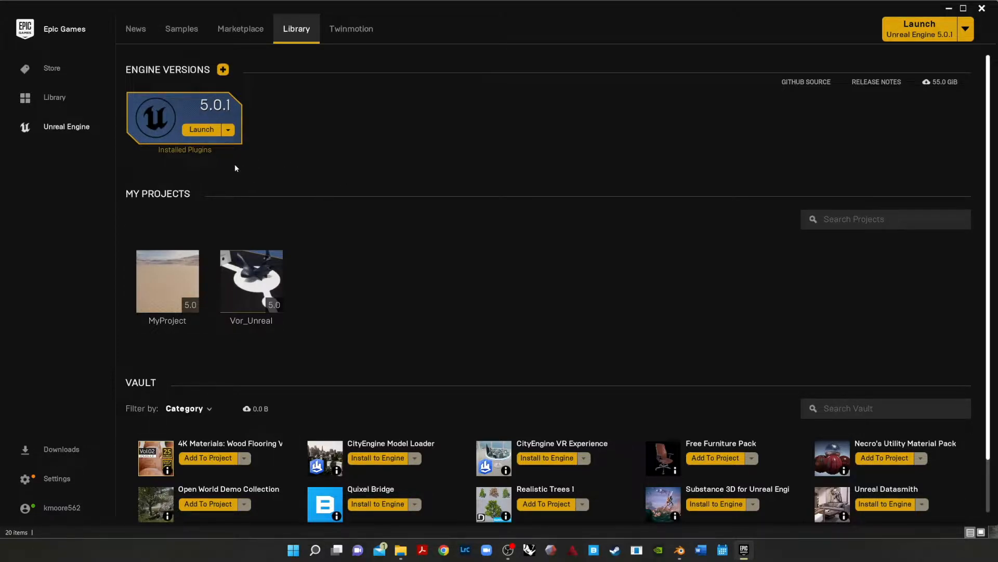
pyautogui.moveTo(326, 183)
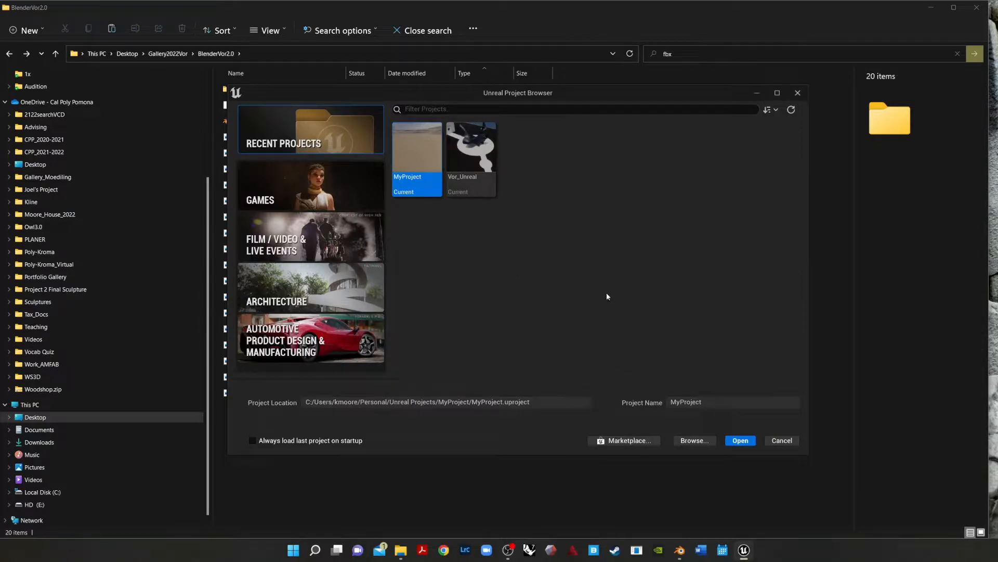
pyautogui.moveTo(543, 99)
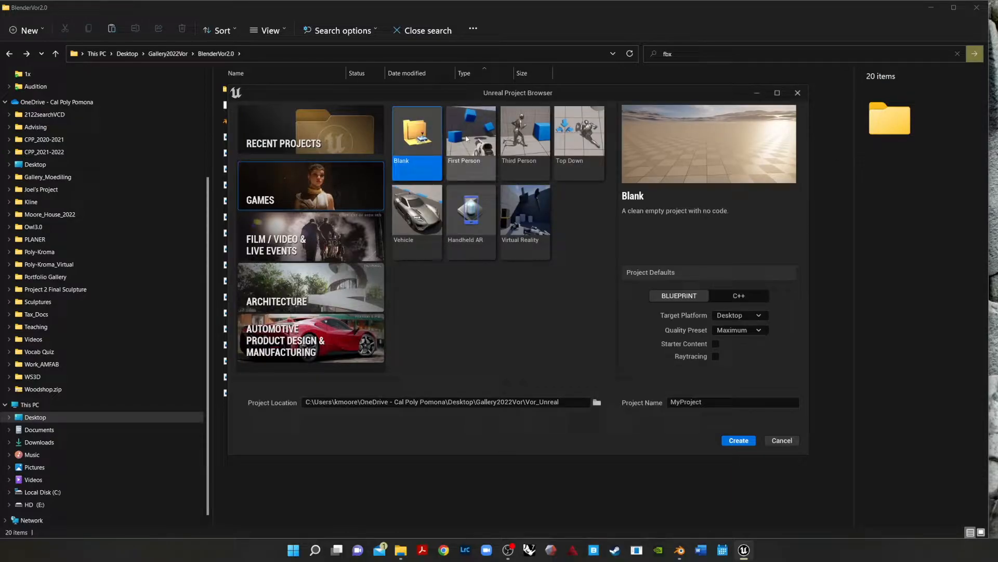
# Step: Select the First Person template under Games in the Project Browser
pyautogui.click(470, 134)
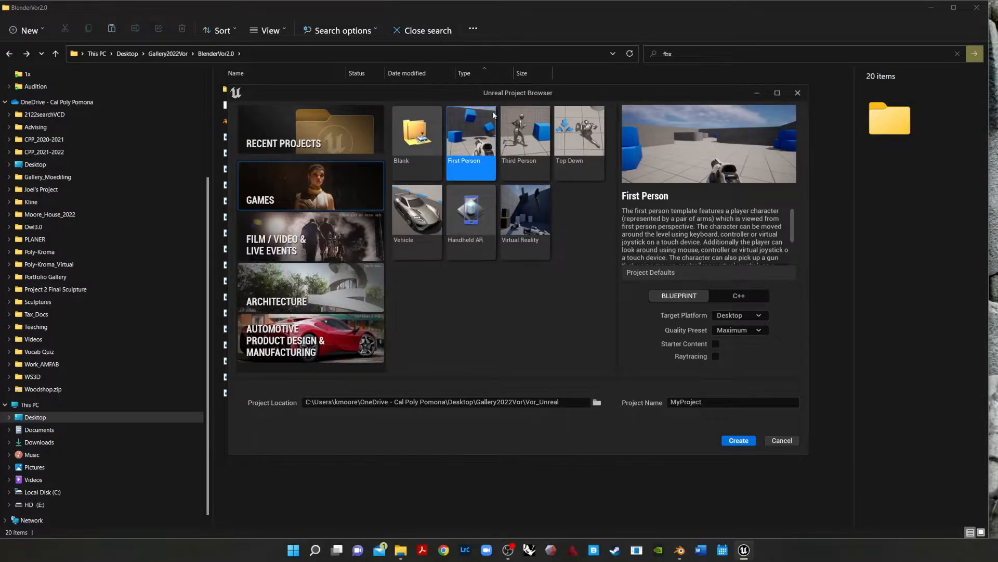
pyautogui.moveTo(572, 381)
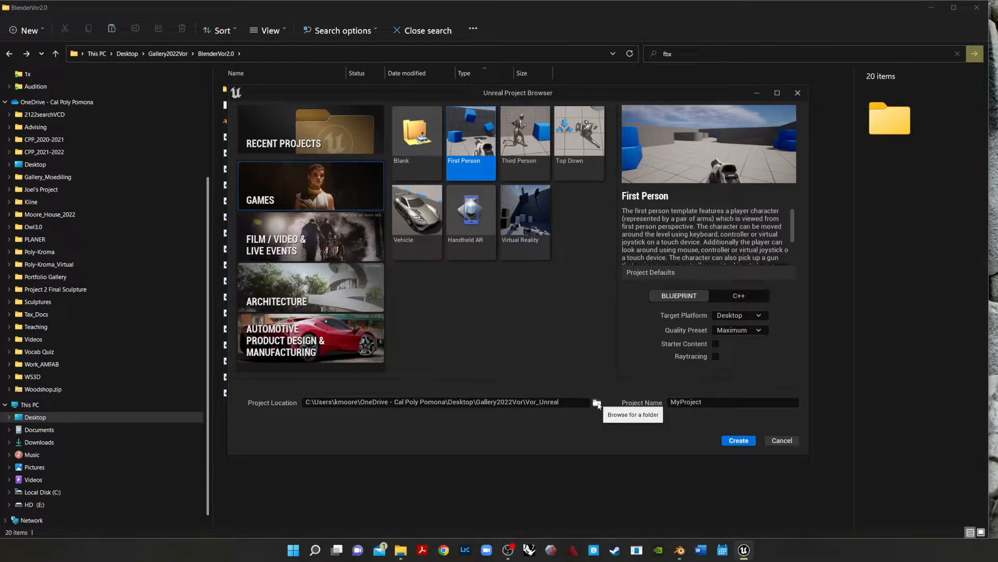
# Step: Create a VorGalFinal folder in Desktop/Gallery2022Vor and select it as the project location
pyautogui.click(597, 404)
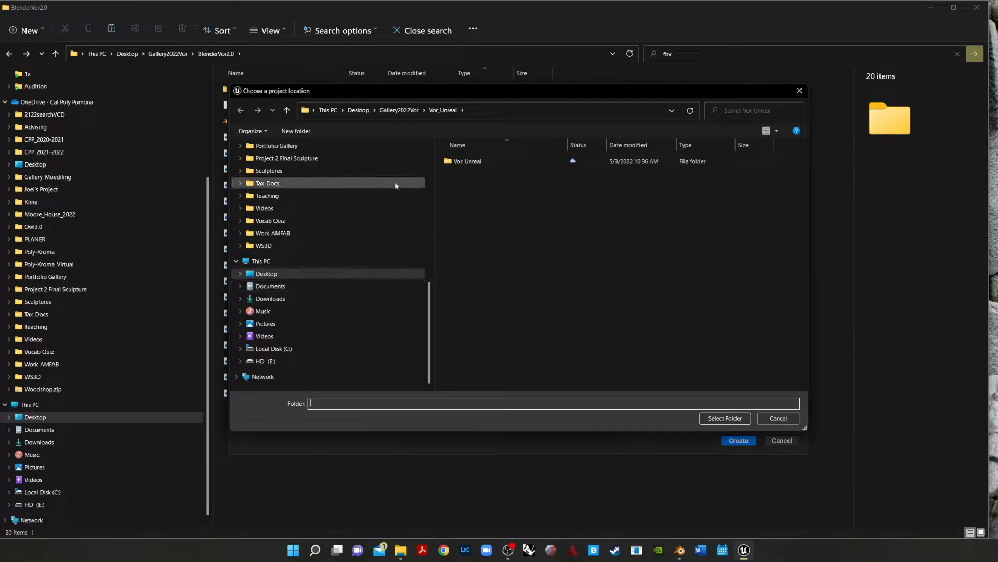
pyautogui.click(266, 273)
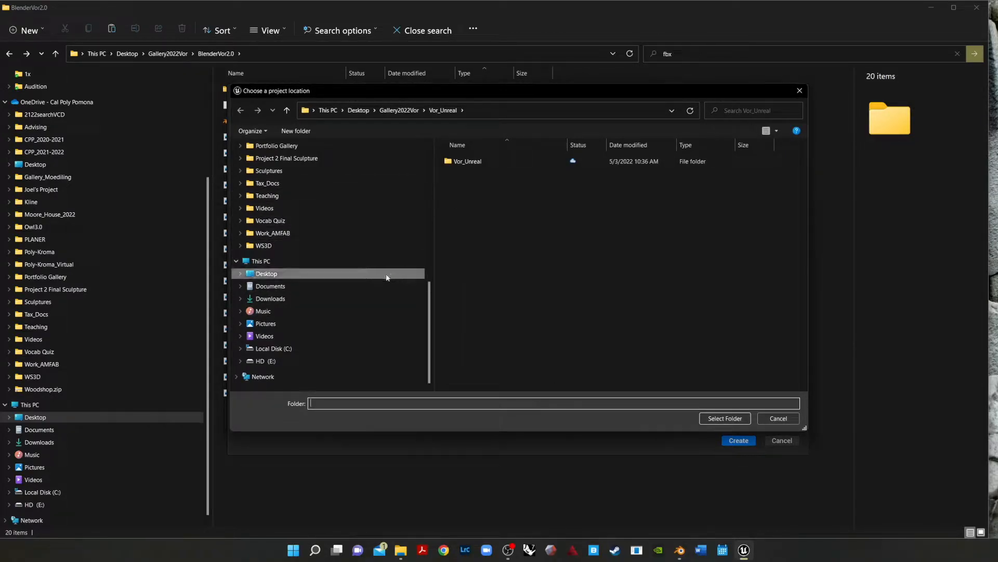
pyautogui.click(266, 274)
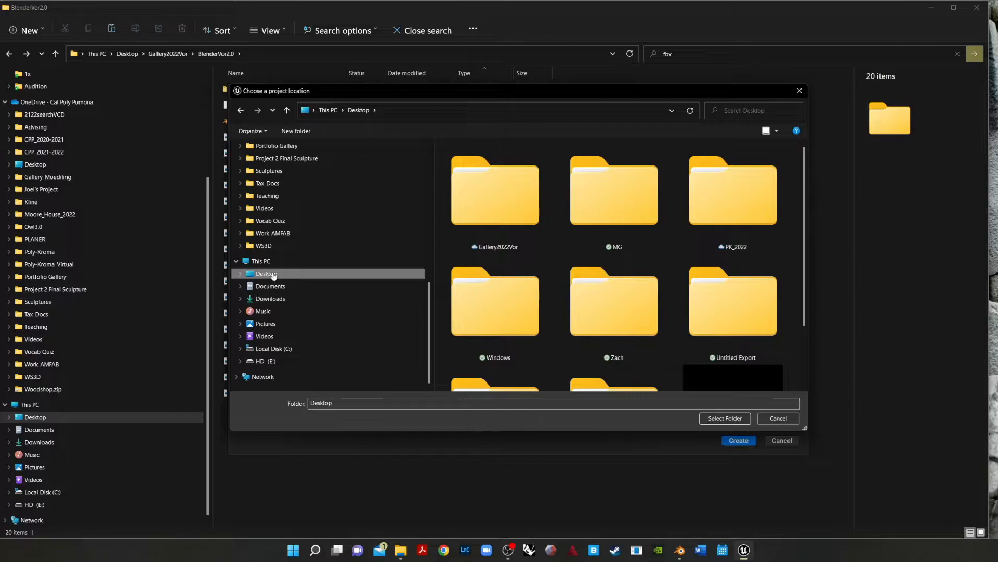
pyautogui.doubleClick(495, 191)
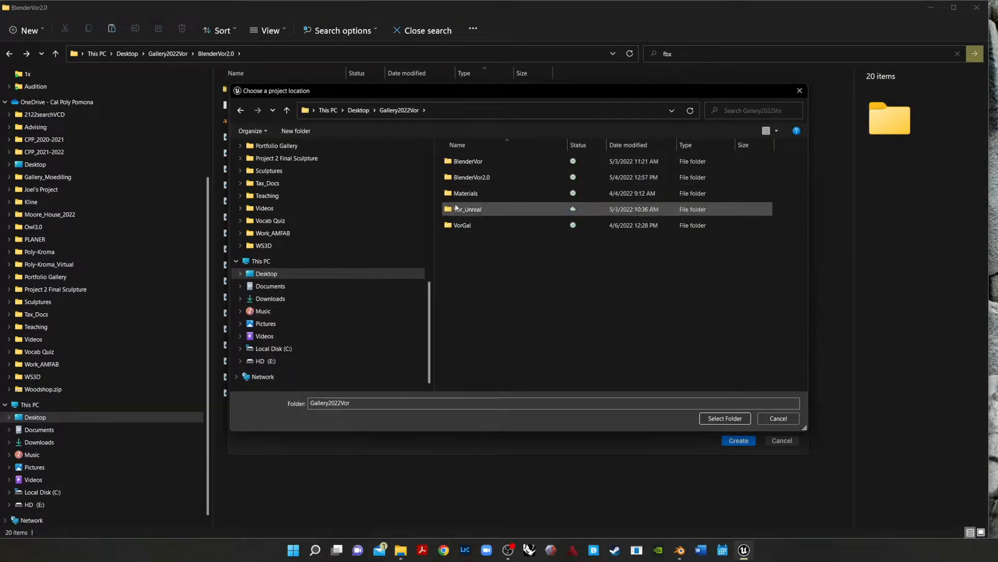
pyautogui.moveTo(467, 209)
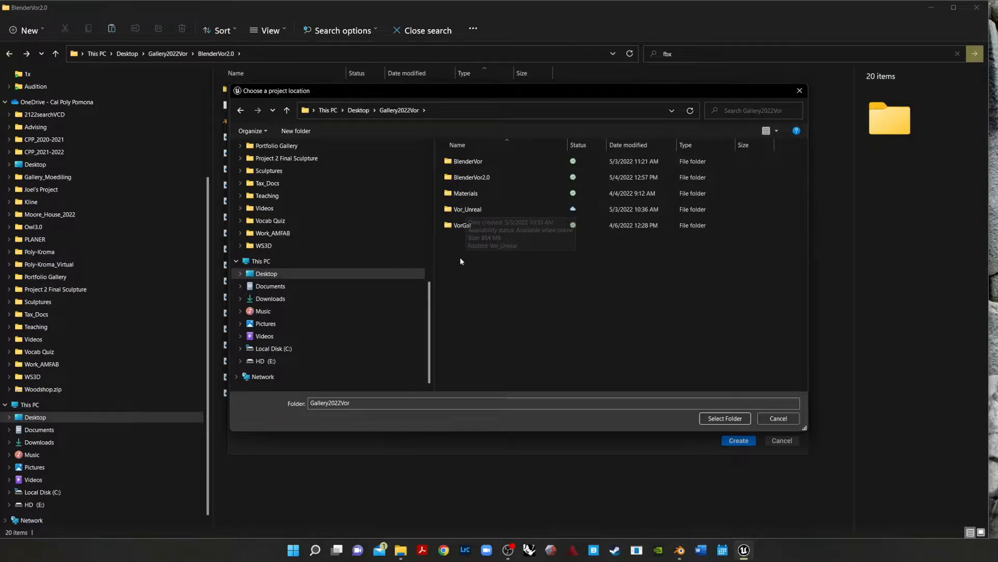
pyautogui.rightClick(460, 261)
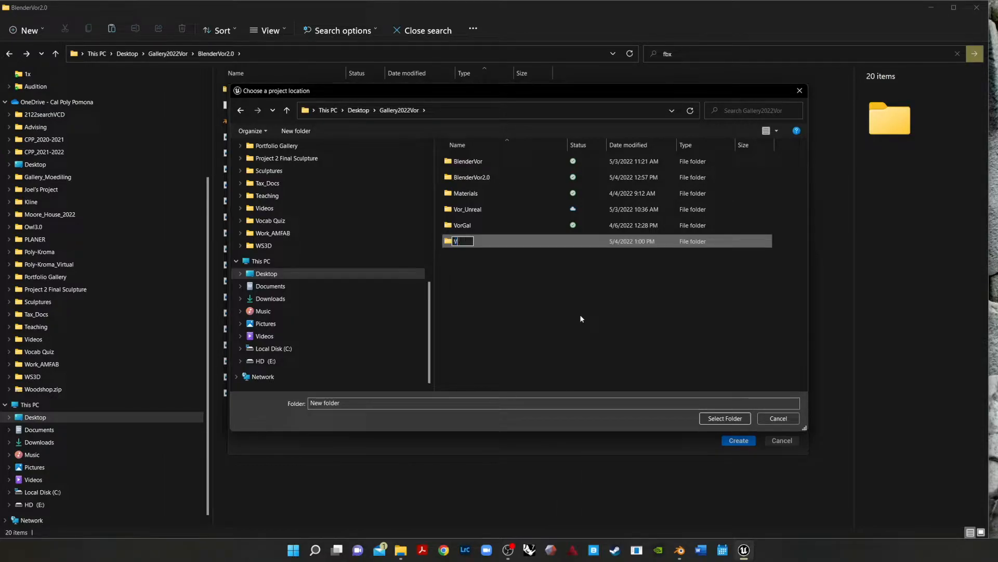
pyautogui.write('VorGal')
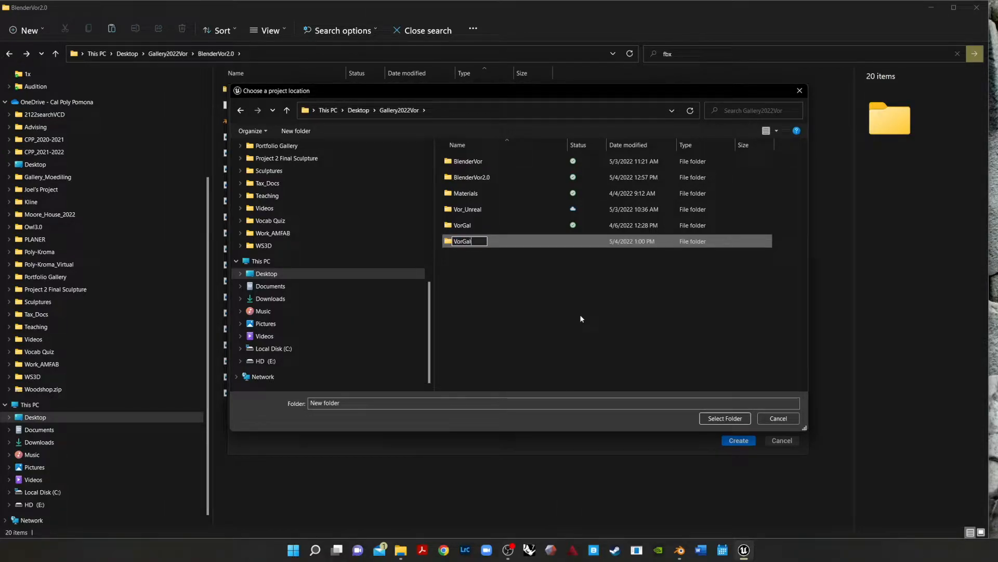
pyautogui.write('Final')
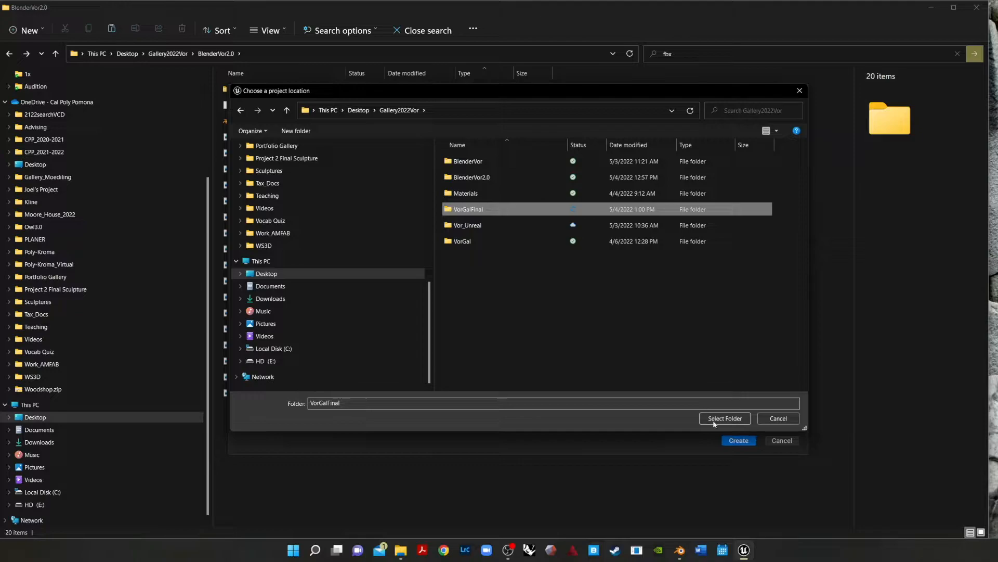
pyautogui.click(724, 418)
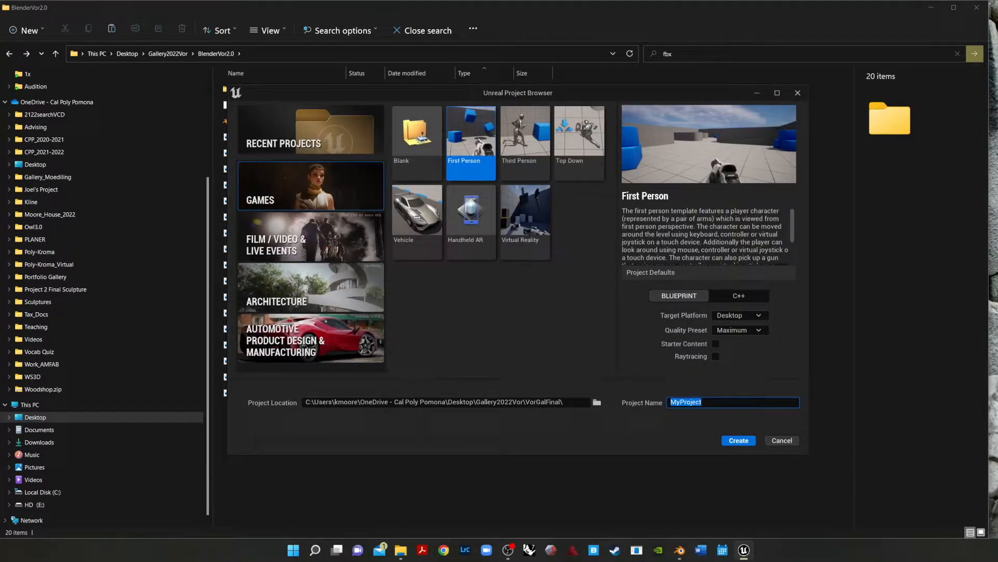
# Step: Name the project 'VorGal' and create it, loading the editor on FirstPersonMap
pyautogui.write('VorGal')
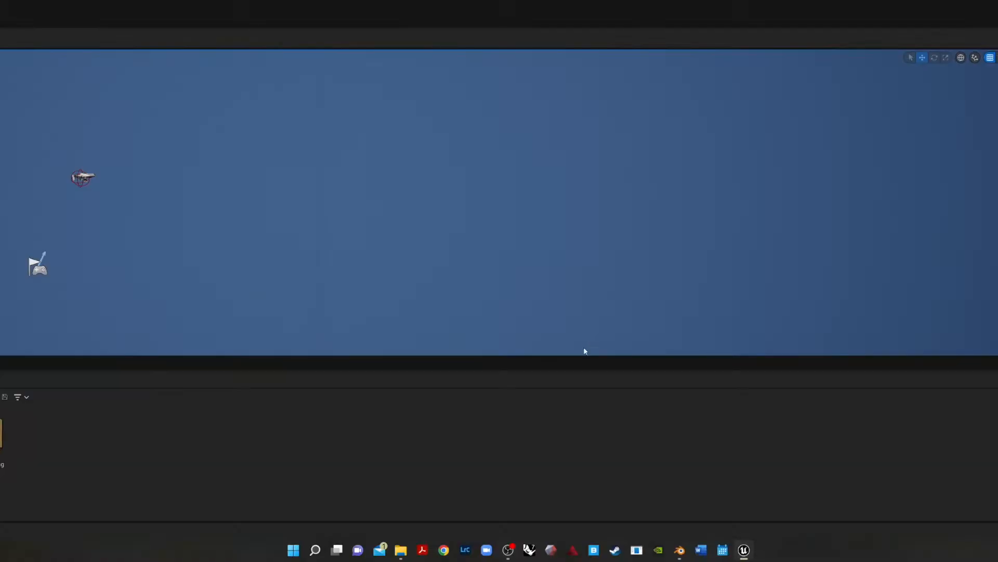
pyautogui.click(400, 550)
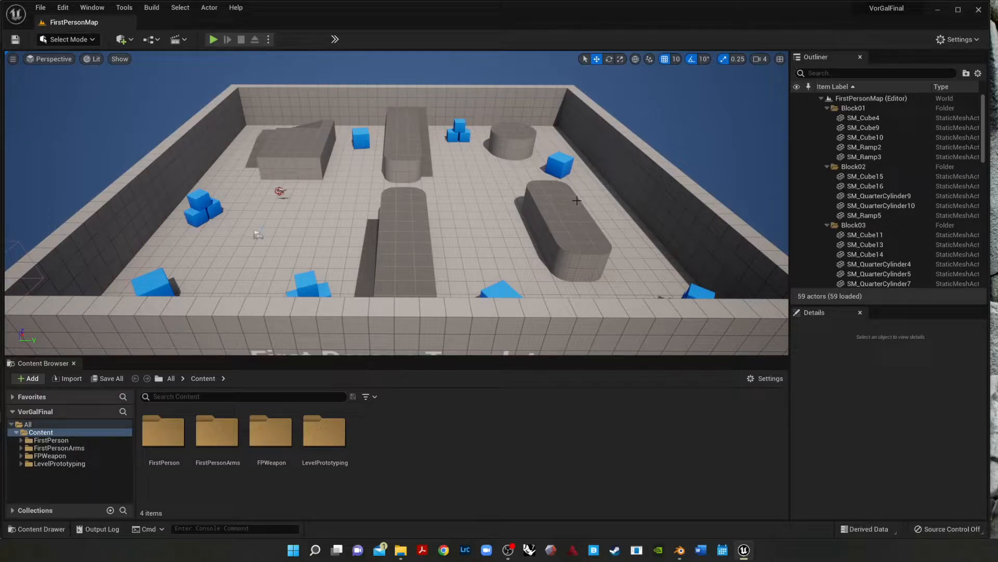
pyautogui.moveTo(373, 205)
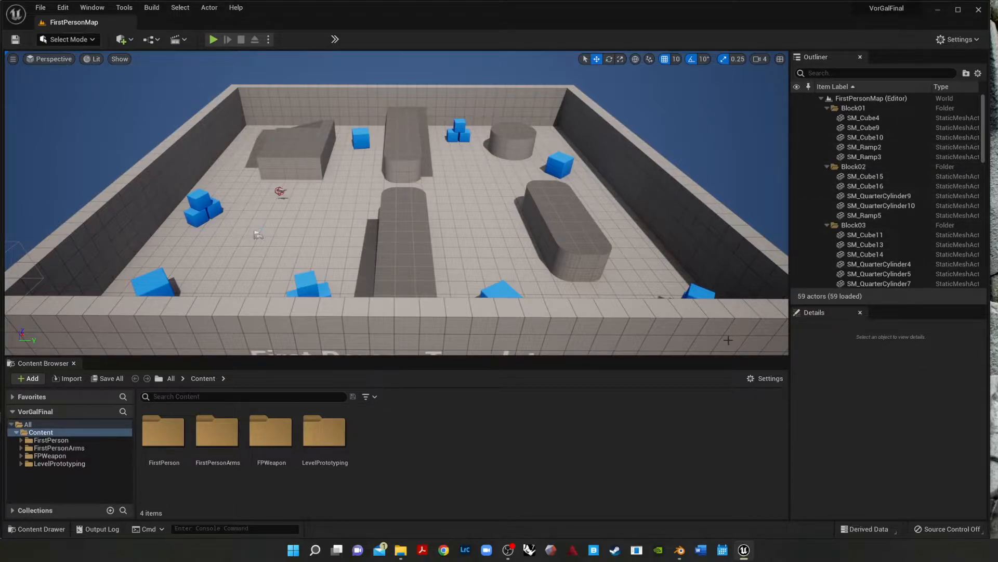
# Step: Select a blue chamfer cube to view its Simulate Physics setting, and restore the content browser
pyautogui.click(460, 127)
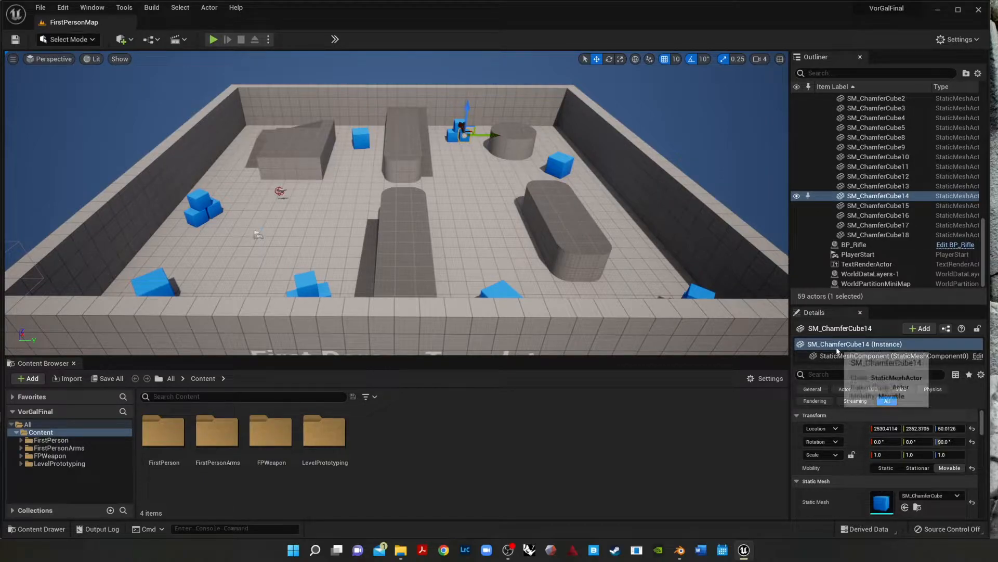
pyautogui.click(933, 388)
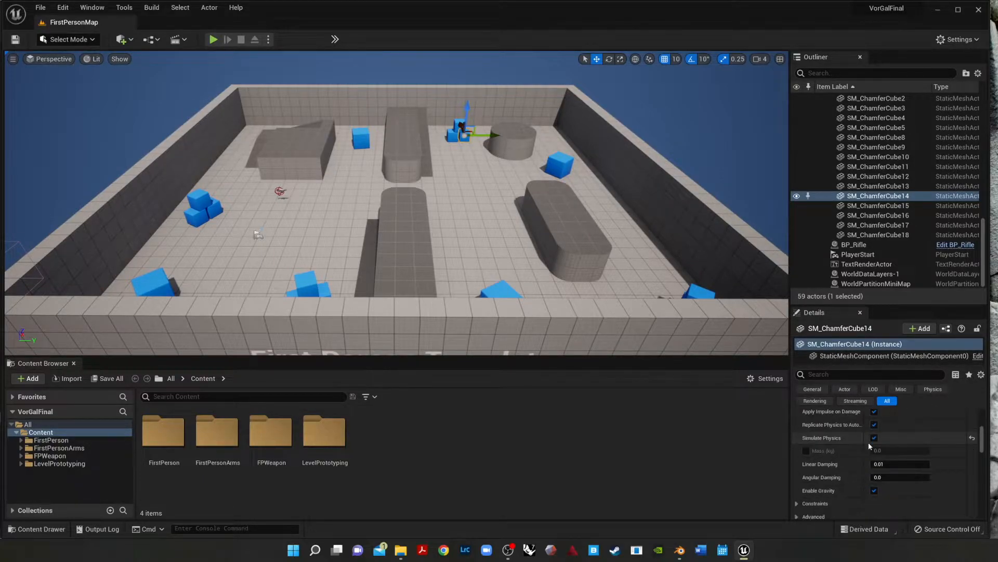
pyautogui.scroll(-3)
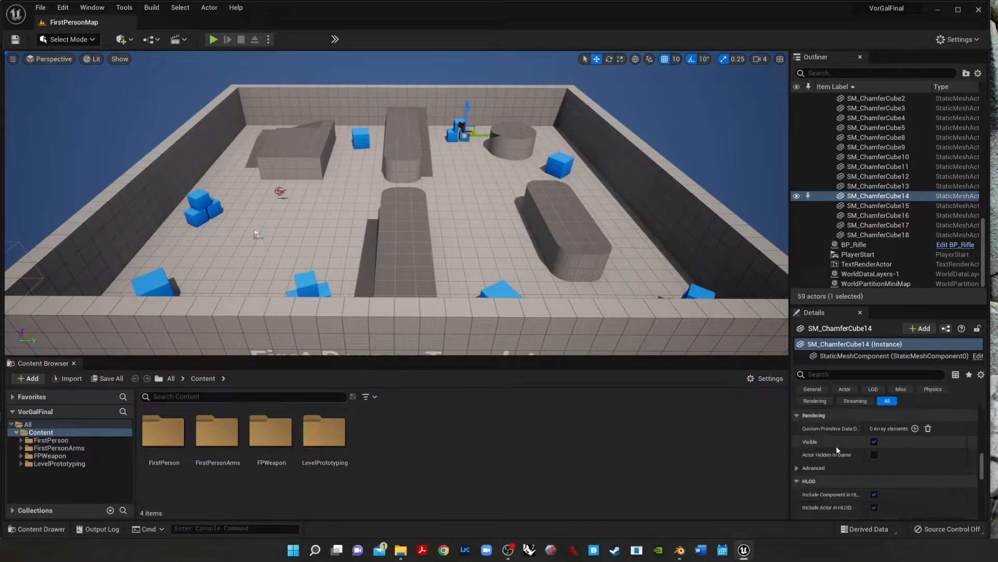
pyautogui.click(933, 389)
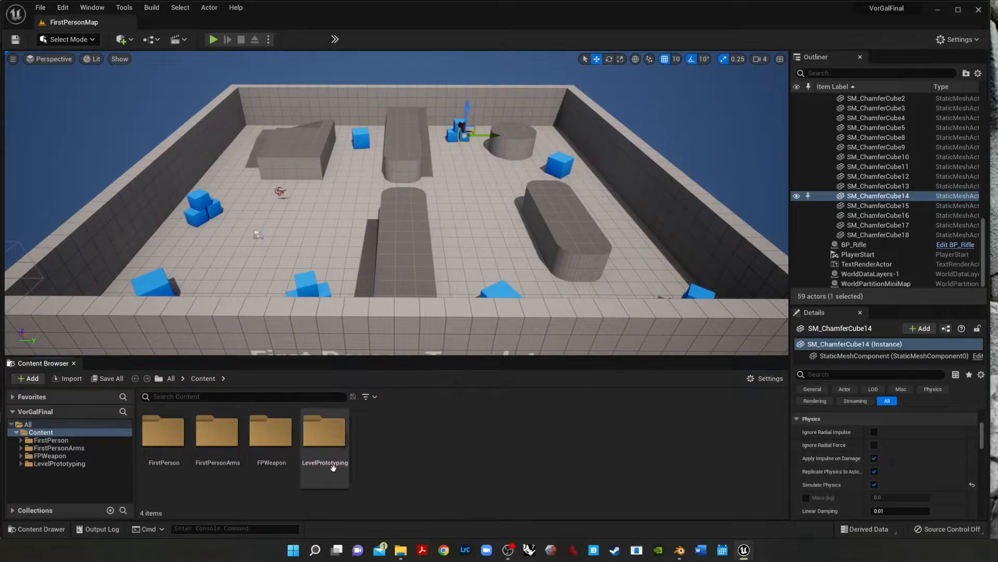
pyautogui.moveTo(162, 433)
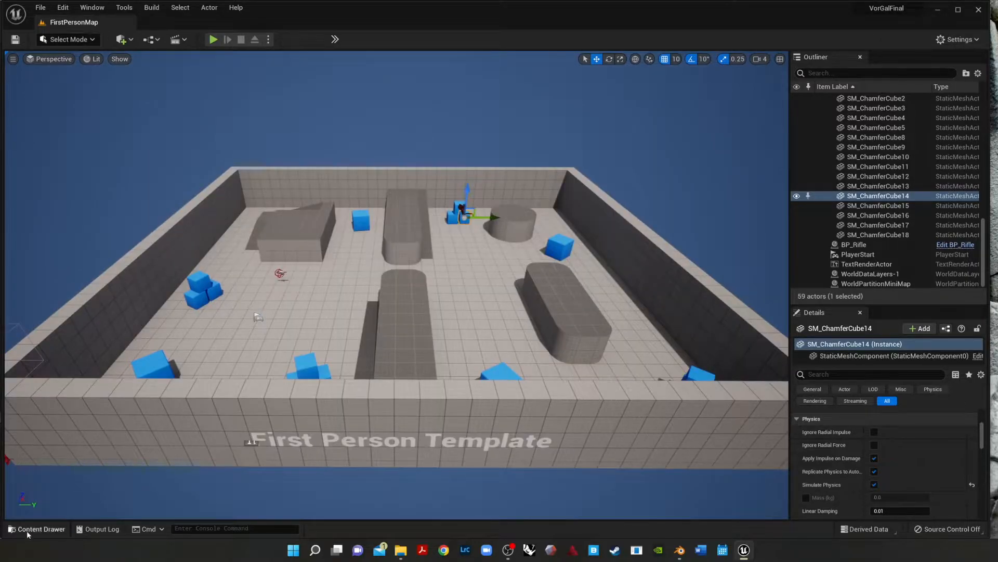
pyautogui.click(34, 529)
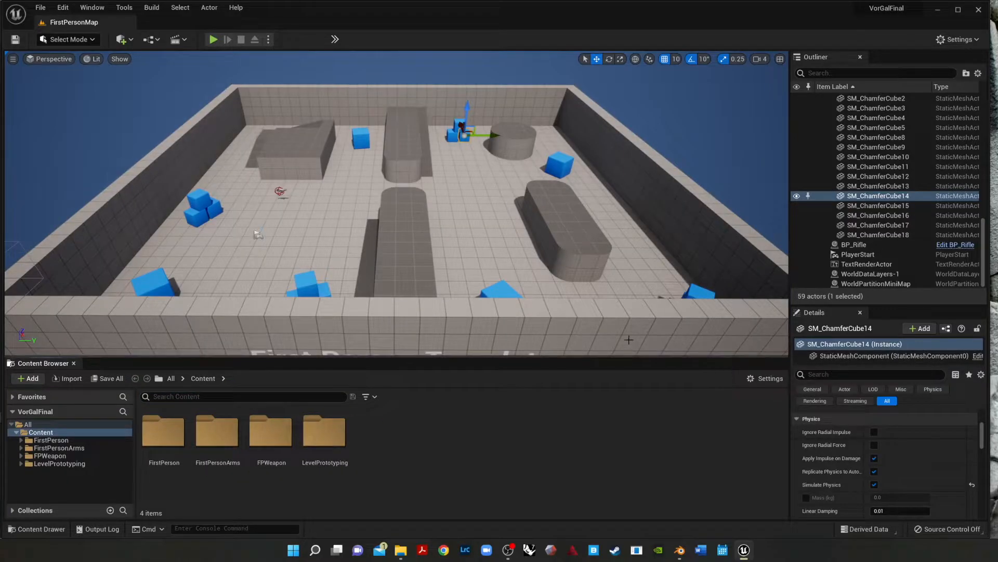
pyautogui.click(324, 434)
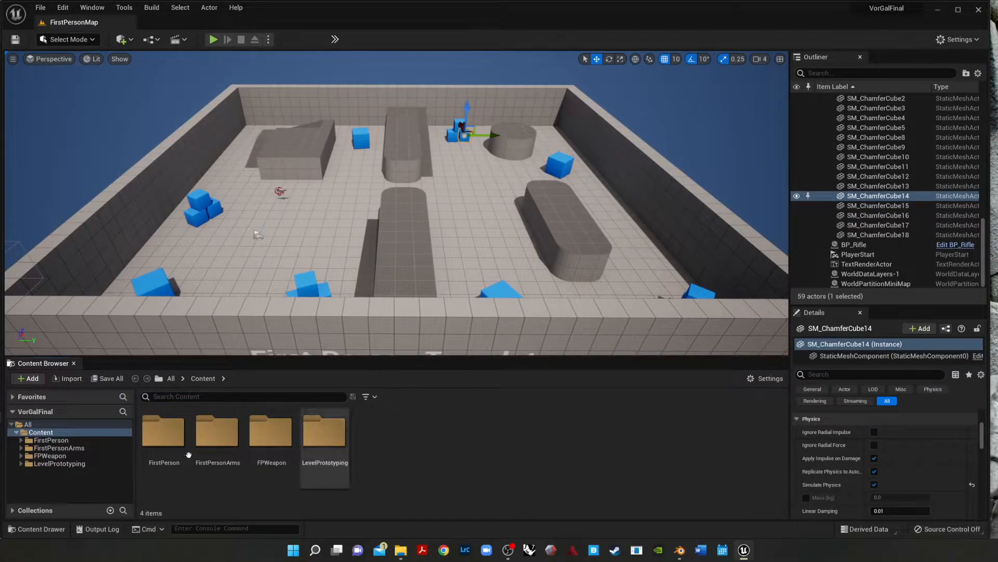
pyautogui.moveTo(74, 364)
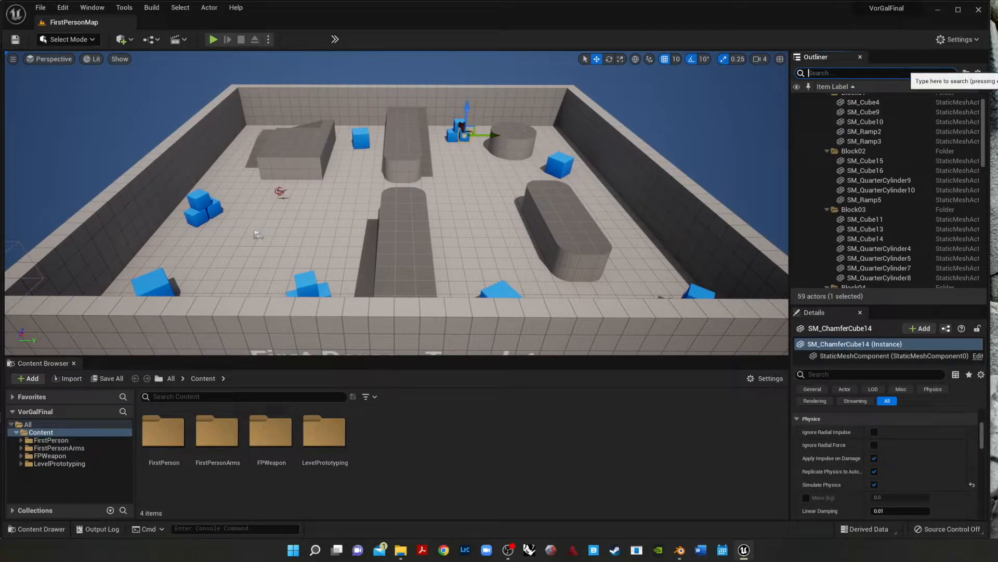
# Step: Filter the Outliner by 'mesh' and delete the template static mesh actors
pyautogui.write('mesh')
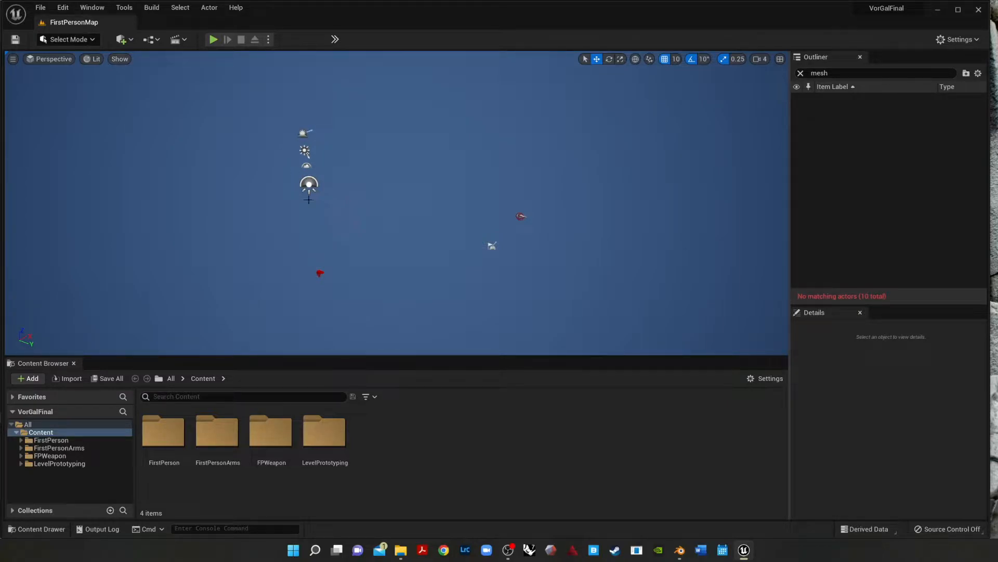
pyautogui.moveTo(504, 261)
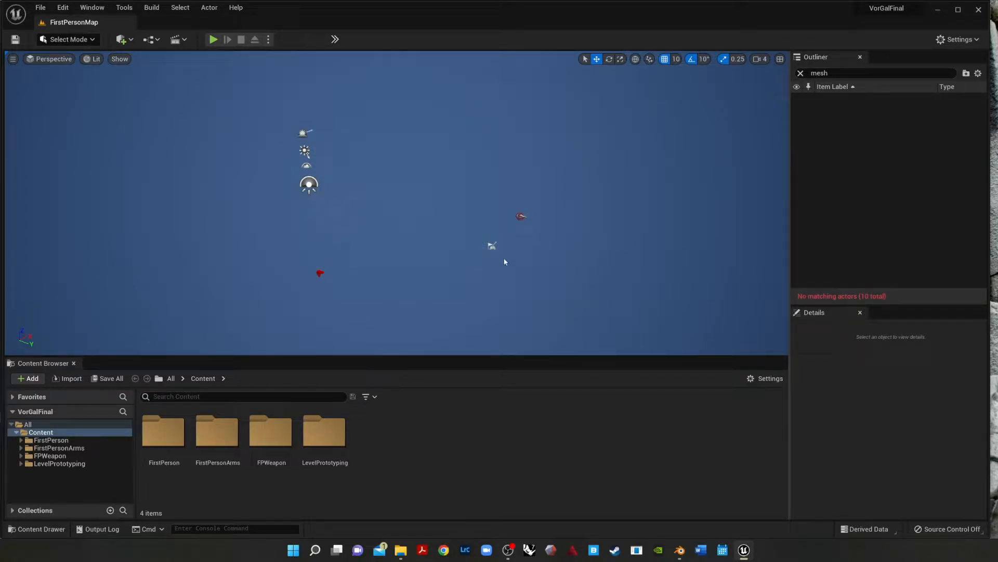
# Step: Clear the Outliner filter and inspect DirectionalLight, VolumetricCloud and SkyLight details in turn
pyautogui.click(304, 133)
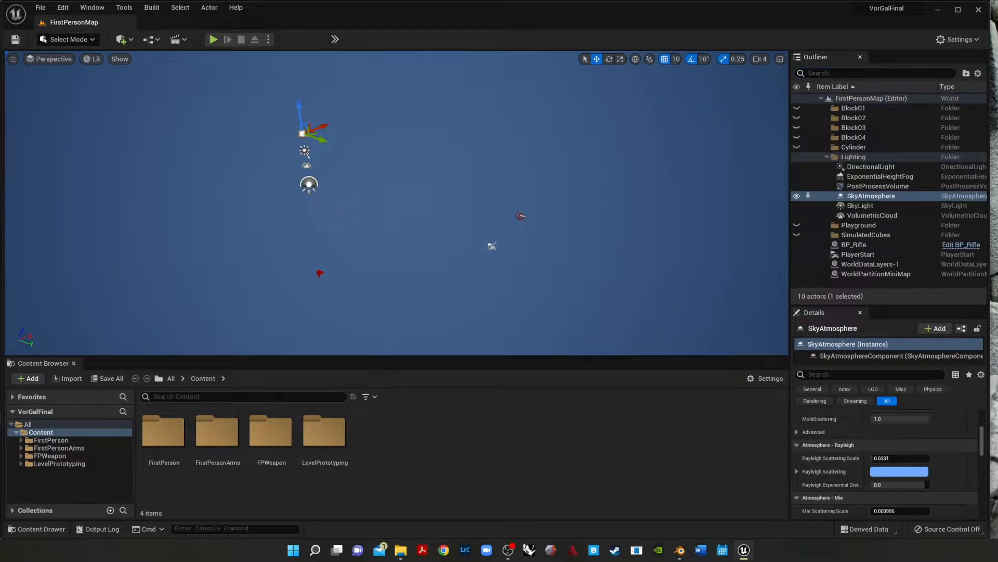
pyautogui.click(871, 167)
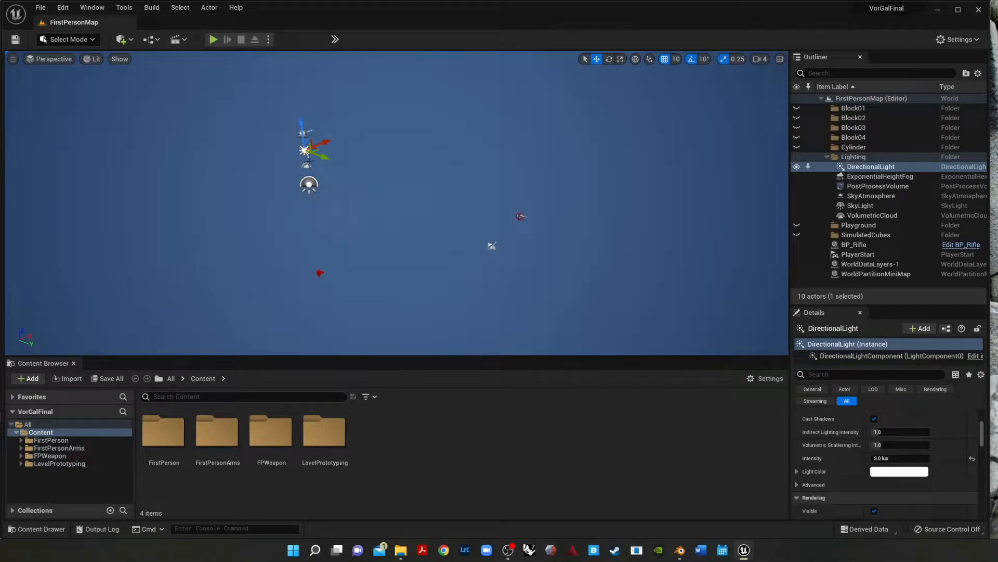
pyautogui.click(871, 215)
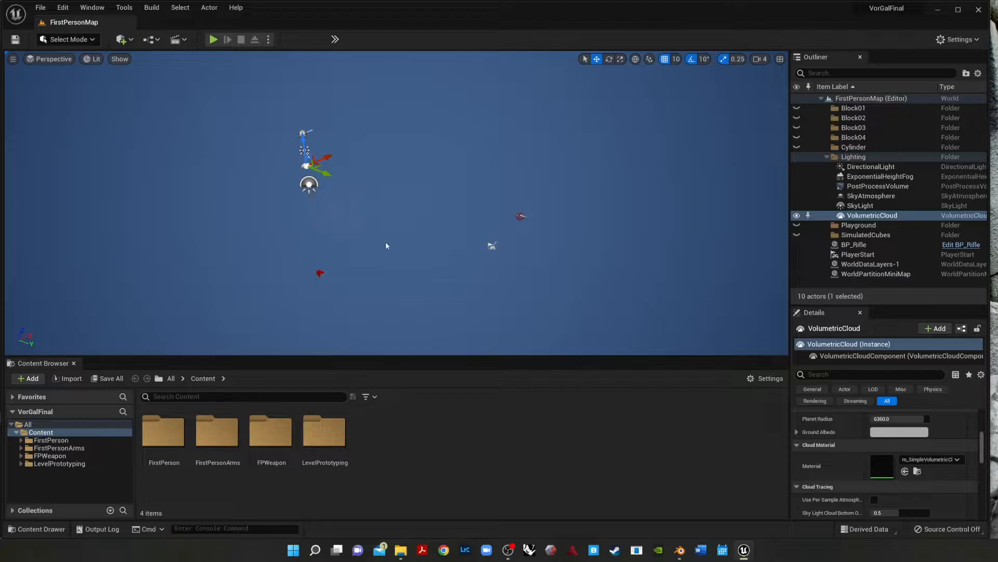
pyautogui.click(859, 206)
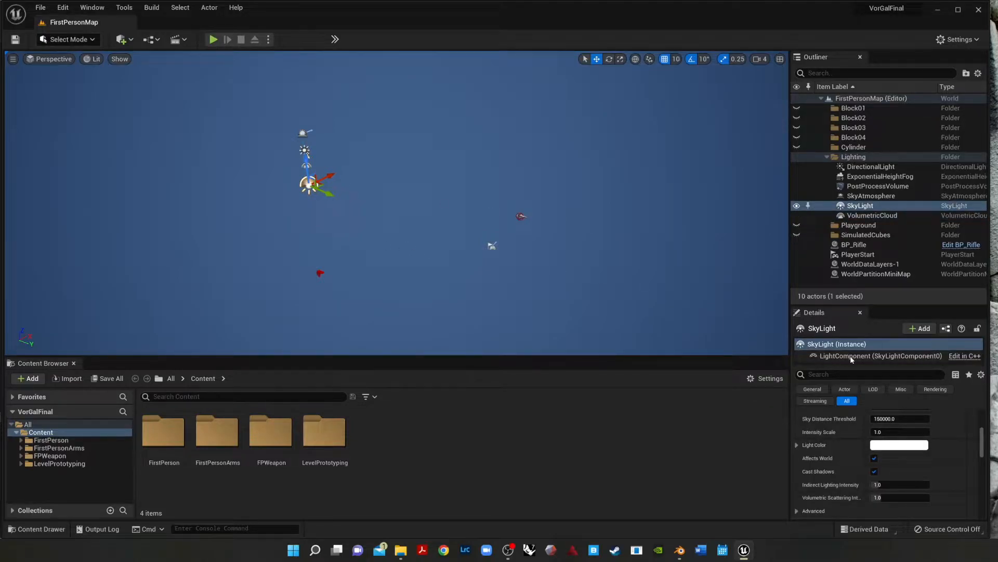
pyautogui.moveTo(401, 284)
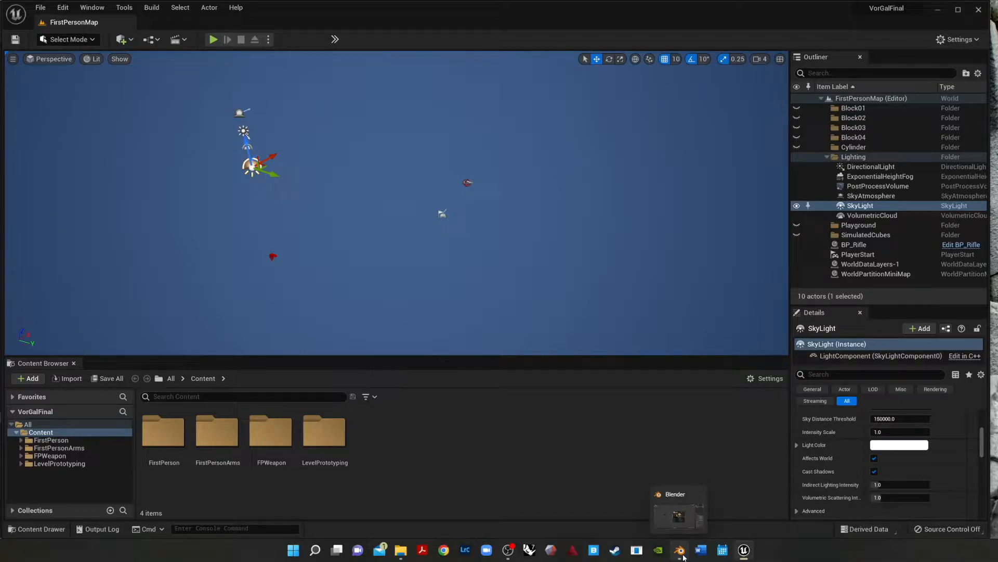
# Step: In Blender, open Vor.blend from the Gallery2022Vor folder via the splash screen's Open
pyautogui.click(679, 549)
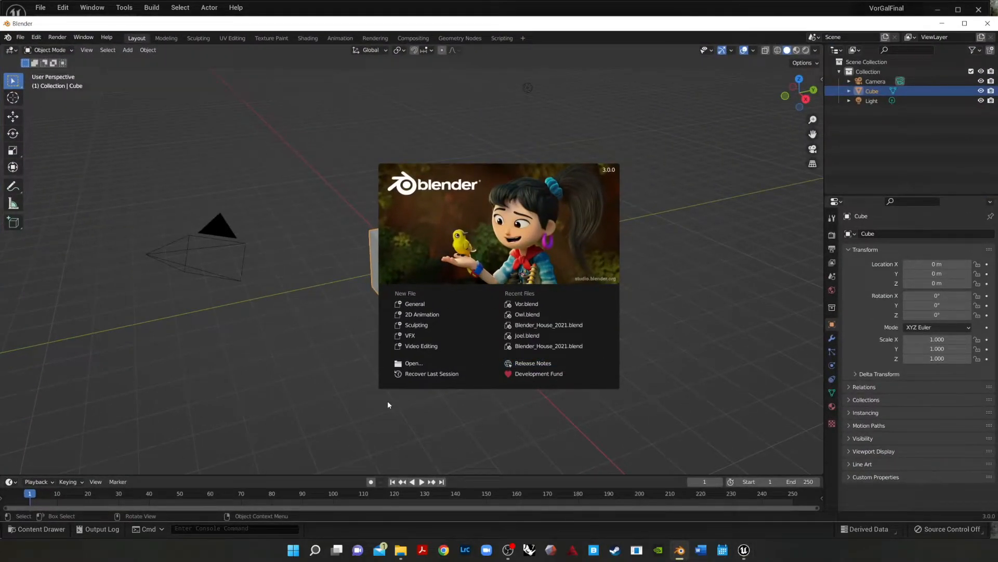
pyautogui.moveTo(525, 304)
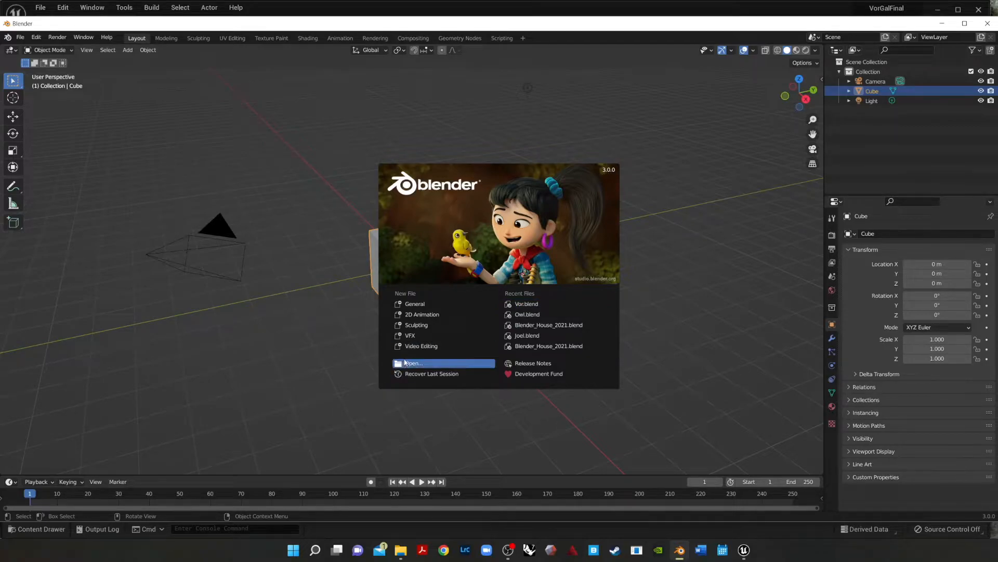
pyautogui.click(413, 363)
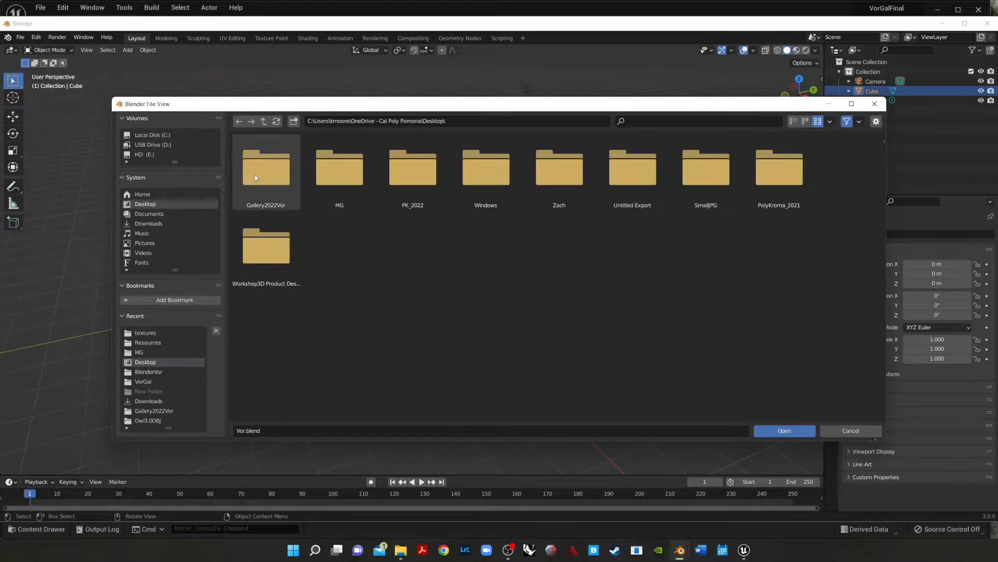
pyautogui.doubleClick(266, 167)
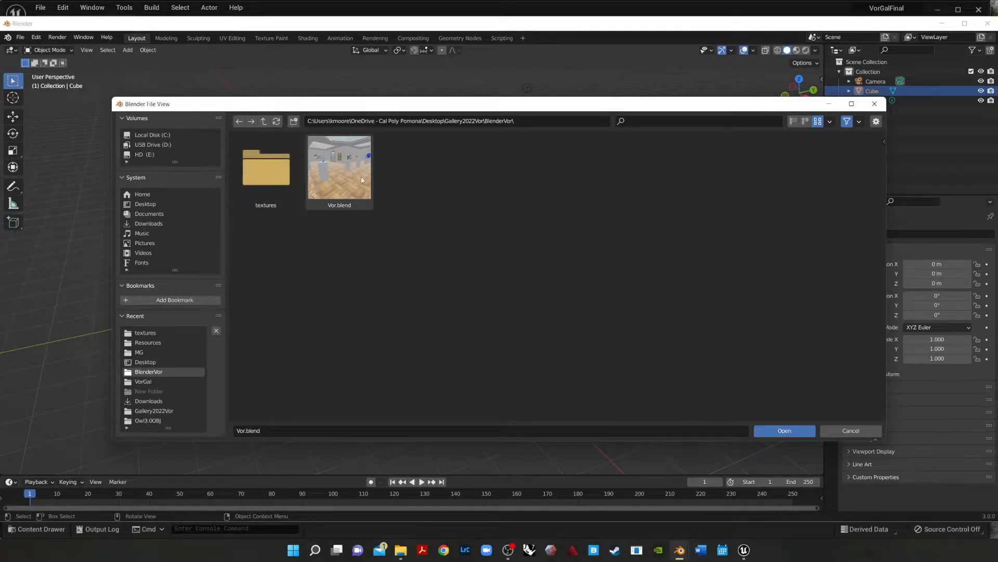
pyautogui.click(784, 431)
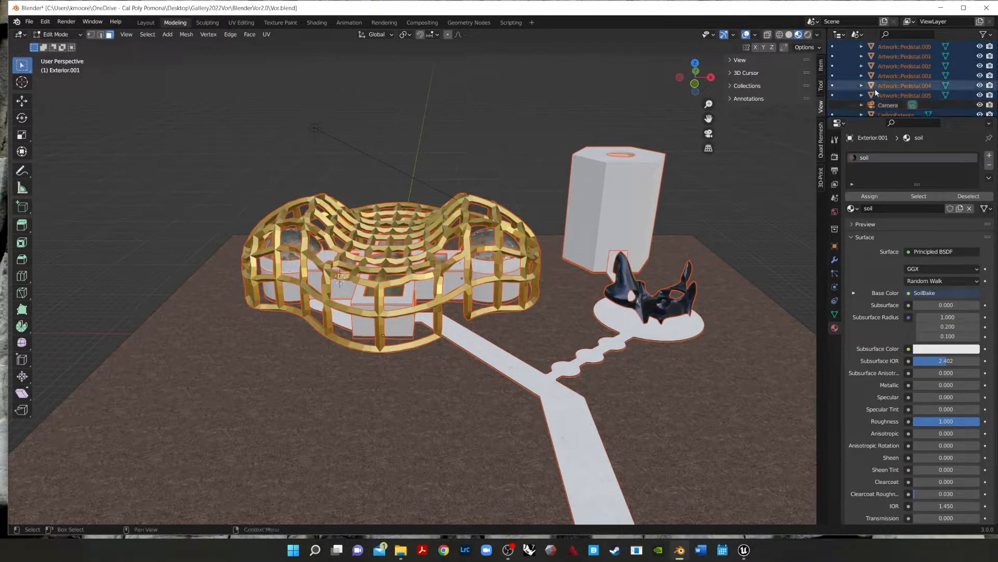
# Step: Scroll around the opened Vor.blend model with its lattice pavilion, tower, sculpture and paths
pyautogui.scroll(-3)
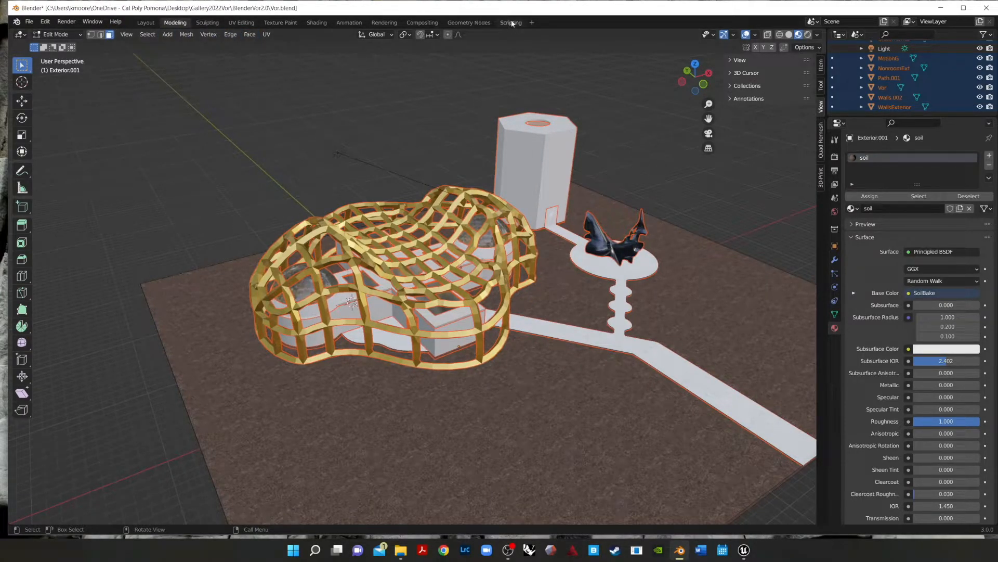
# Step: Load Blender's Batch Export Python template in the Scripting workspace
pyautogui.click(510, 22)
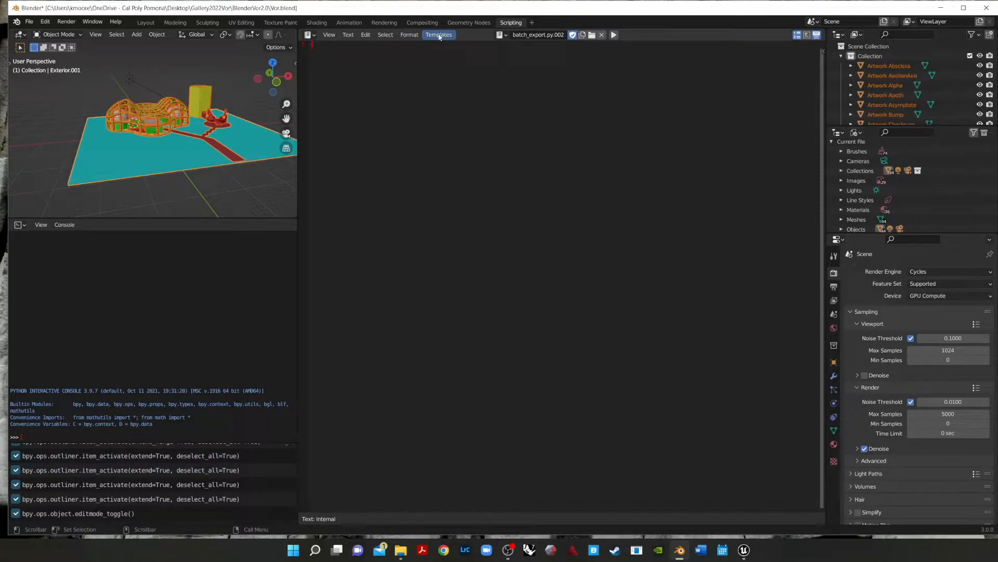
pyautogui.click(438, 34)
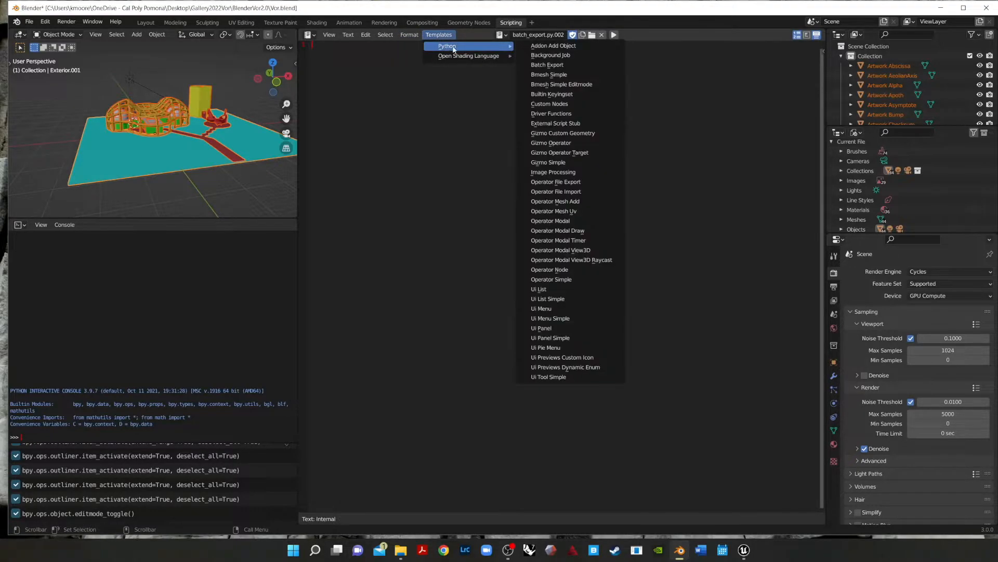
pyautogui.moveTo(546, 65)
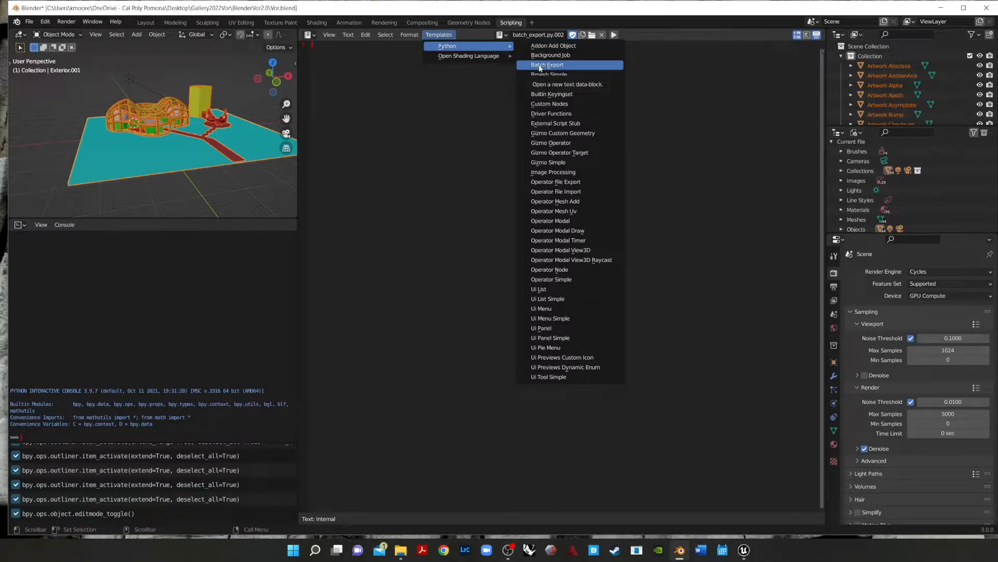
pyautogui.click(547, 65)
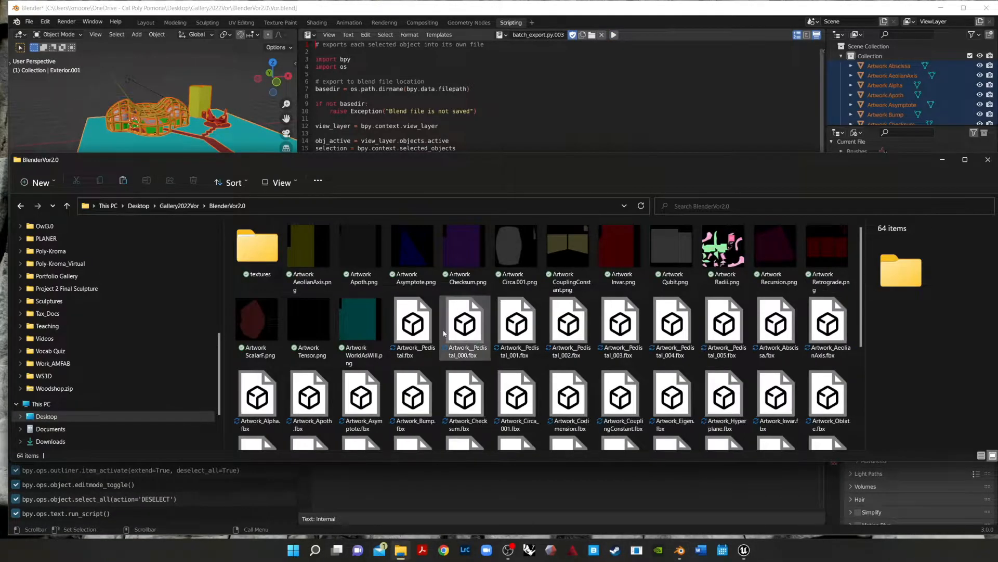
# Step: Browse the exported pedestal files and check the blend file's external data options
pyautogui.click(414, 322)
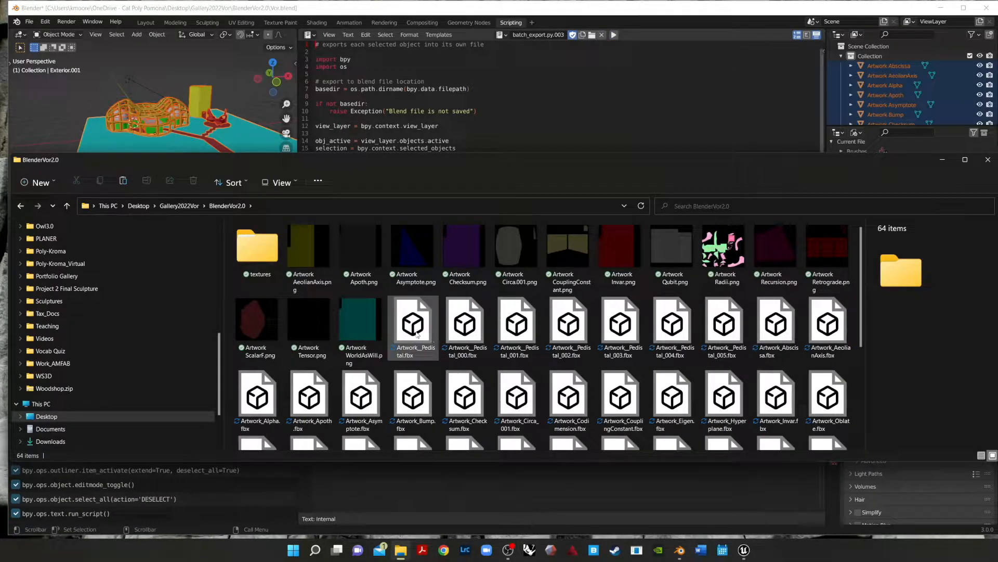
pyautogui.scroll(-3)
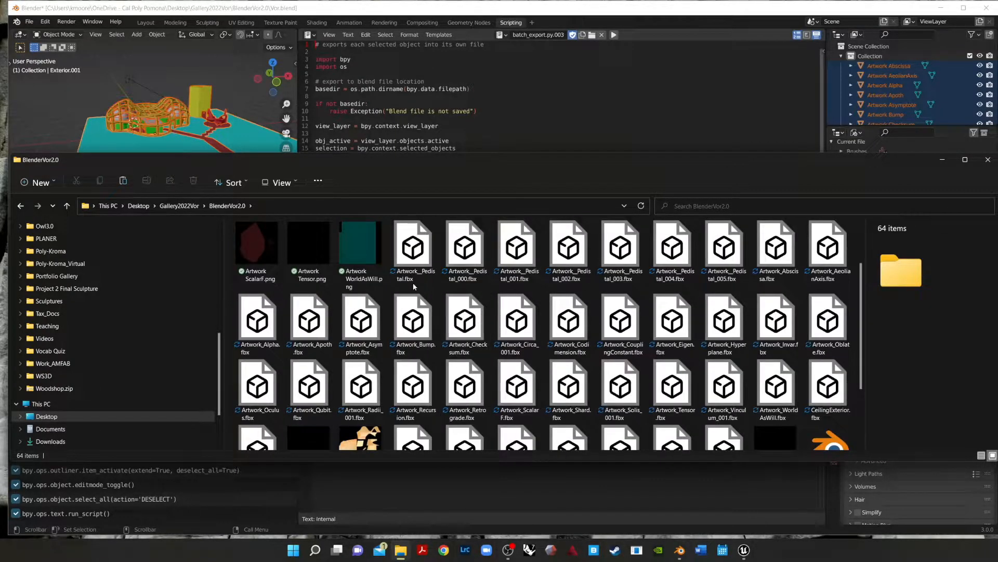
pyautogui.click(361, 319)
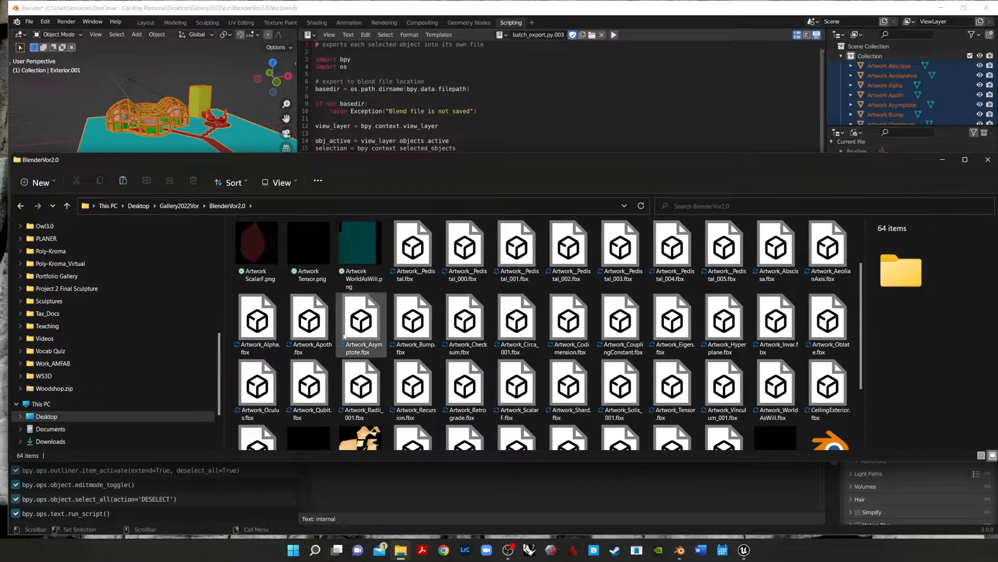
pyautogui.scroll(-3)
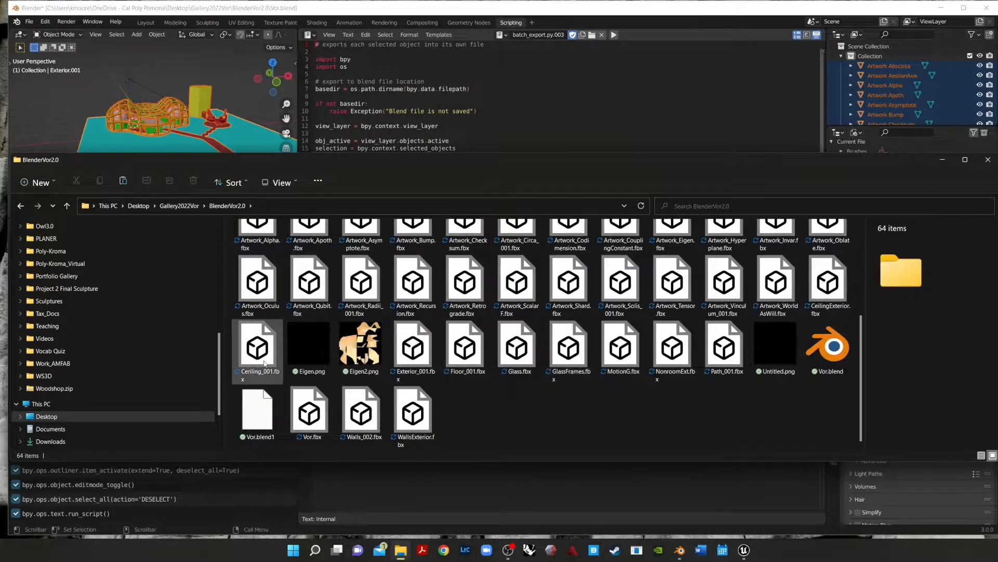
pyautogui.scroll(-3)
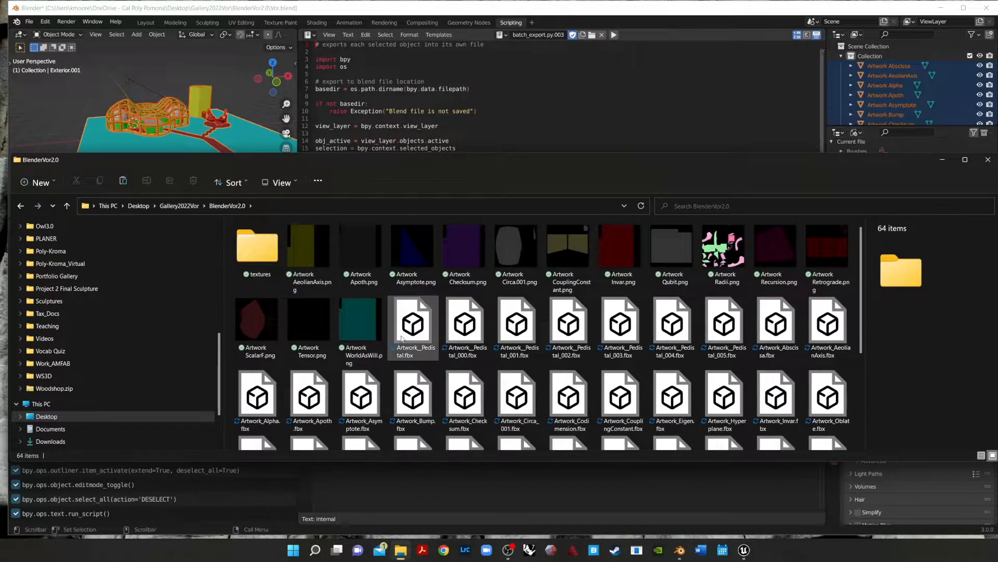
pyautogui.click(29, 21)
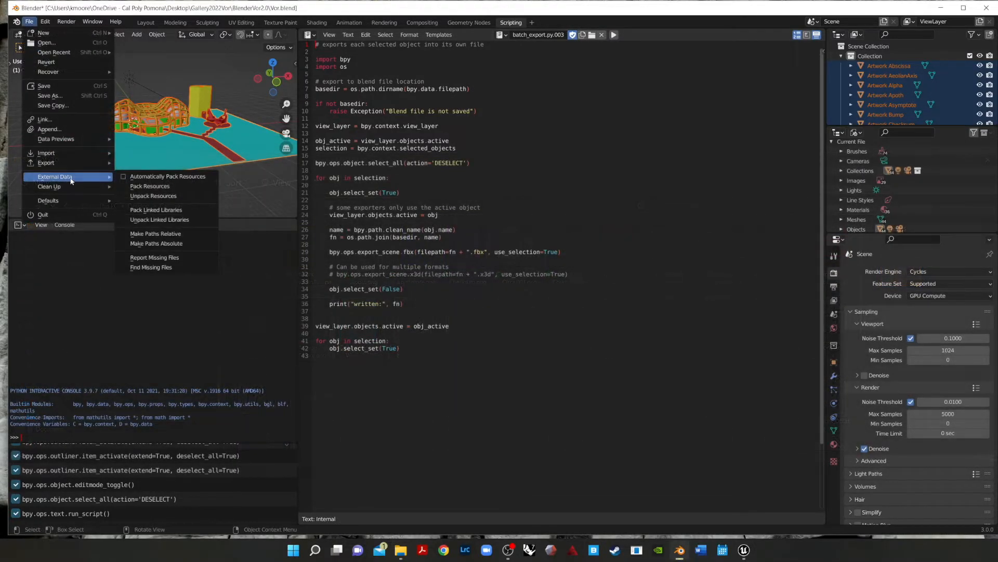
pyautogui.moveTo(150, 185)
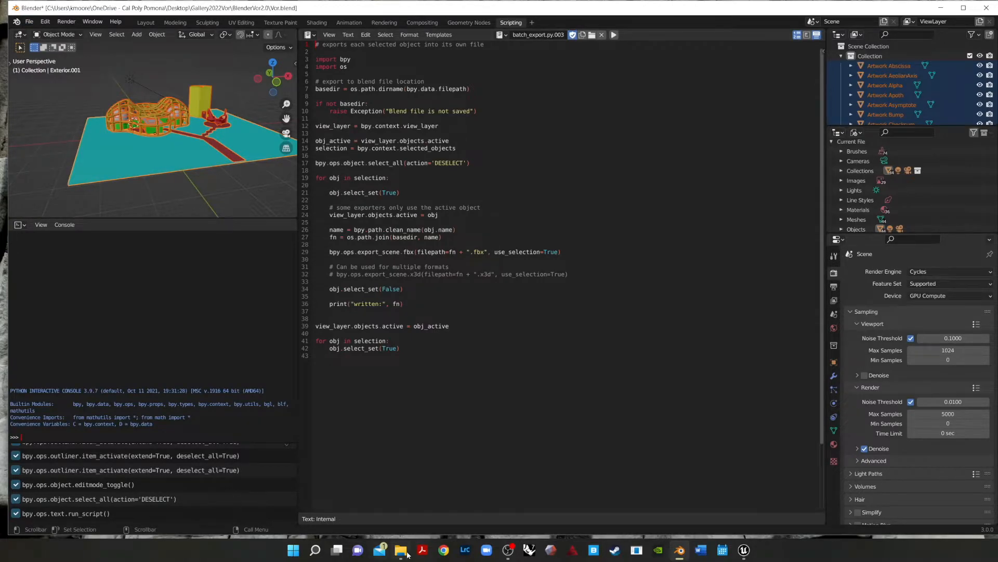
# Step: Create a new folder named 'UV' inside BlenderVor2.0
pyautogui.click(400, 553)
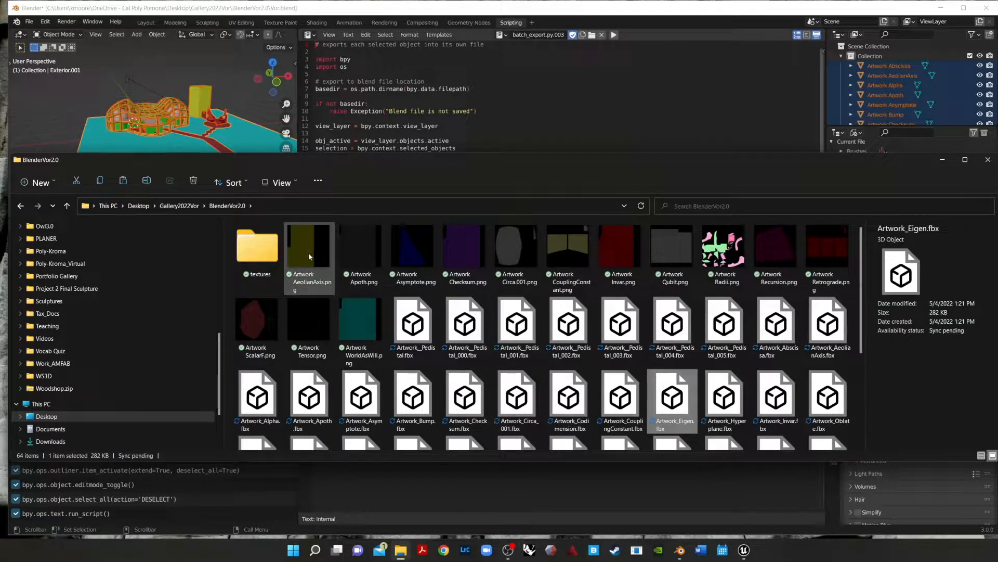
pyautogui.rightClick(446, 371)
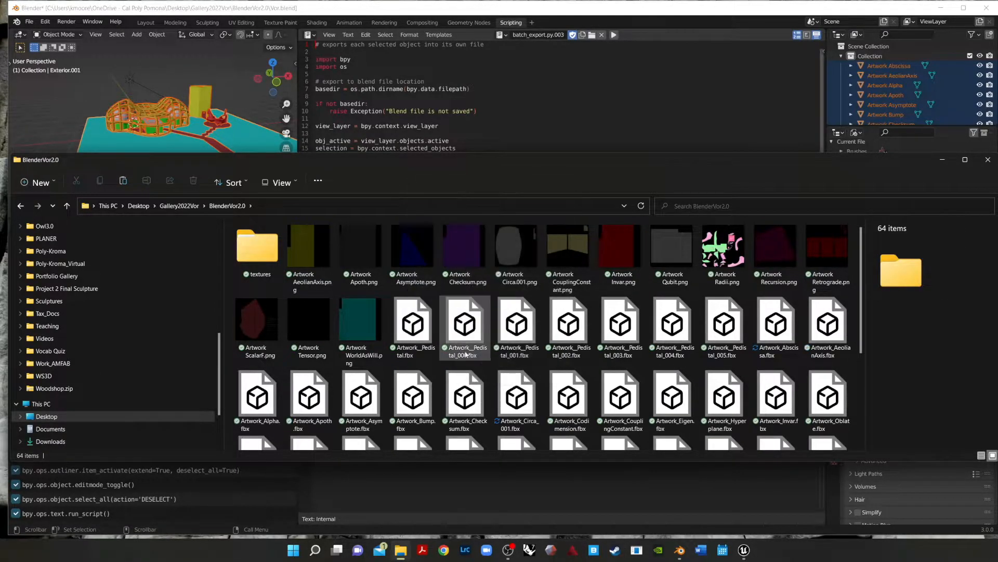
pyautogui.rightClick(466, 321)
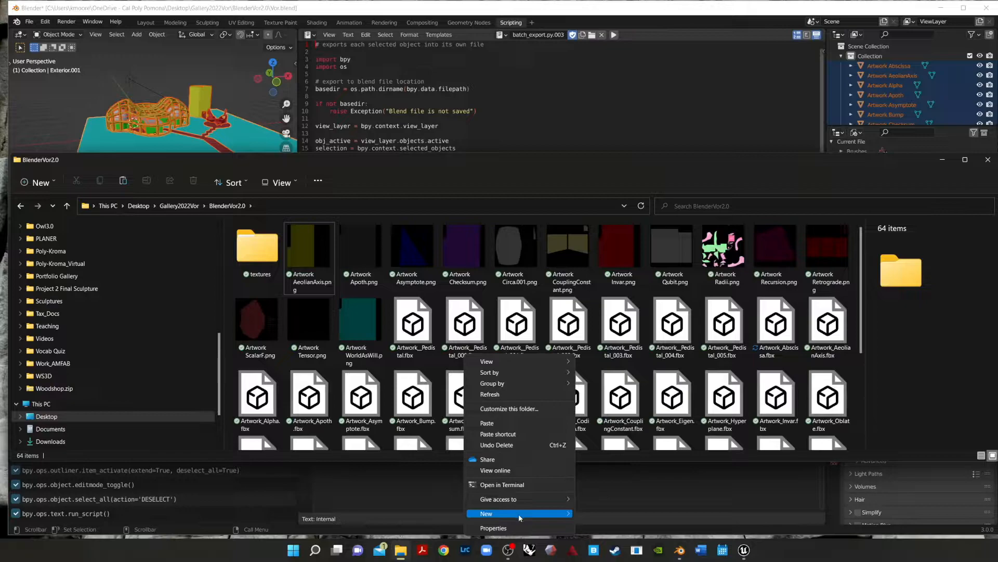
pyautogui.click(485, 513)
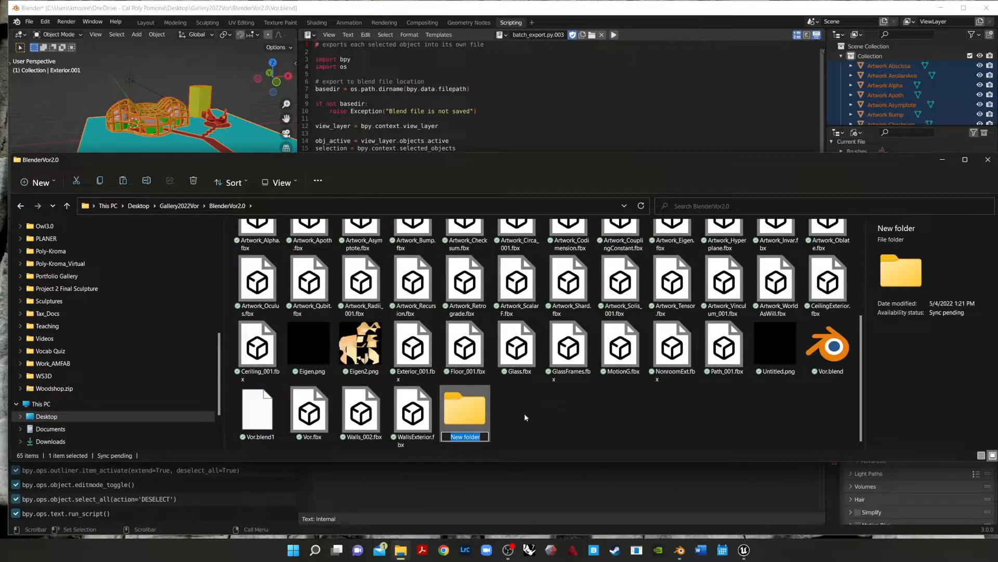
pyautogui.write('UV')
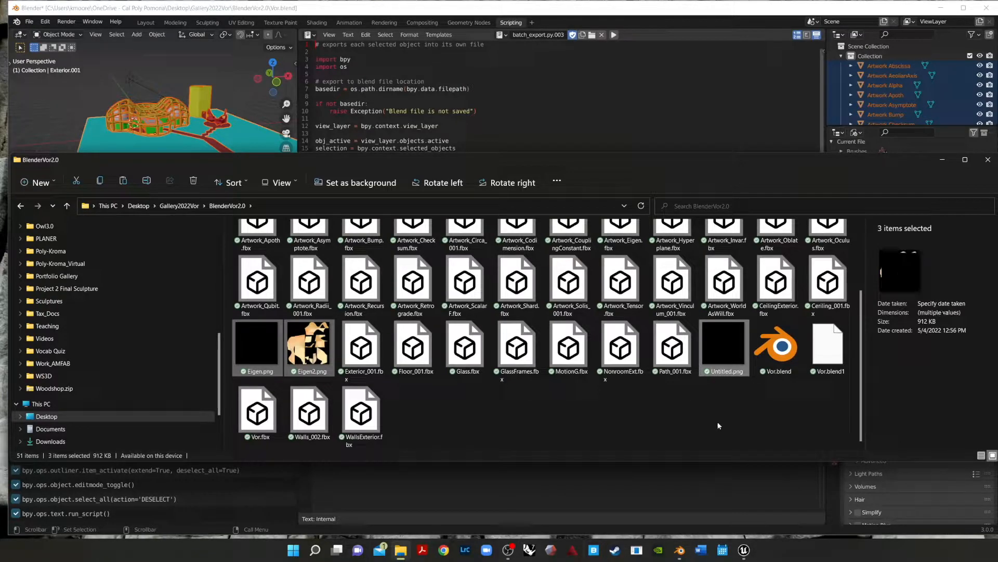
pyautogui.moveTo(361, 346)
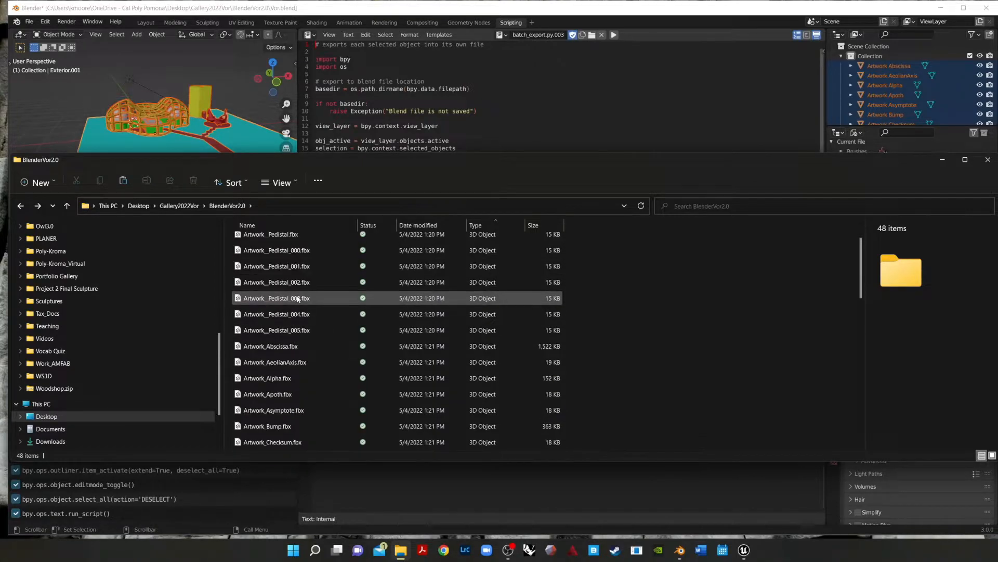
pyautogui.scroll(-3)
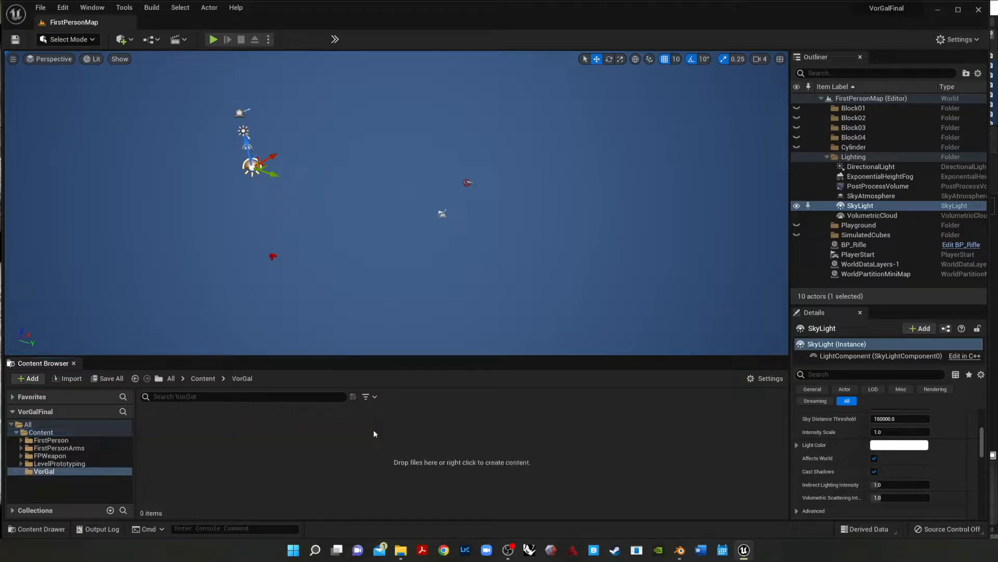
pyautogui.moveTo(68, 402)
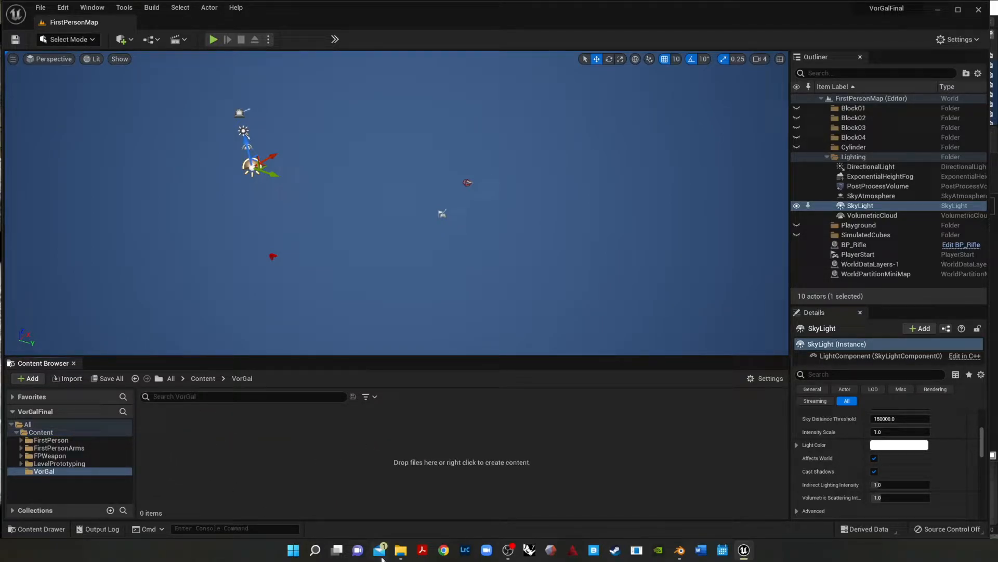
# Step: Bring up the BlenderVor2.0 folder and select all the exported FBX files
pyautogui.click(400, 550)
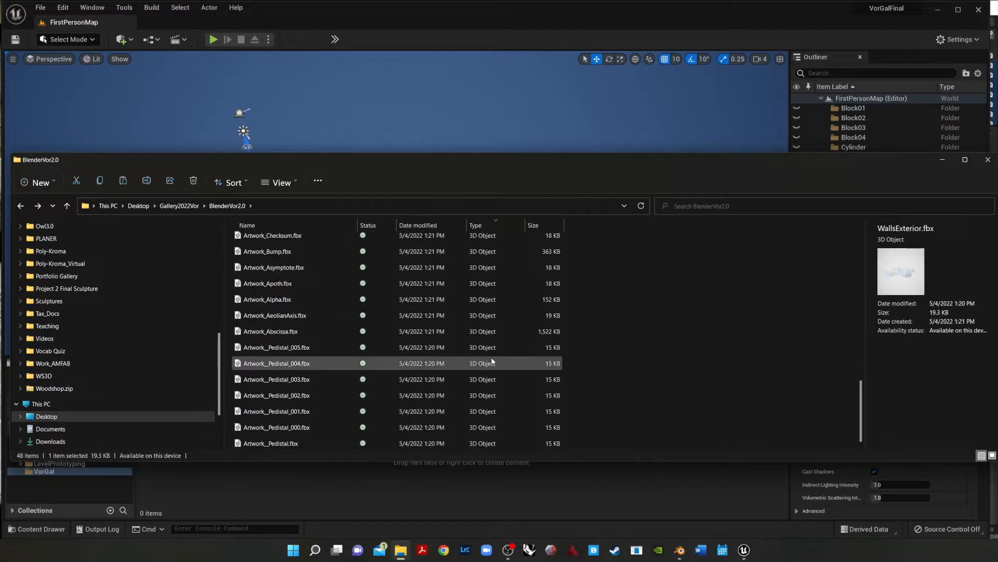
pyautogui.press('ctrl+a')
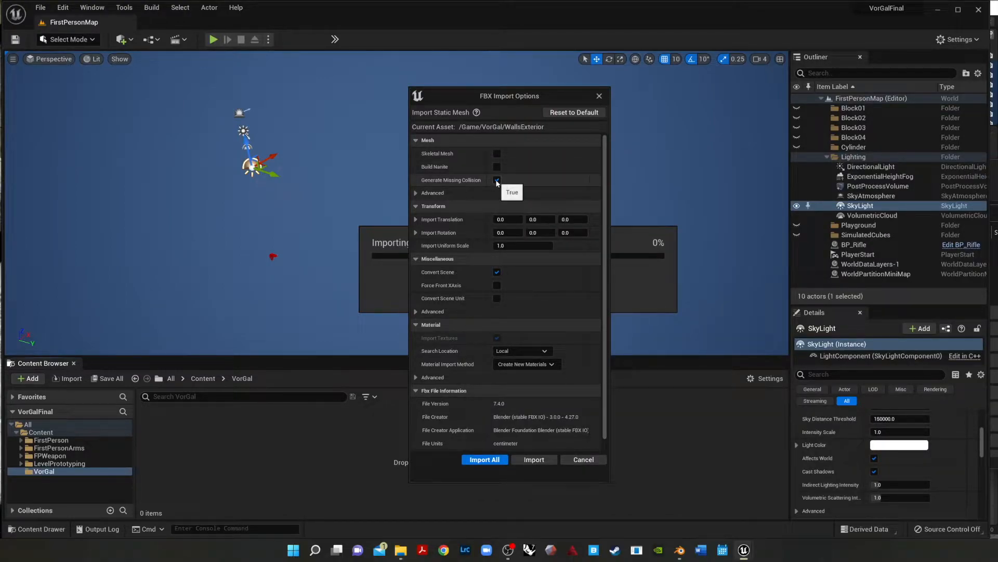
# Step: Import all FBX files with Generate Missing Collision off, then dismiss the message log
pyautogui.click(497, 179)
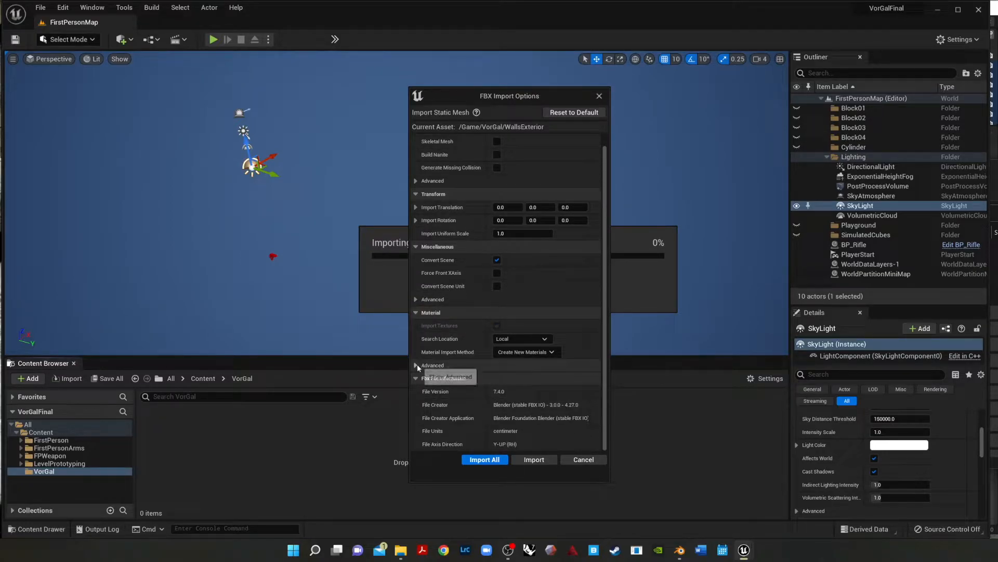
pyautogui.click(417, 365)
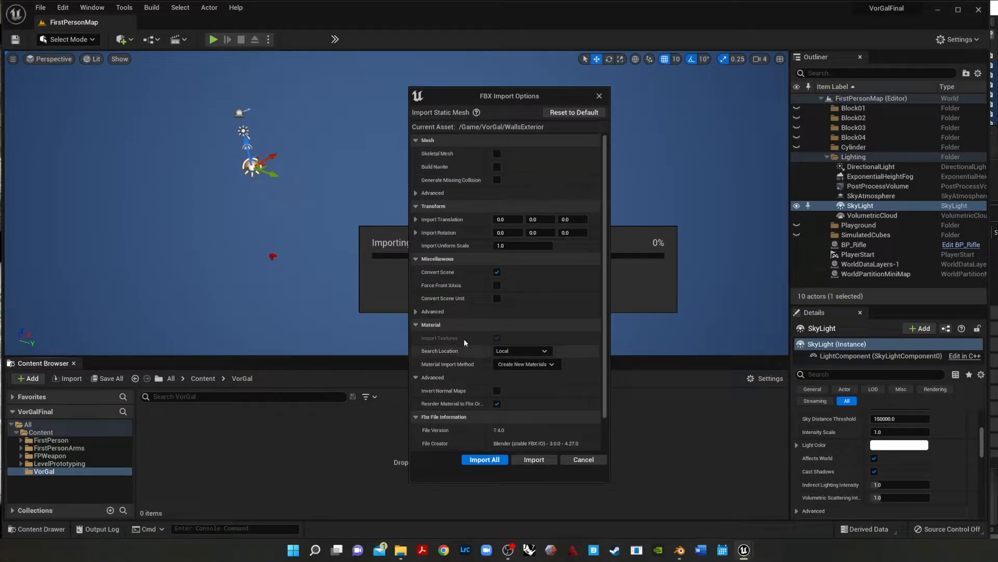
pyautogui.click(485, 459)
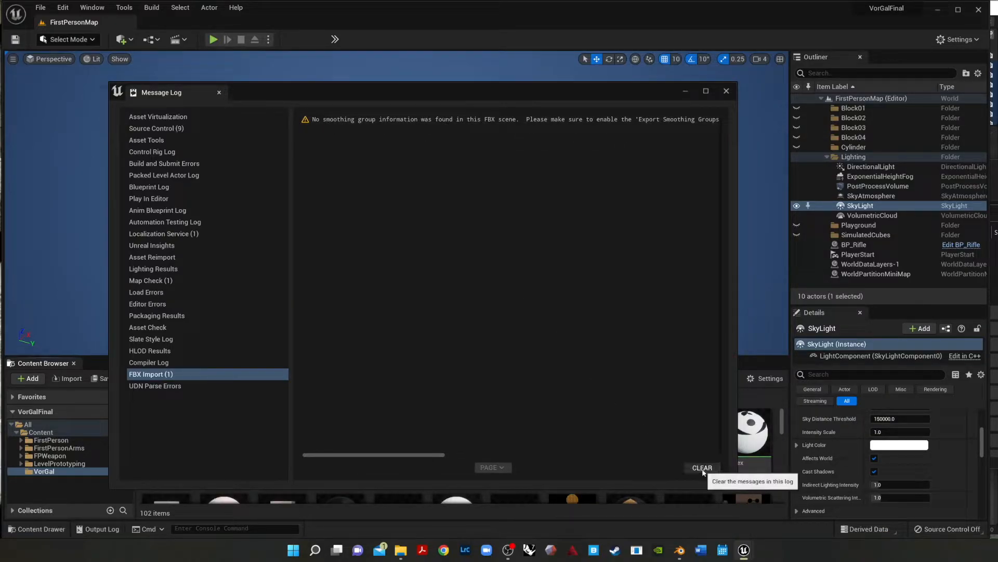
pyautogui.click(725, 91)
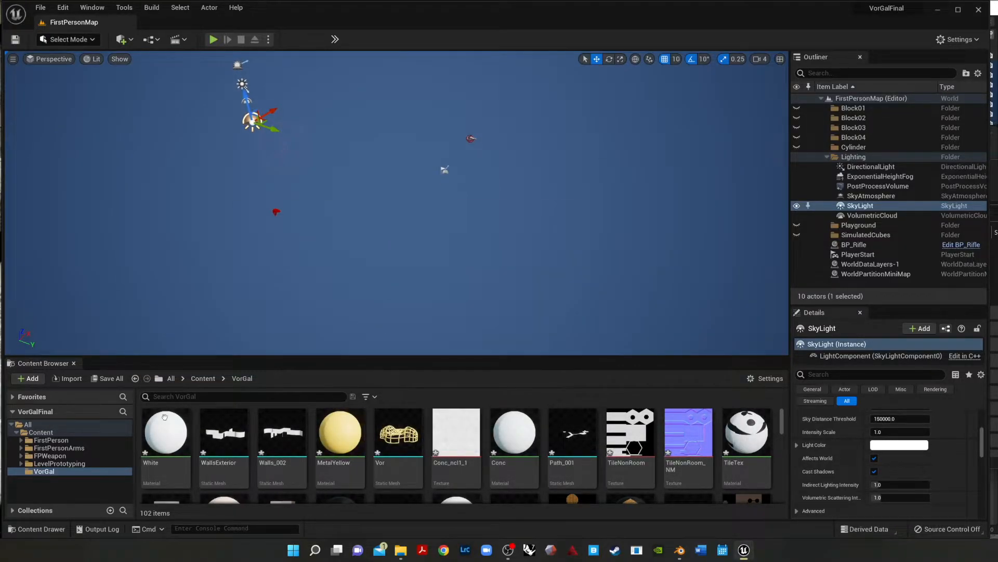
# Step: Create a new folder named Materials_Tex inside VorGal
pyautogui.click(165, 433)
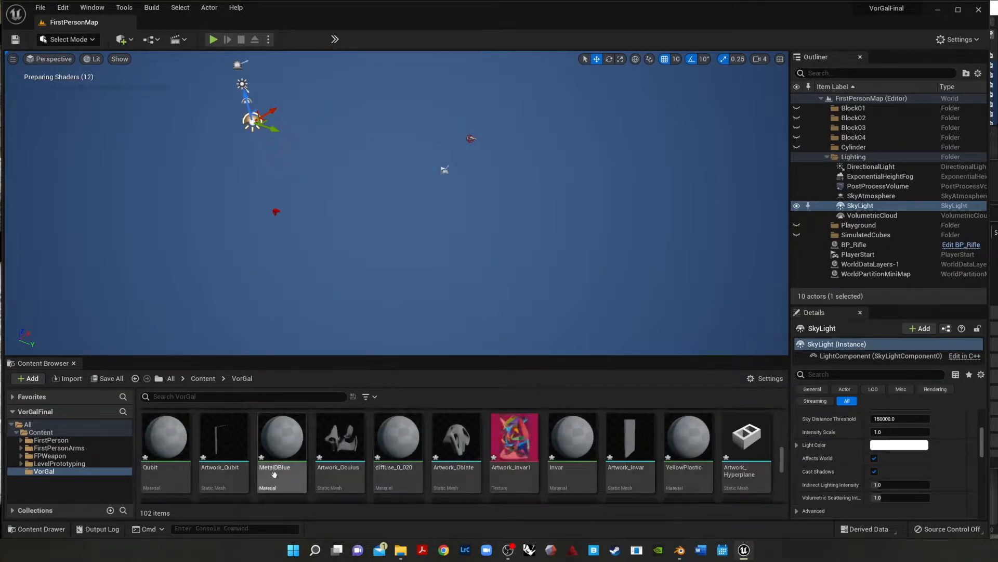
pyautogui.scroll(-3)
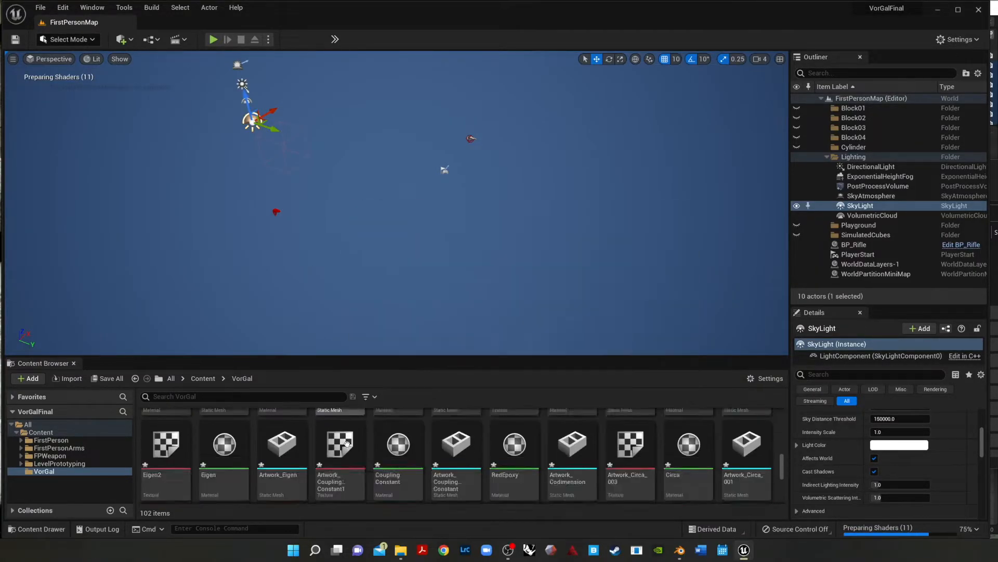
pyautogui.click(28, 378)
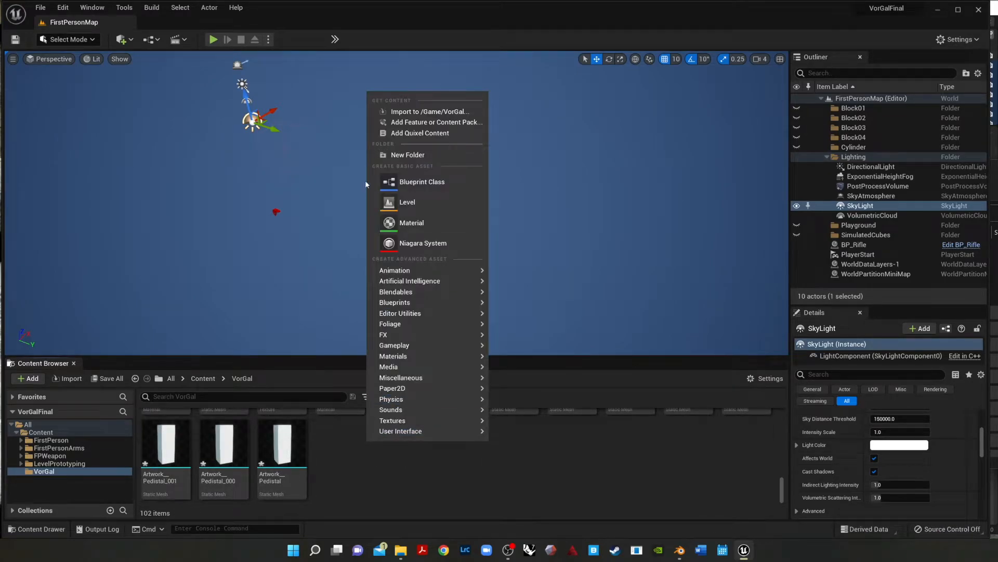
pyautogui.click(407, 154)
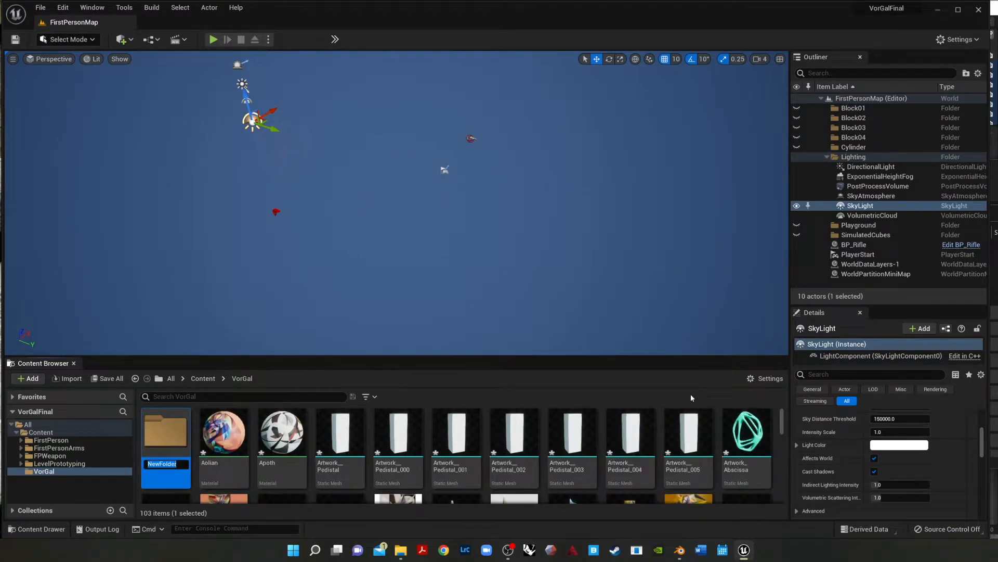
pyautogui.write('Materials')
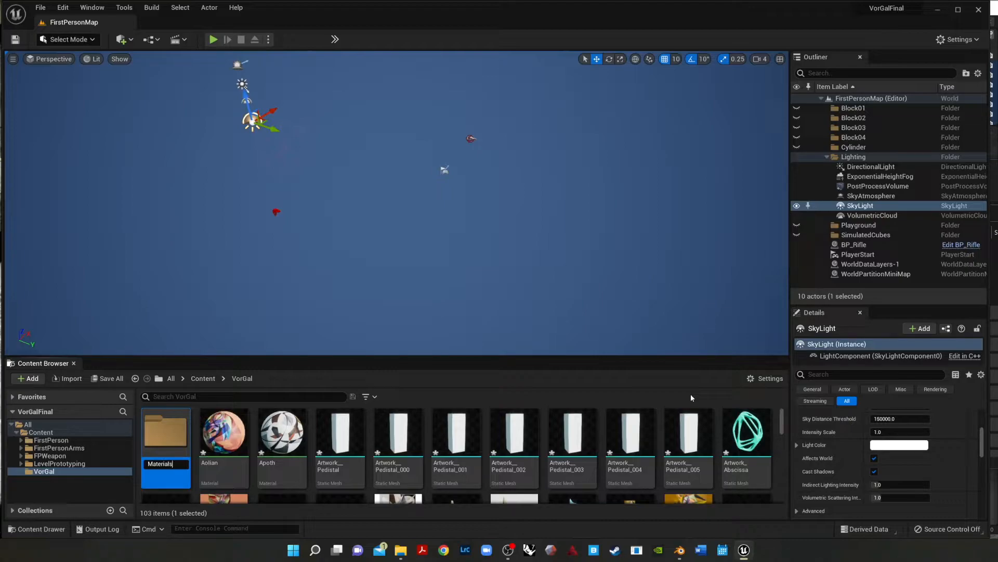
pyautogui.write('/')
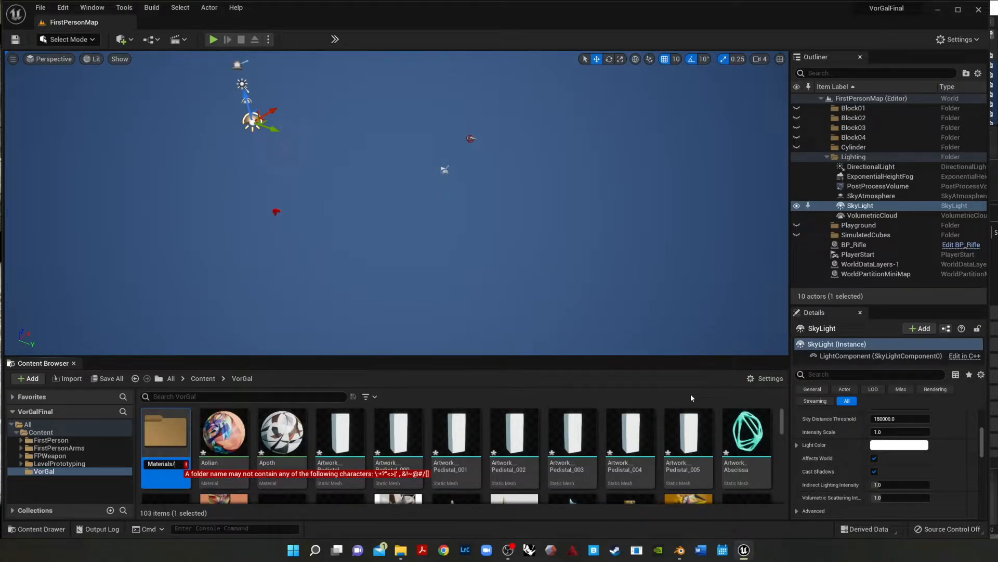
pyautogui.write('Materials_Text')
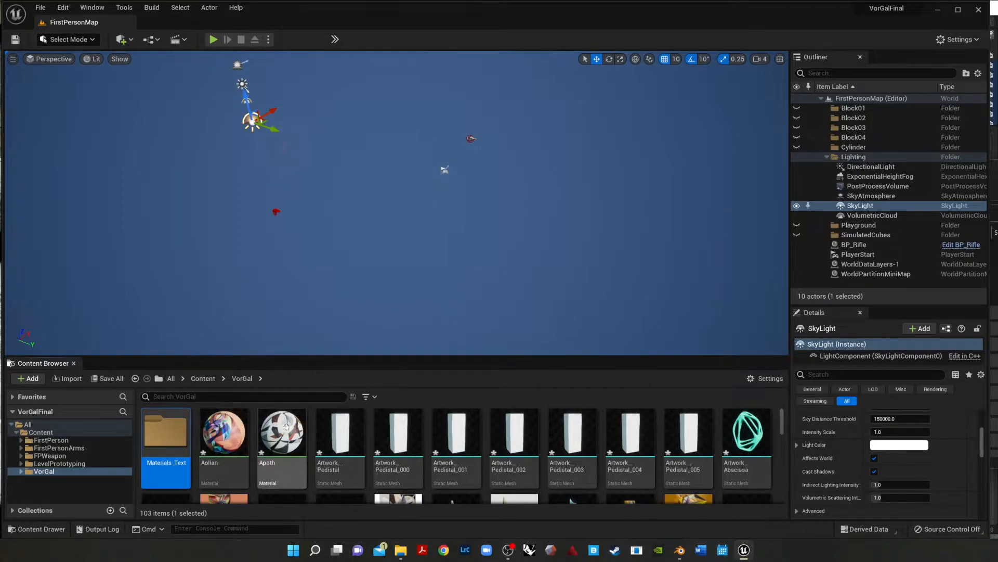
# Step: Search for the materials and move them into Materials_Text
pyautogui.scroll(-3)
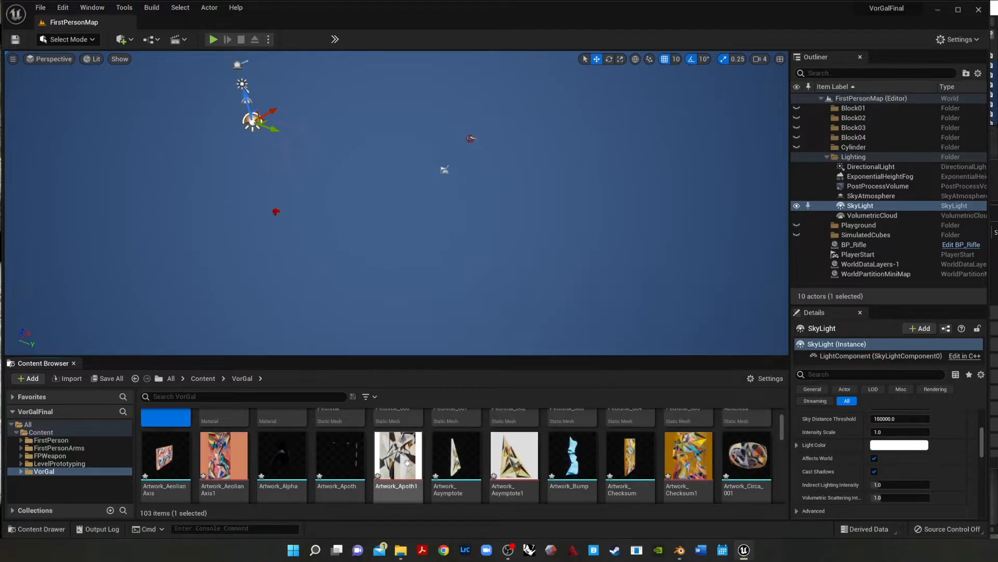
pyautogui.moveTo(397, 459)
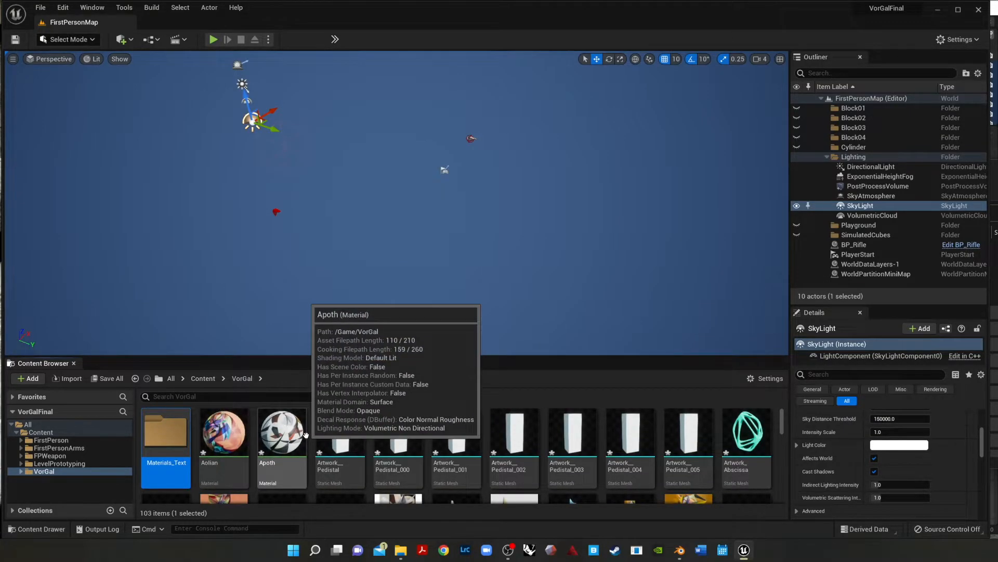
pyautogui.click(281, 433)
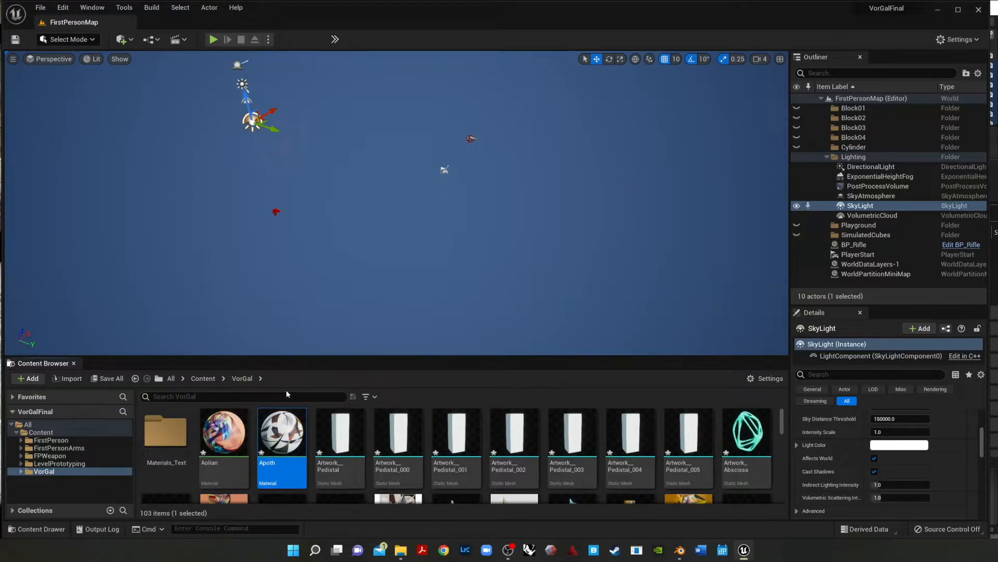
pyautogui.write('mate')
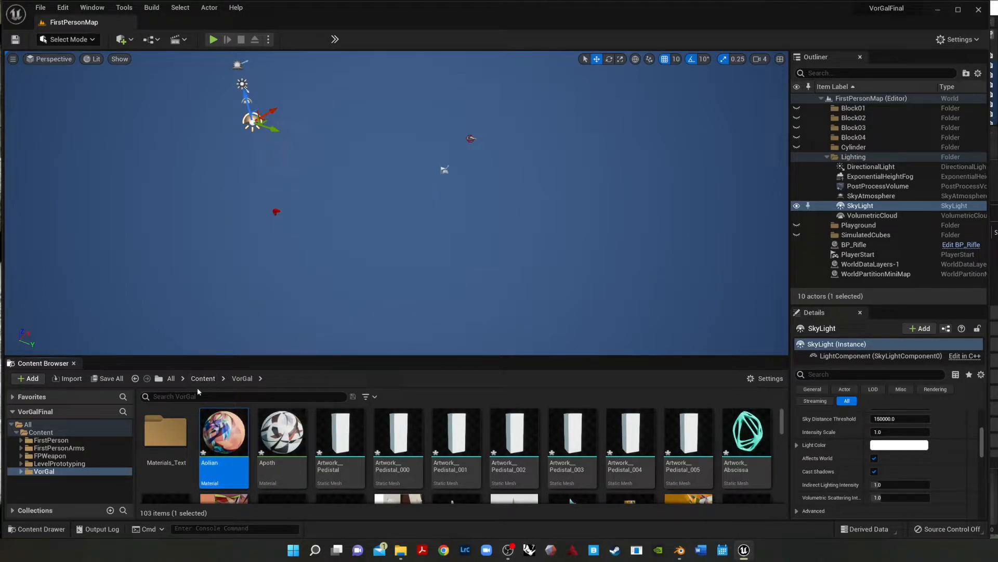
pyautogui.write('mat')
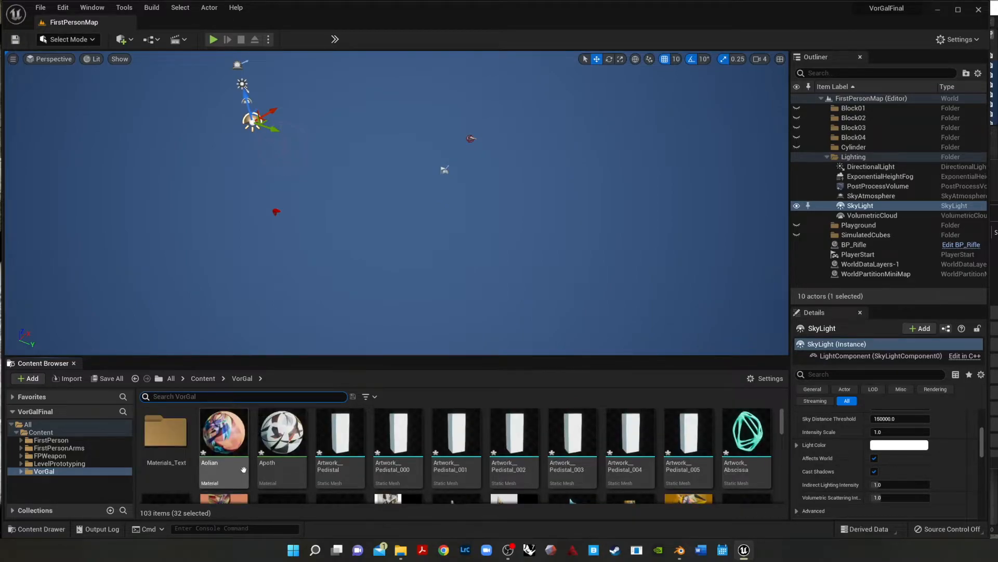
pyautogui.moveTo(224, 433); pyautogui.dragTo(165, 433)
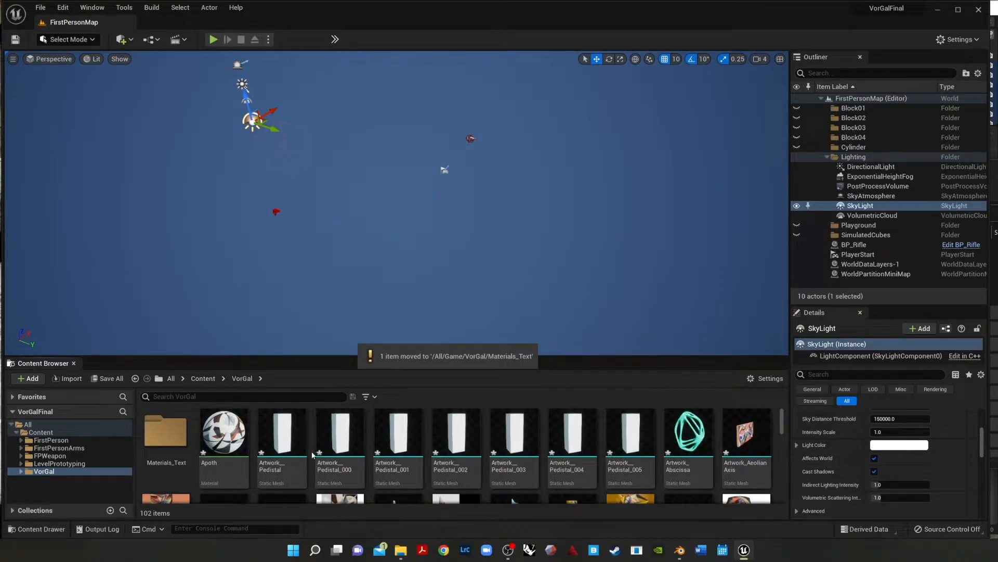
# Step: Filter the VorGal assets to textures and move them into Materials_Text
pyautogui.scroll(-3)
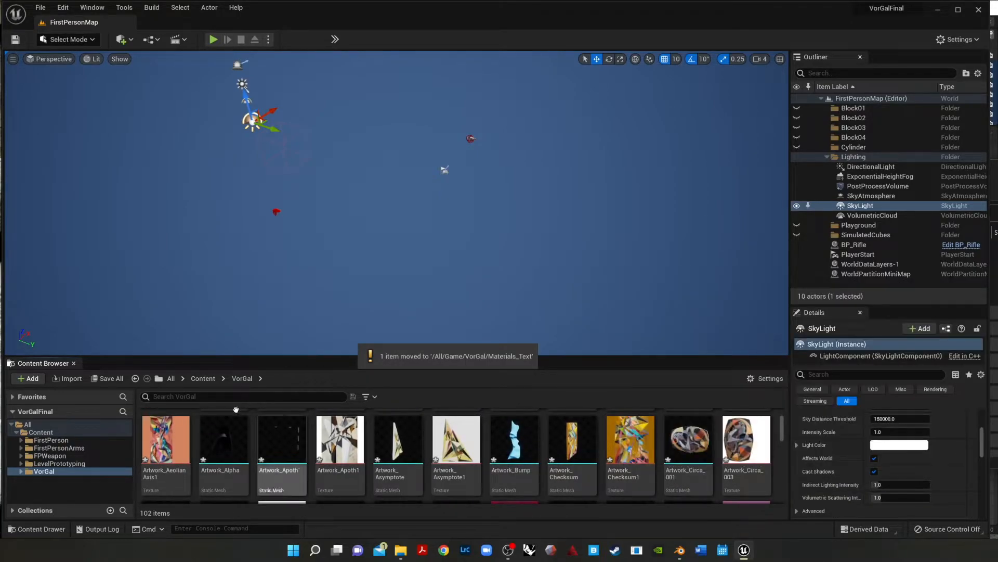
pyautogui.write('texture')
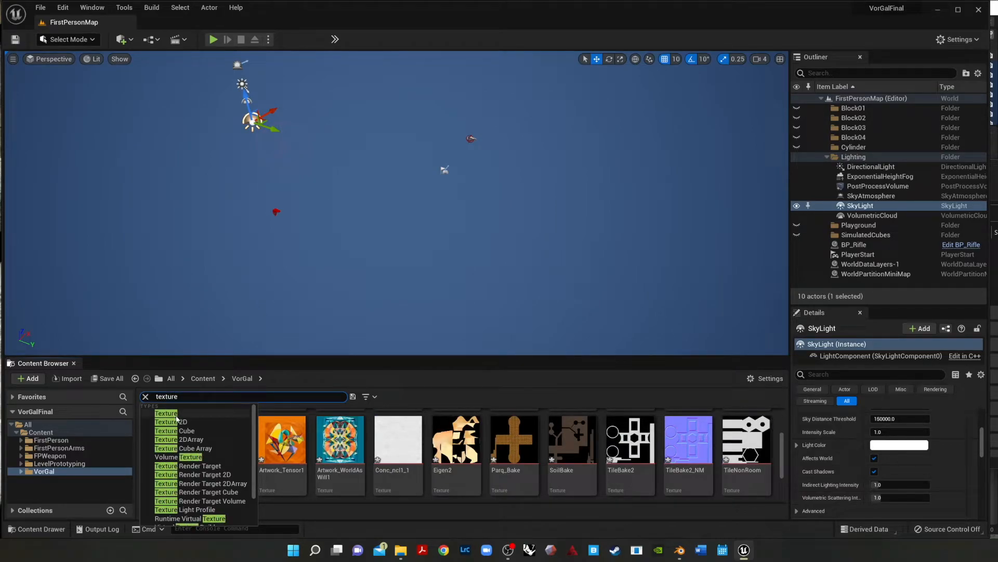
pyautogui.click(165, 412)
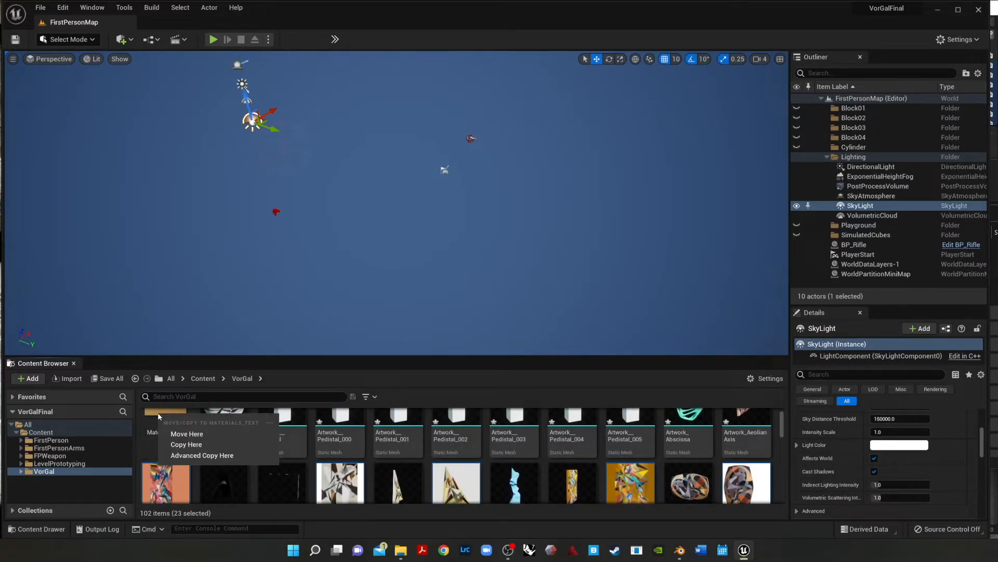
pyautogui.click(187, 443)
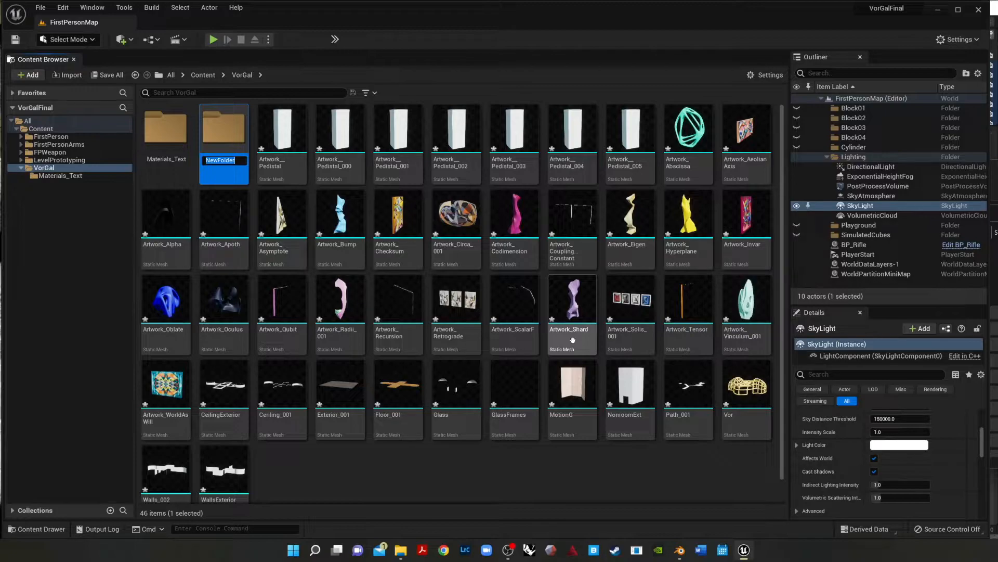
# Step: Name the new folder Meshes, then open Materials_Text and the Meshes folder
pyautogui.write('Meshes')
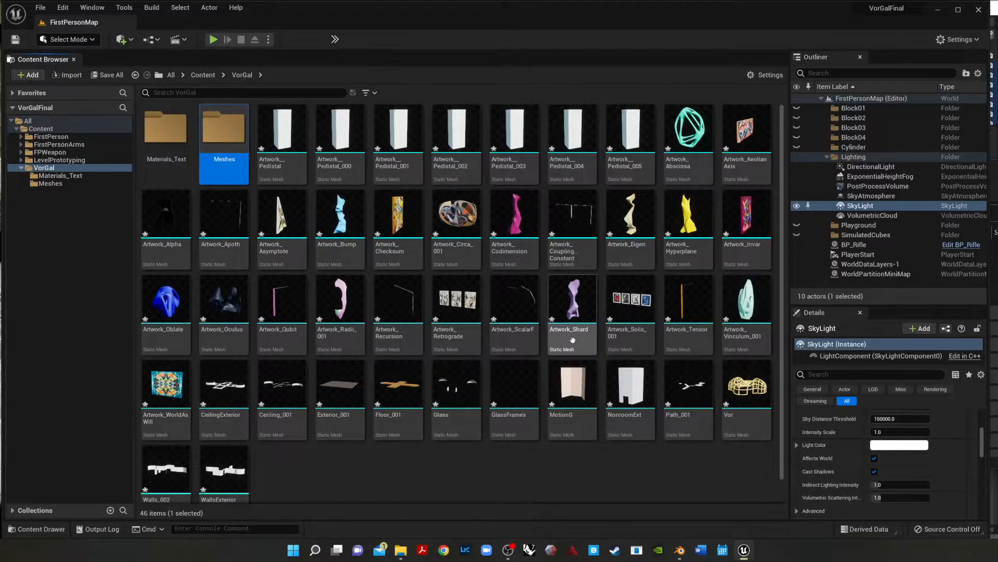
pyautogui.click(280, 132)
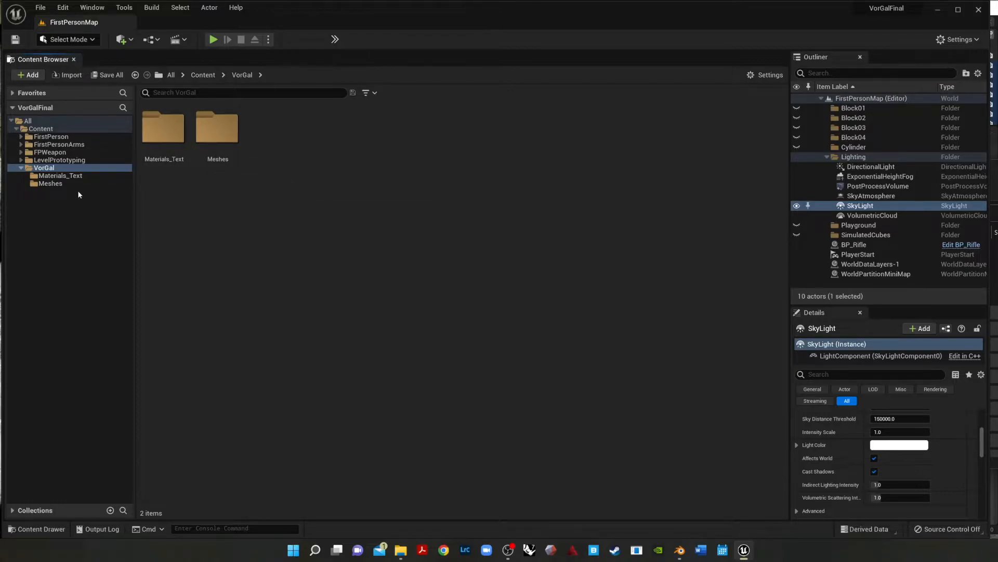
pyautogui.click(50, 184)
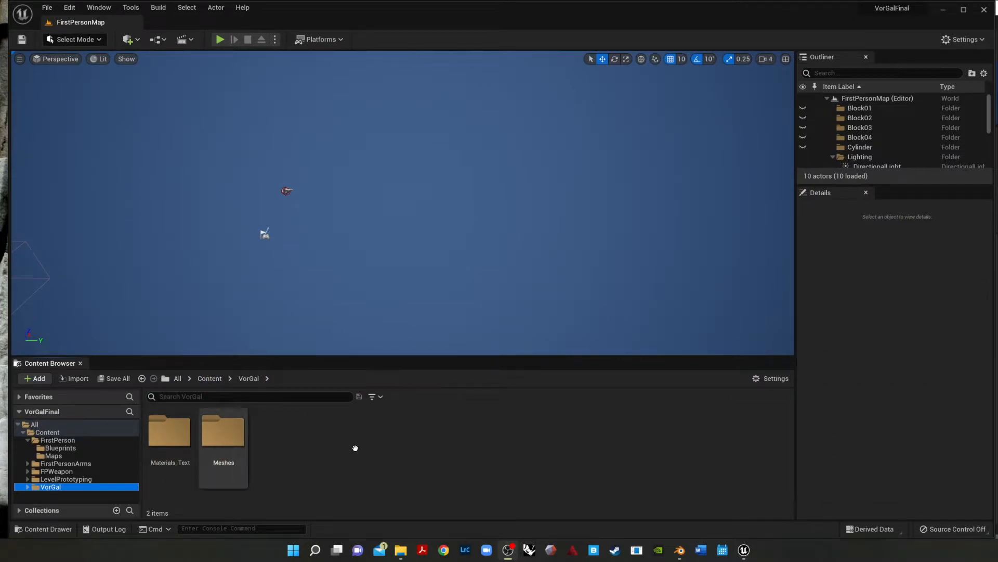
pyautogui.moveTo(169, 433)
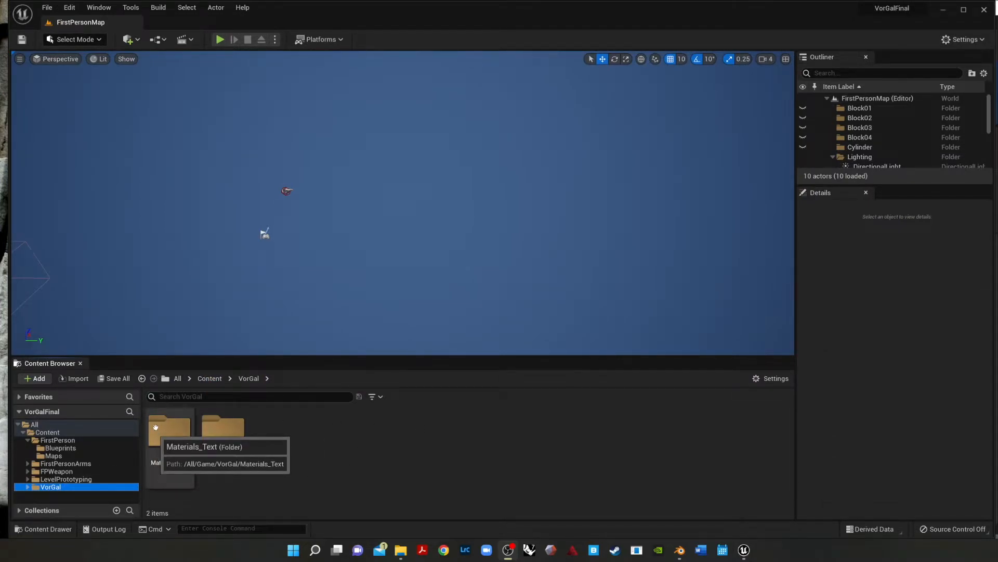
pyautogui.doubleClick(169, 426)
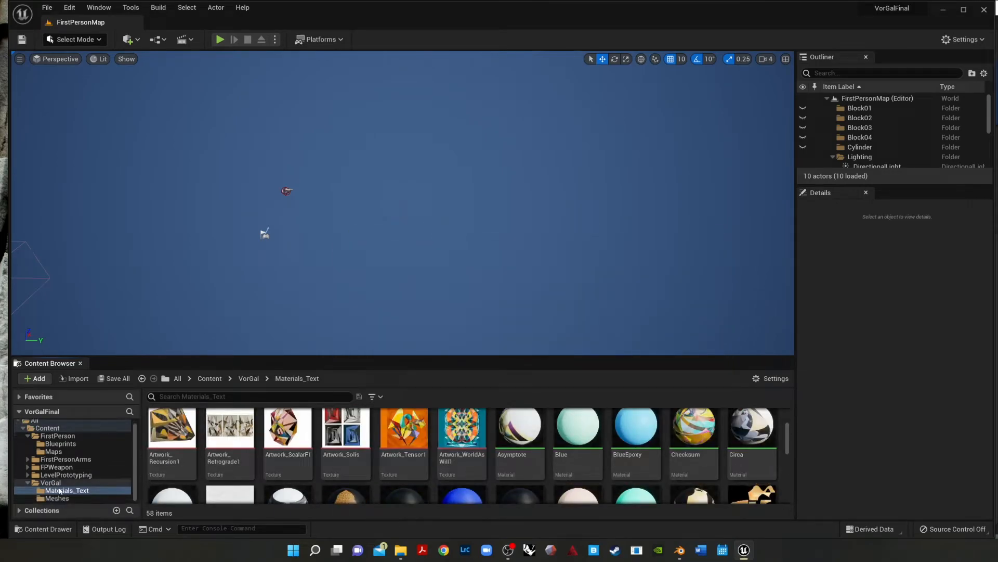
pyautogui.click(57, 498)
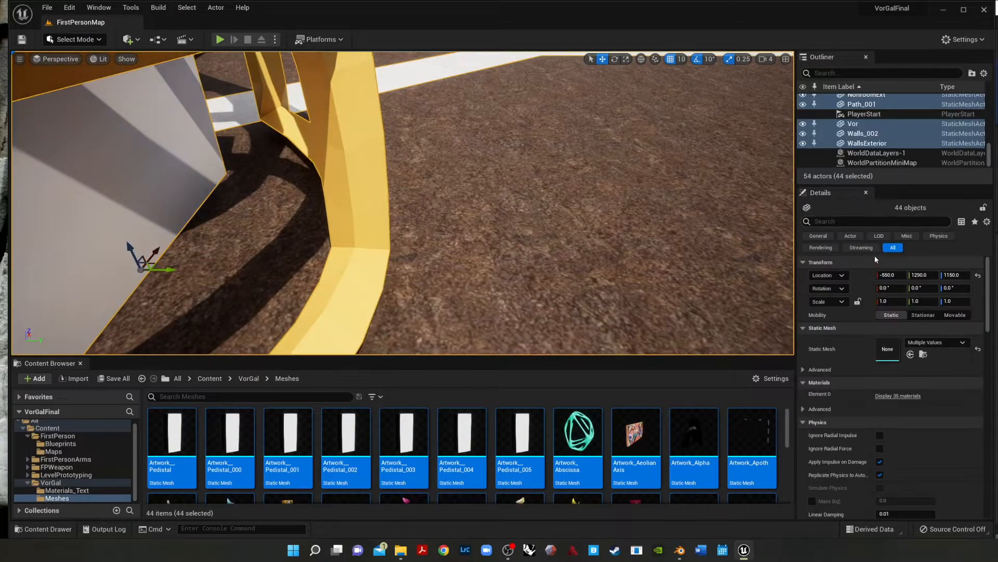
# Step: Select an actor in the assembled gallery level and bring up the viewport view modes
pyautogui.click(890, 274)
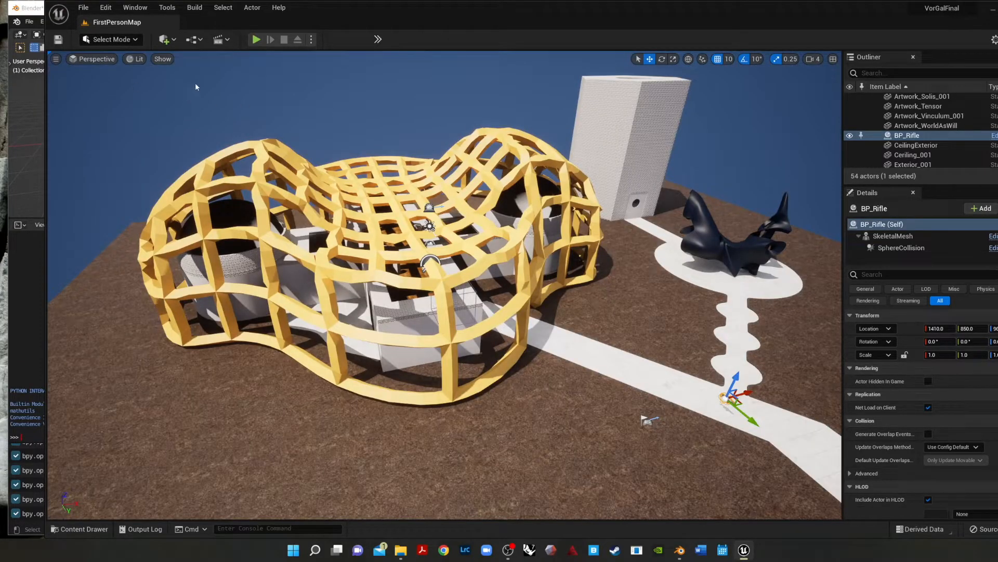
pyautogui.click(139, 59)
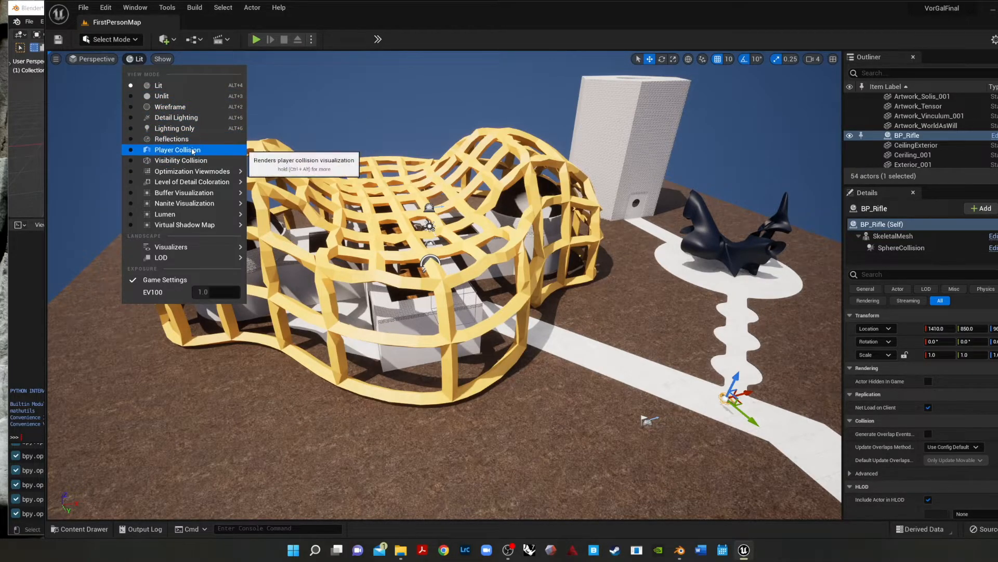
pyautogui.moveTo(184, 192)
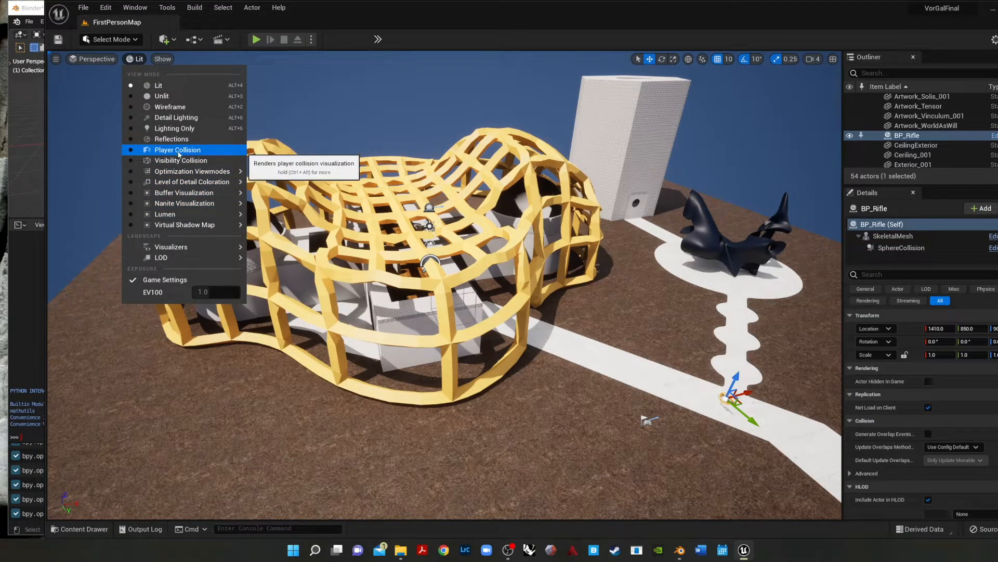
# Step: Switch the viewport to Player Collision and filter the actor list by 'exter'
pyautogui.click(178, 150)
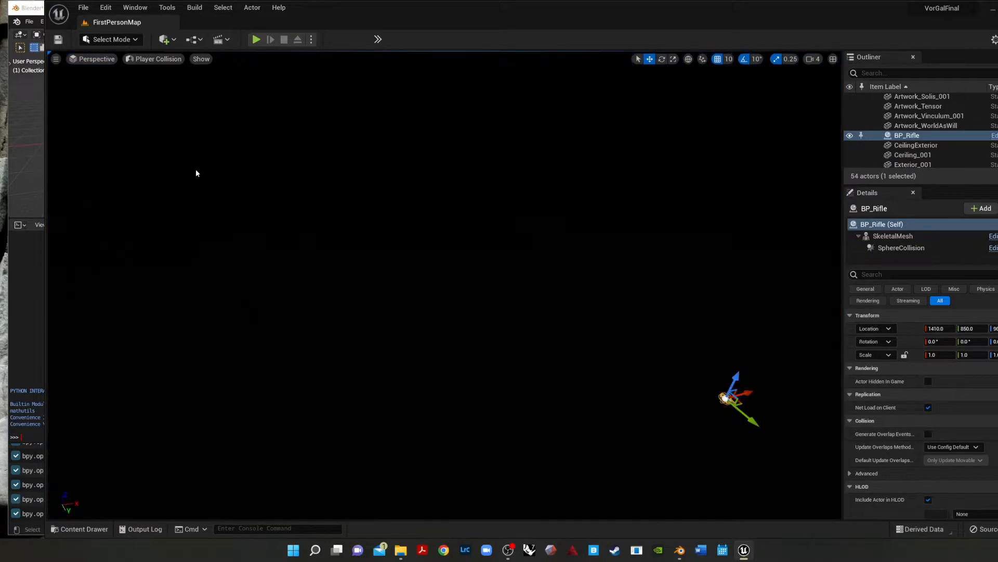
pyautogui.moveTo(179, 77)
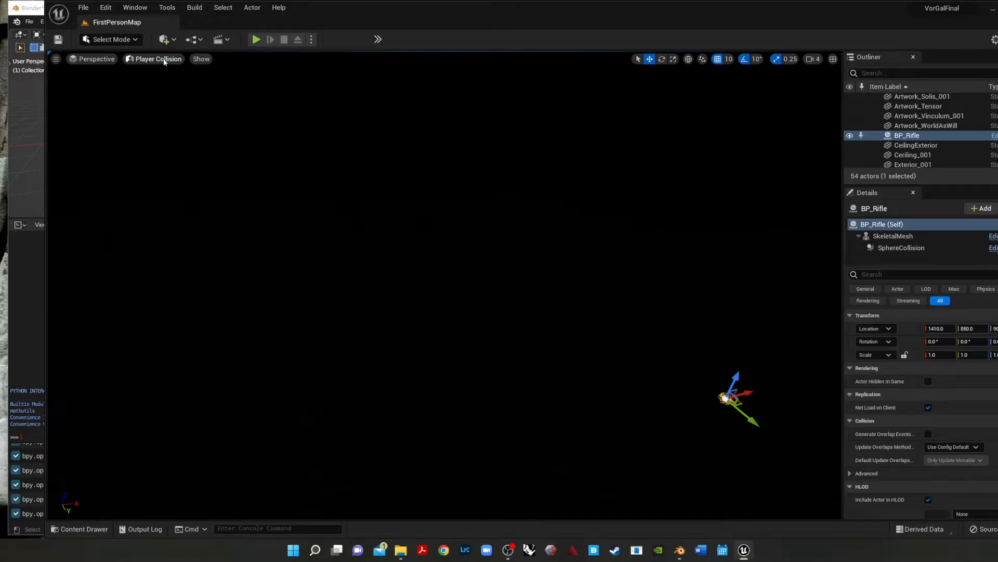
pyautogui.click(158, 58)
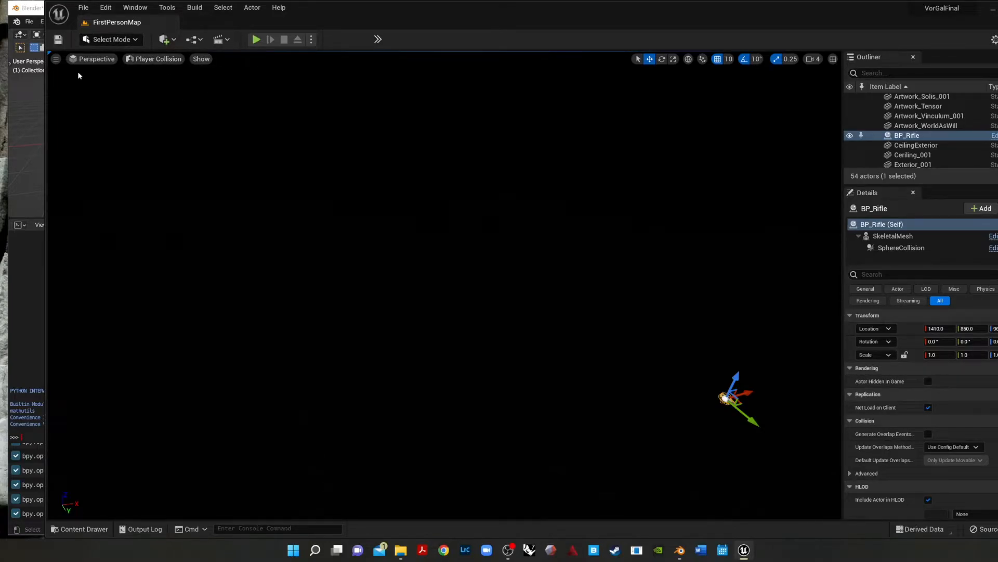
pyautogui.moveTo(521, 292)
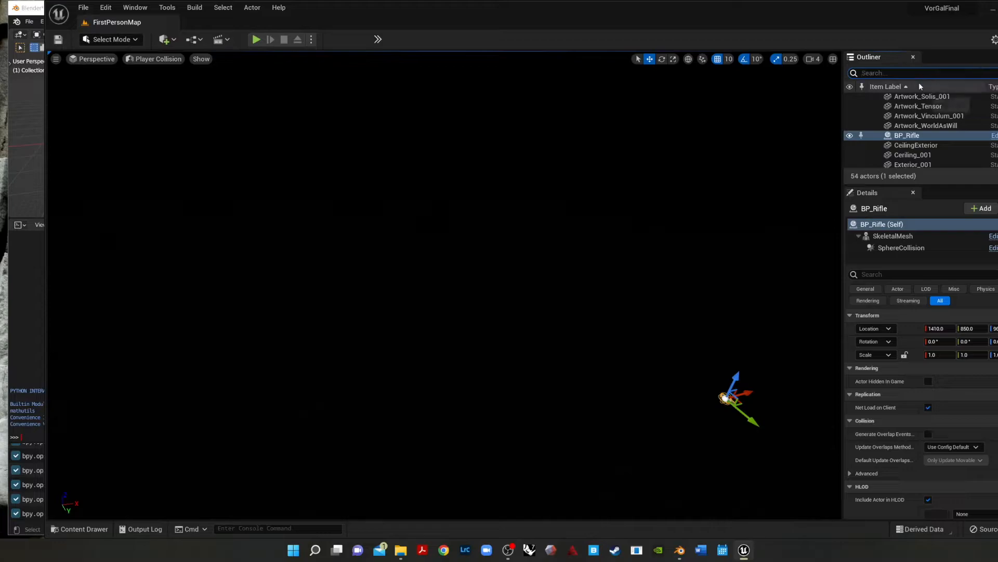
pyautogui.write('exter')
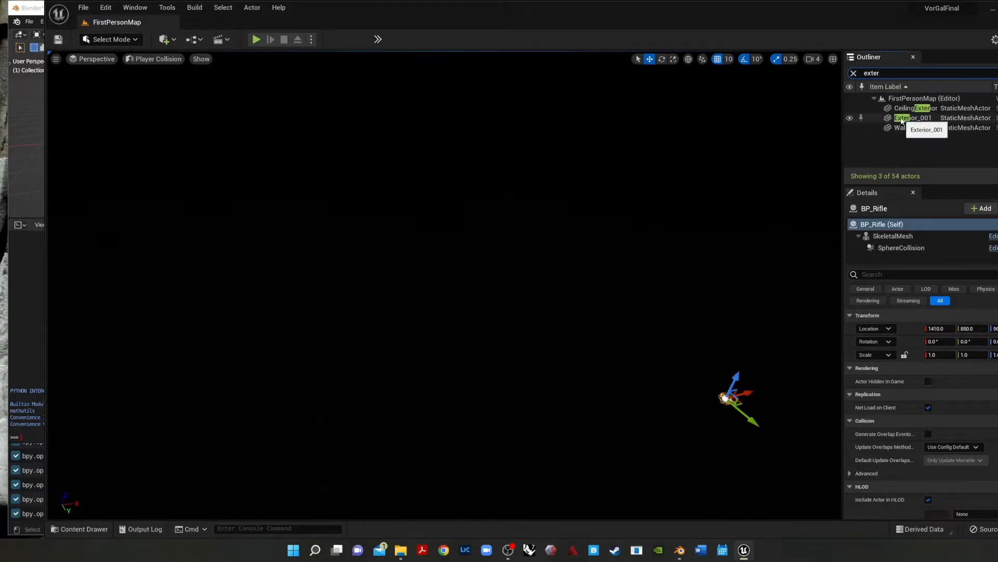
# Step: Open Exterior_001 in the Static Mesh Editor and add a 10DOP-X simplified collision
pyautogui.click(913, 118)
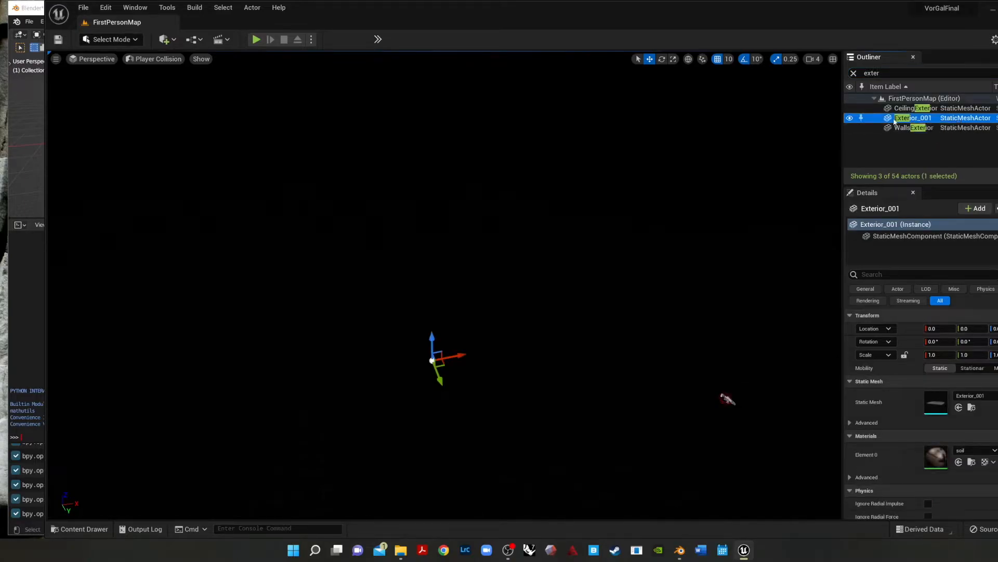
pyautogui.moveTo(913, 118)
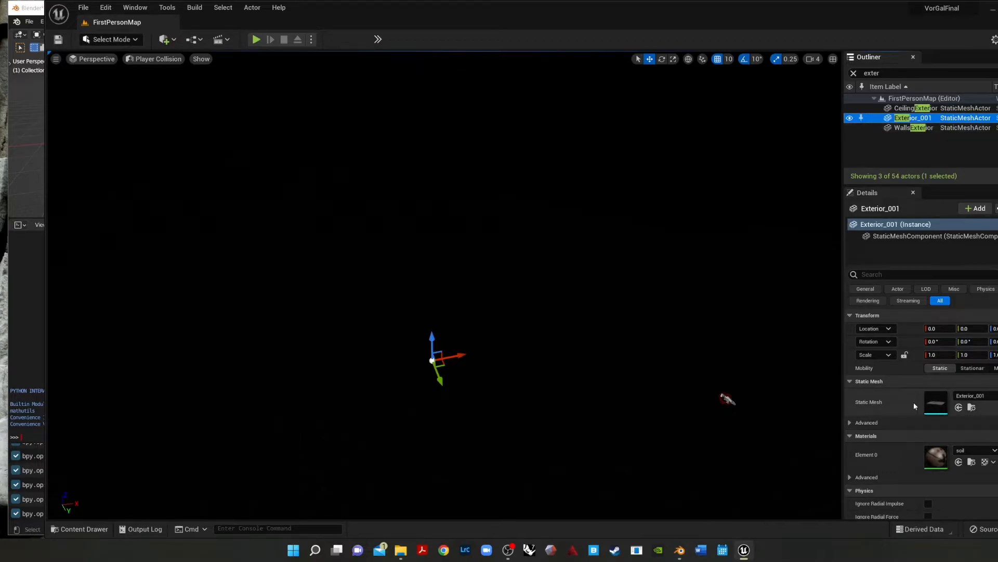
pyautogui.doubleClick(936, 402)
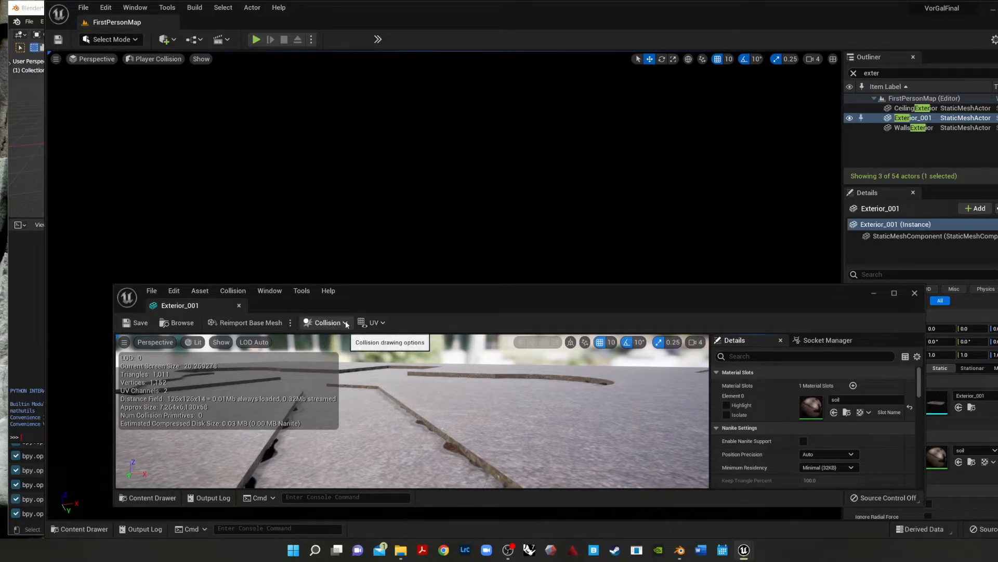
pyautogui.click(327, 323)
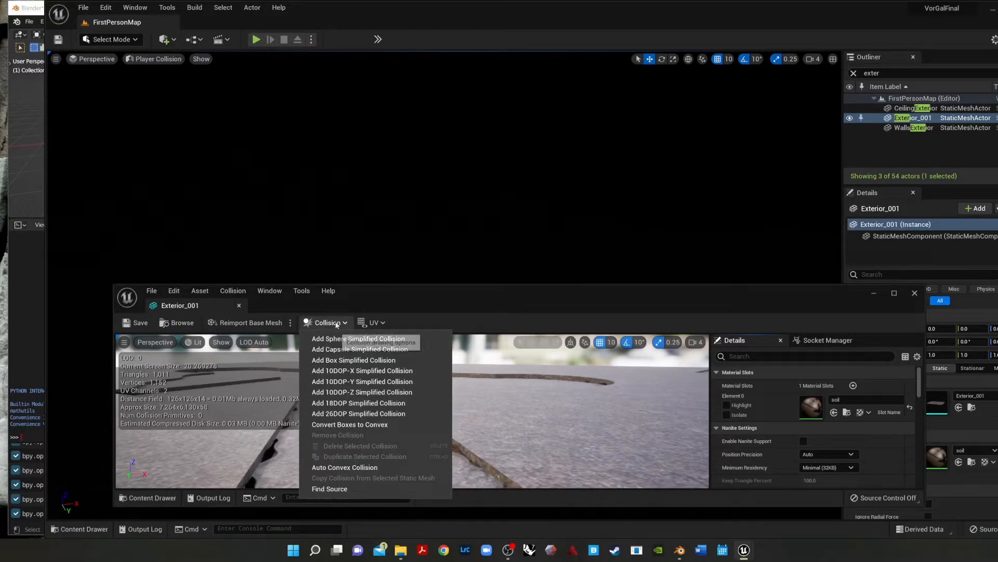
pyautogui.click(326, 322)
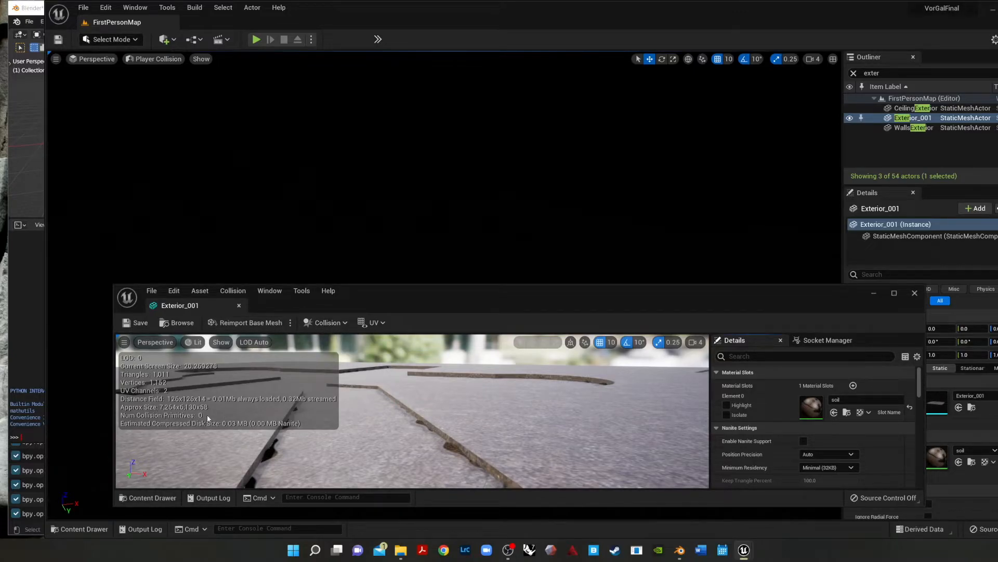
pyautogui.click(327, 323)
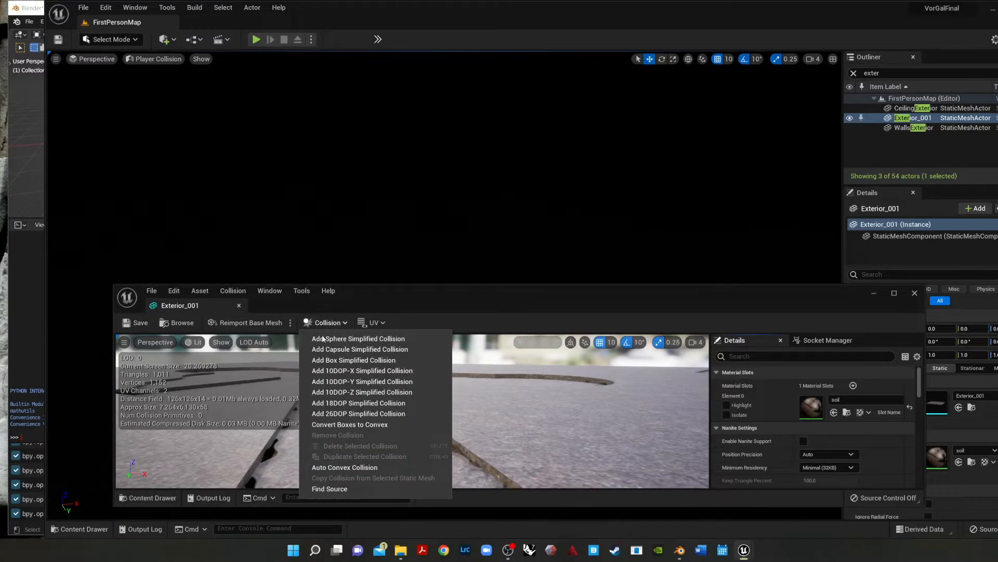
pyautogui.moveTo(362, 370)
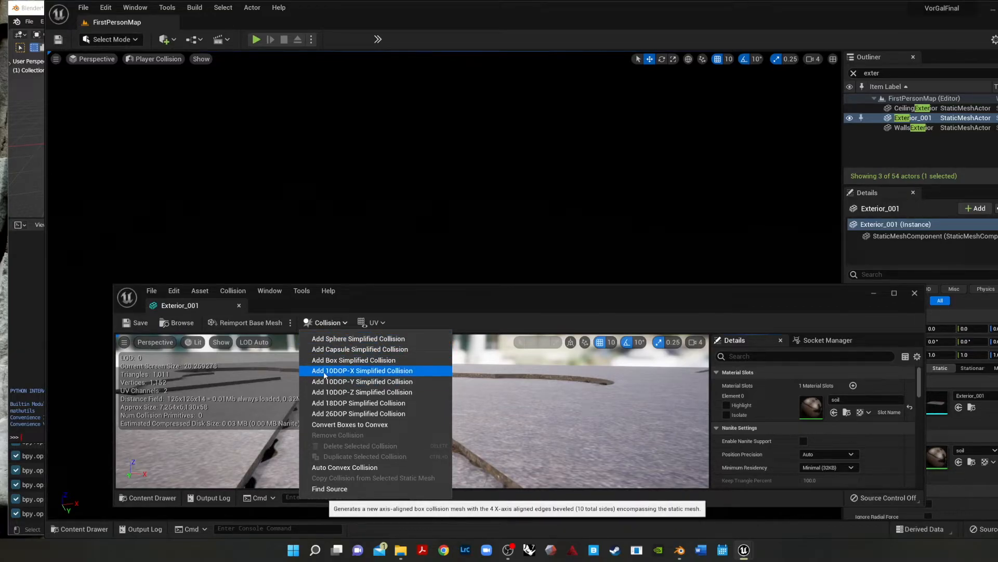
pyautogui.click(362, 370)
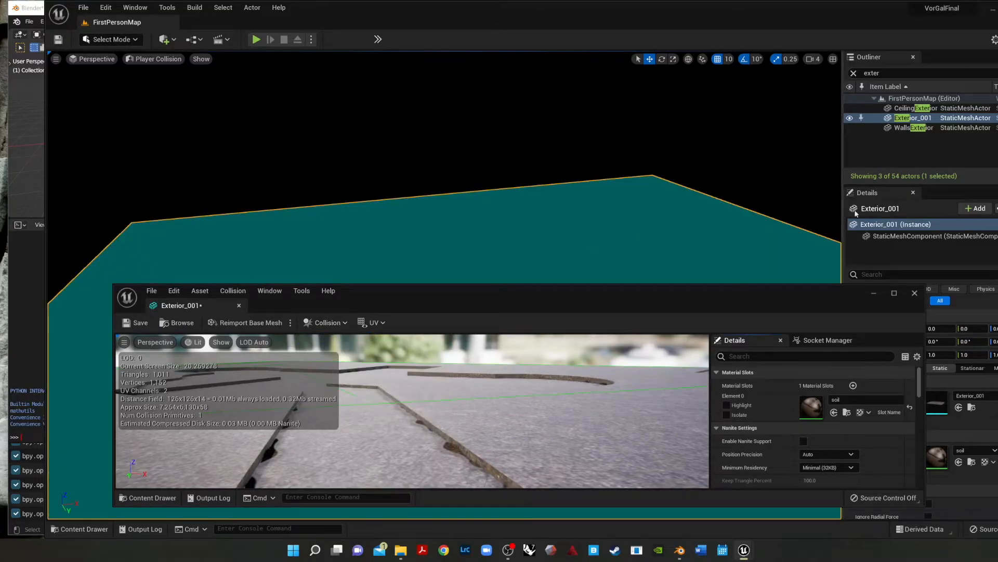
pyautogui.moveTo(488, 382)
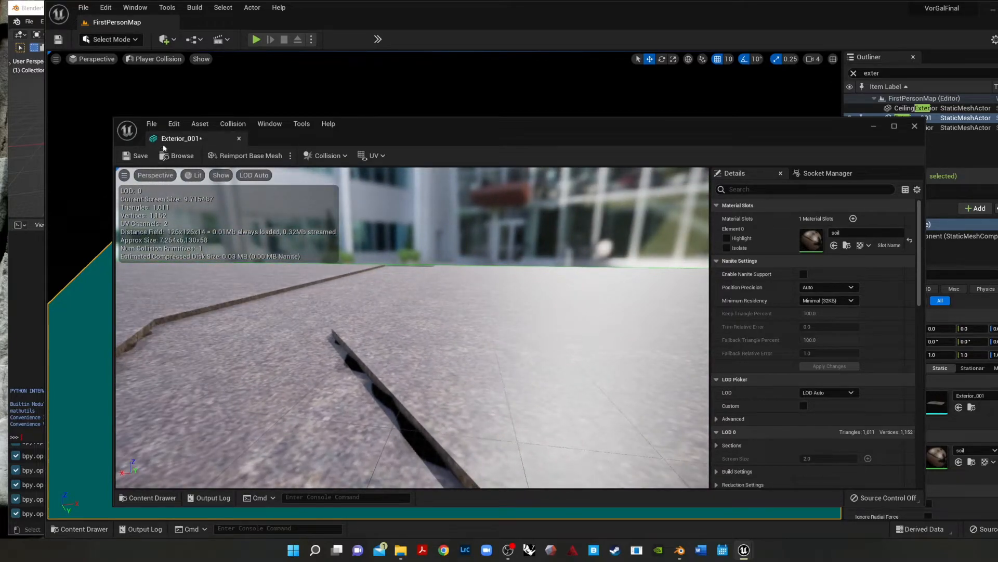
pyautogui.moveTo(135, 156)
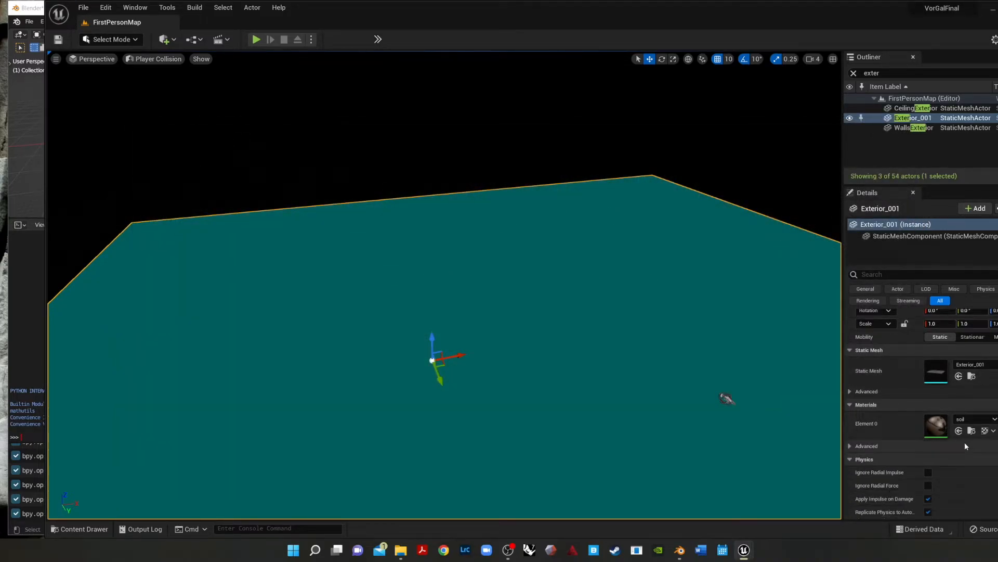
pyautogui.scroll(-3)
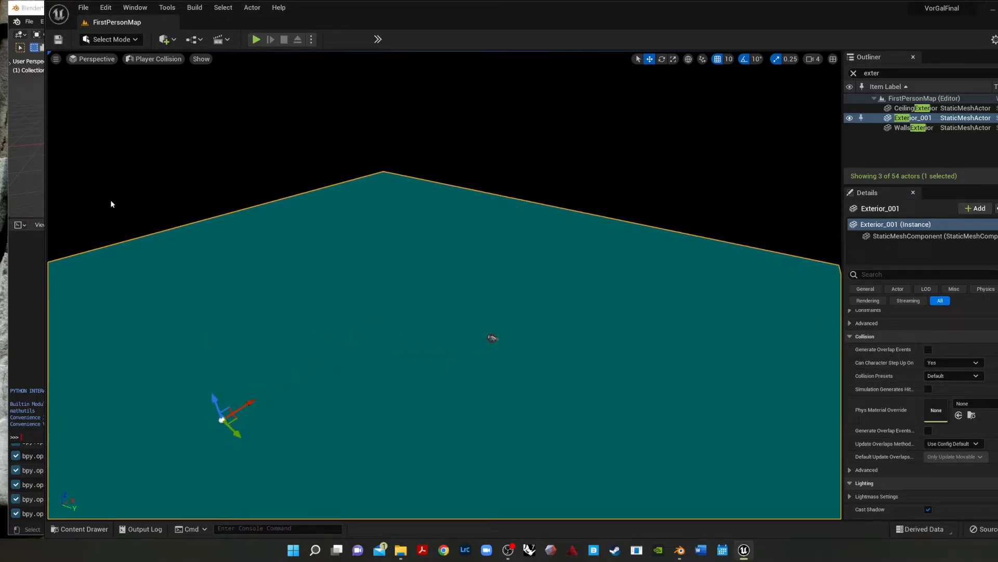
pyautogui.moveTo(57, 39)
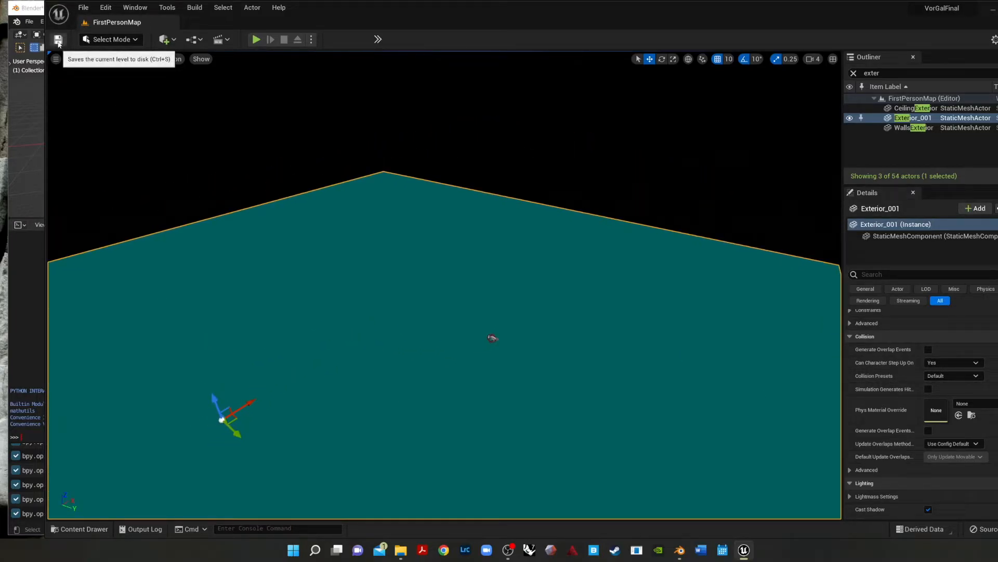
pyautogui.moveTo(275, 210)
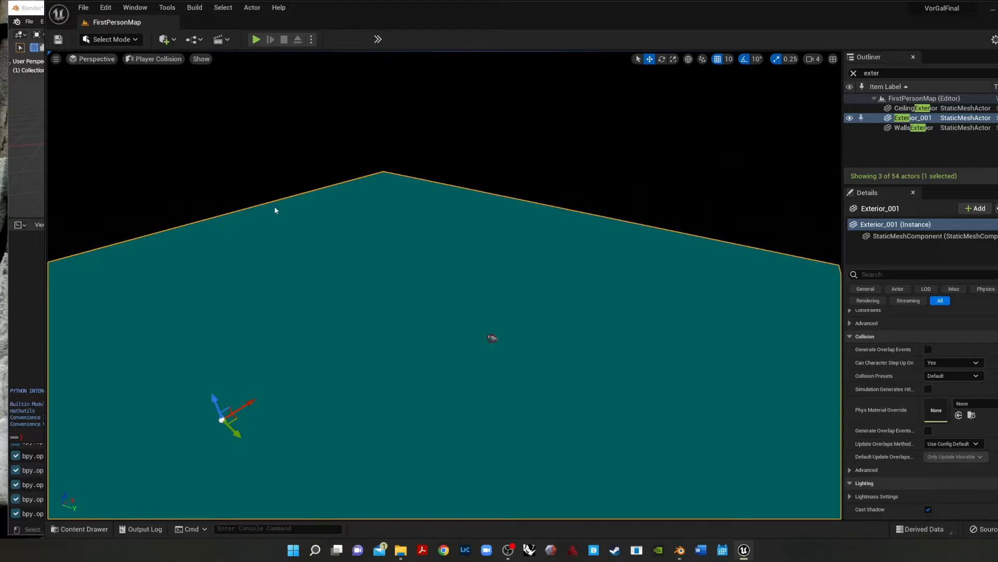
pyautogui.moveTo(165, 127)
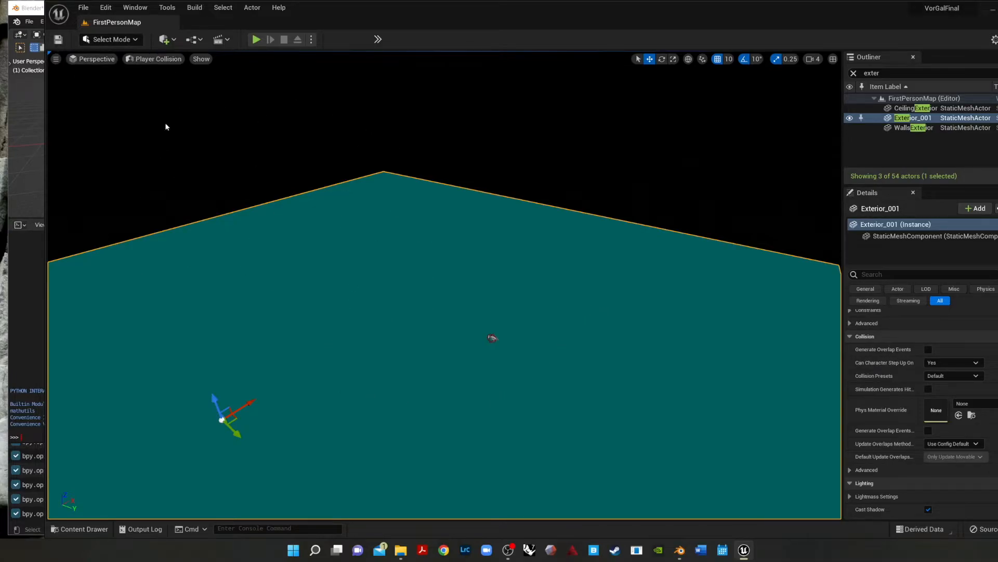
pyautogui.moveTo(256, 39)
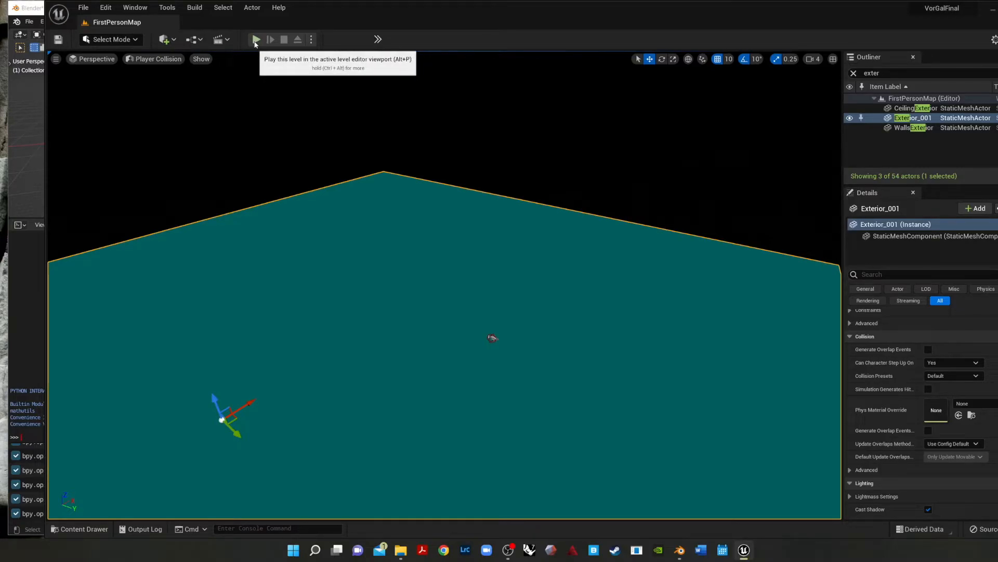
pyautogui.click(255, 40)
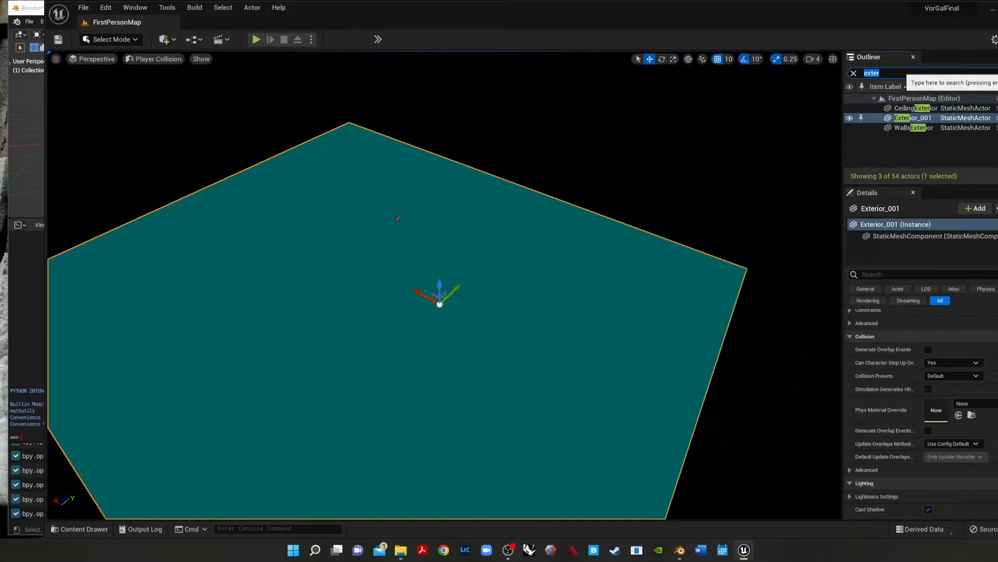
pyautogui.moveTo(914, 128)
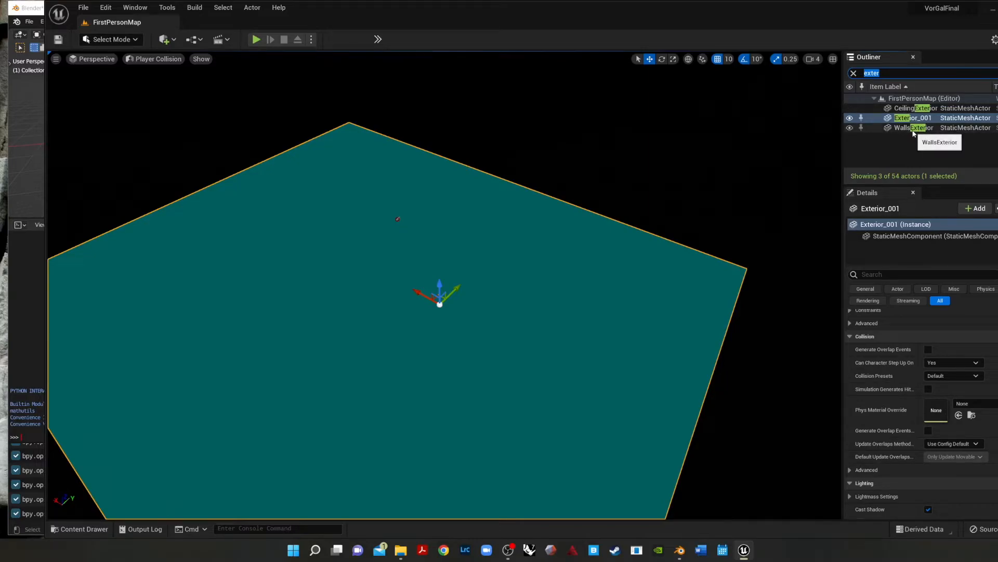
# Step: Set the WallsExterior mesh's Collision Complexity to Use Complex Collision As Simple, then close its editor
pyautogui.click(907, 127)
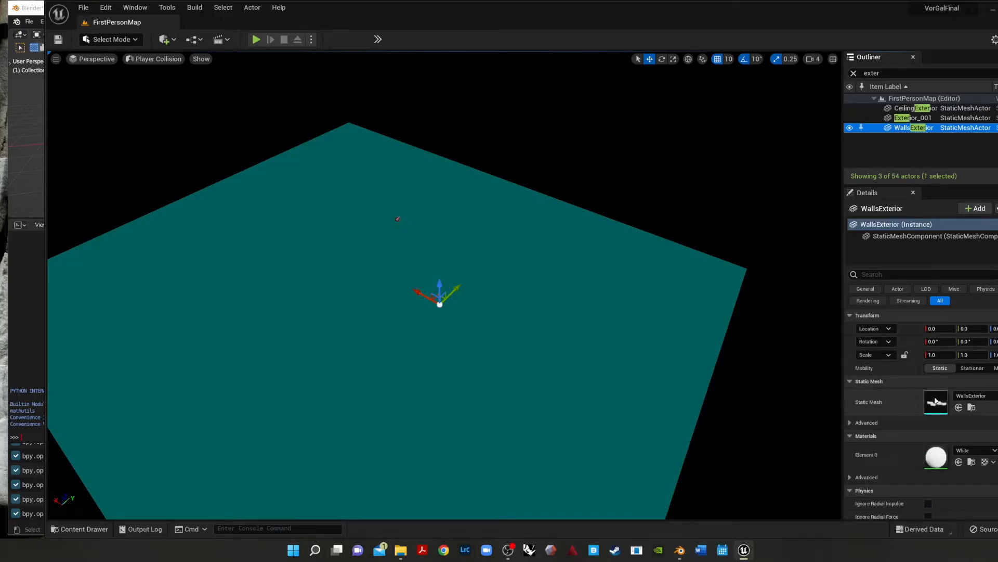
pyautogui.doubleClick(936, 403)
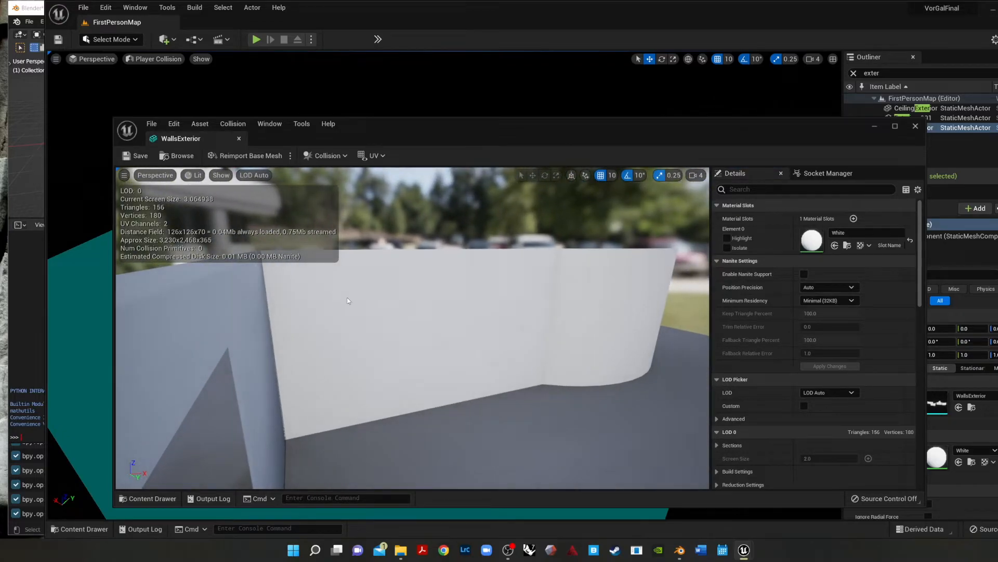
pyautogui.click(329, 155)
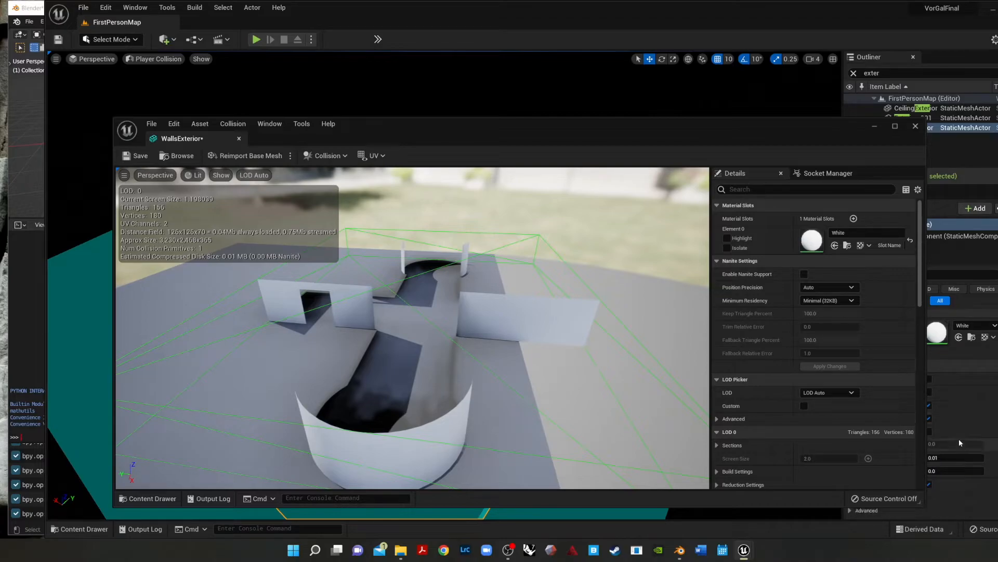
pyautogui.scroll(-3)
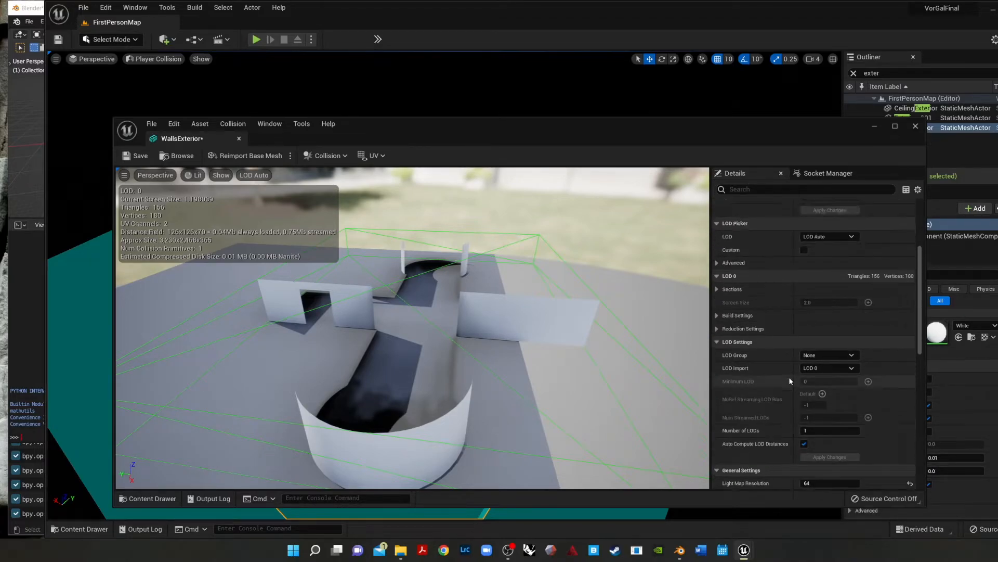
pyautogui.scroll(-3)
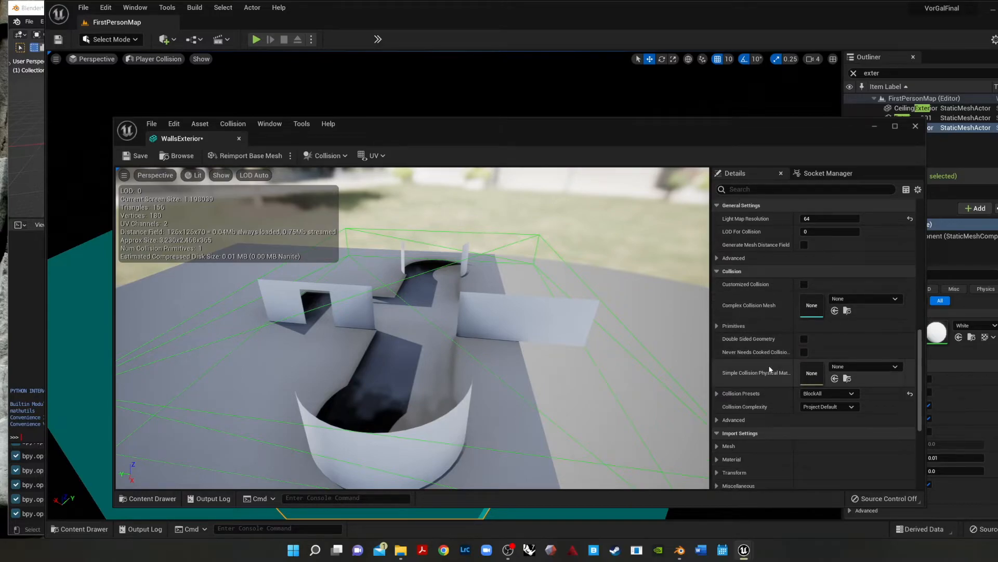
pyautogui.click(830, 393)
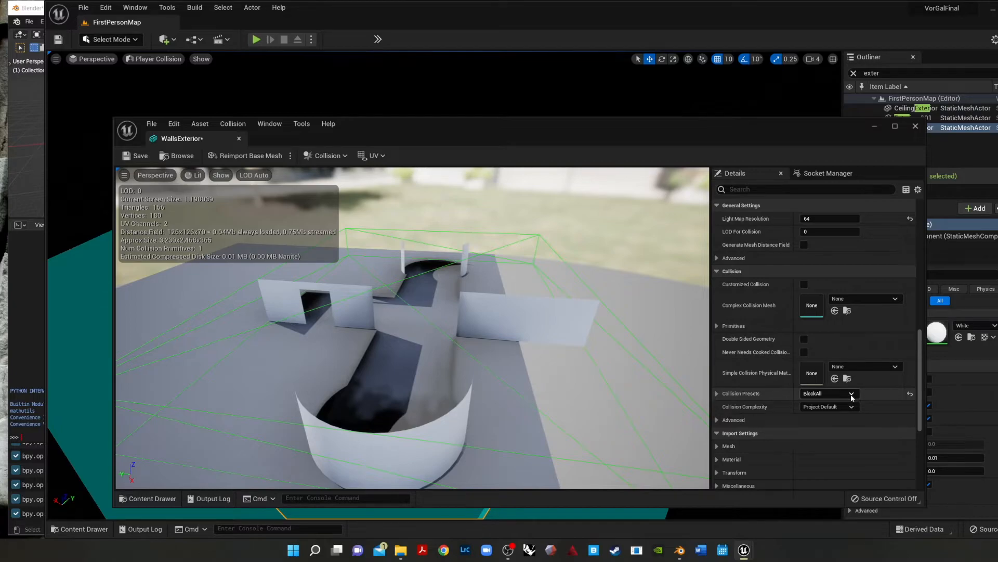
pyautogui.click(850, 406)
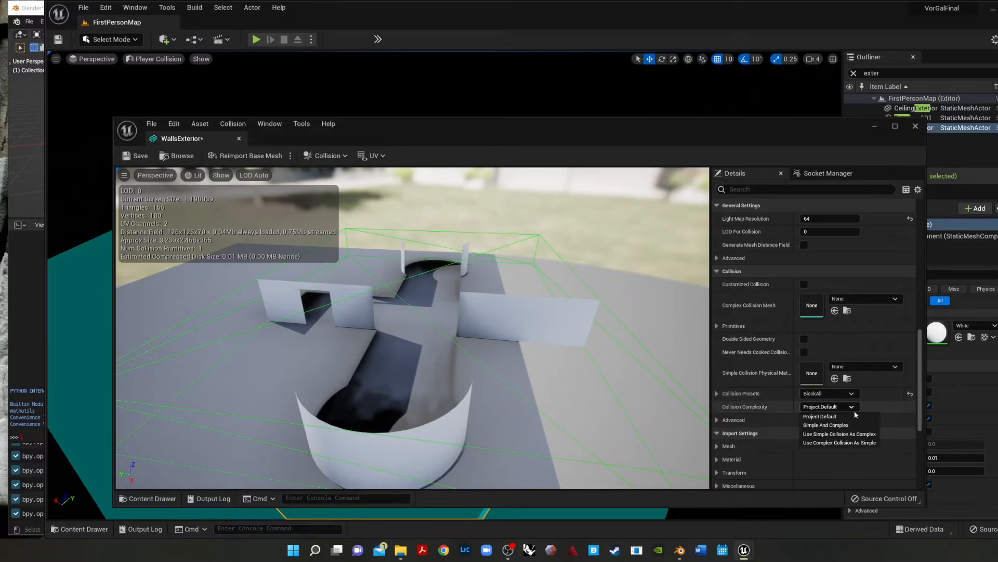
pyautogui.moveTo(839, 442)
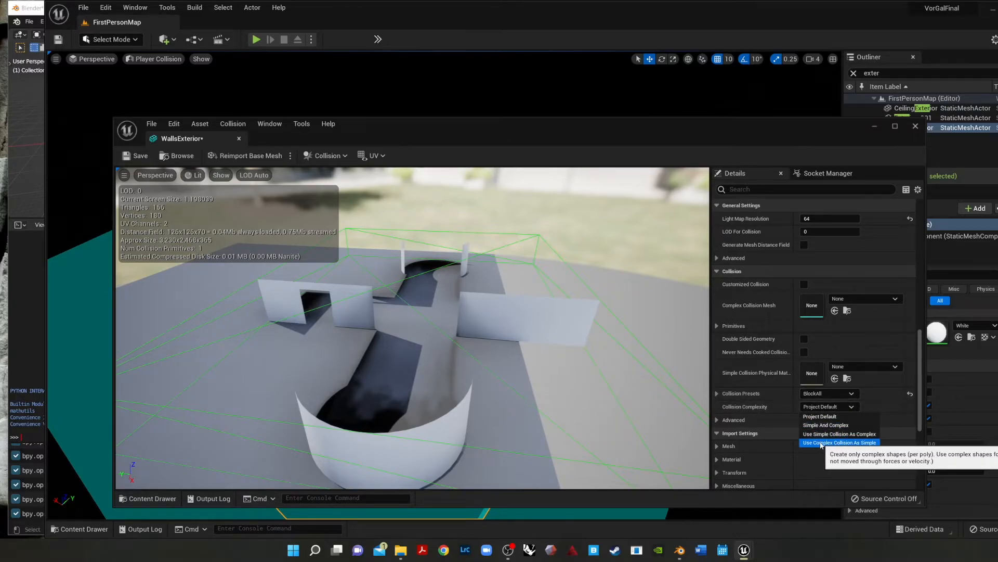
pyautogui.click(840, 442)
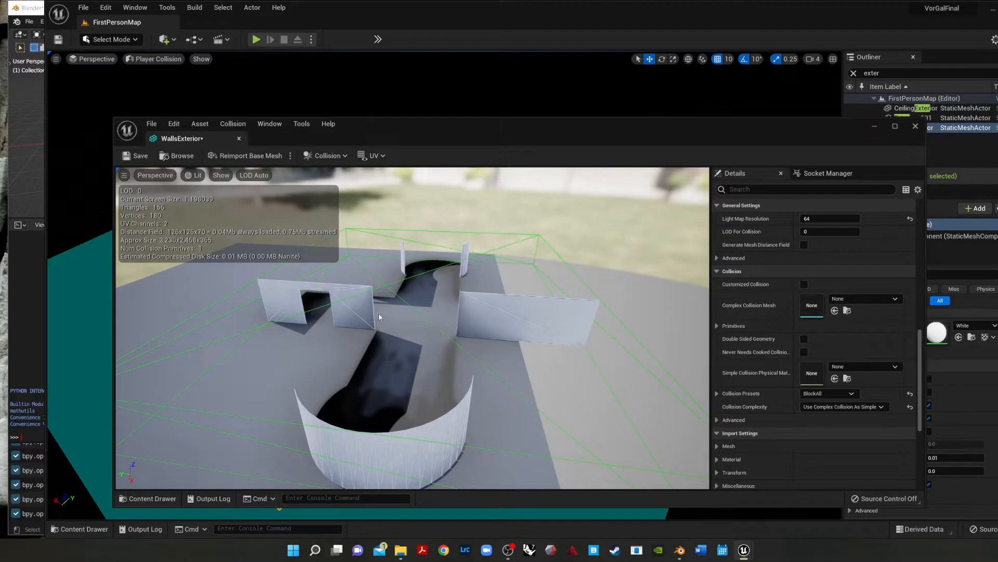
pyautogui.moveTo(169, 321)
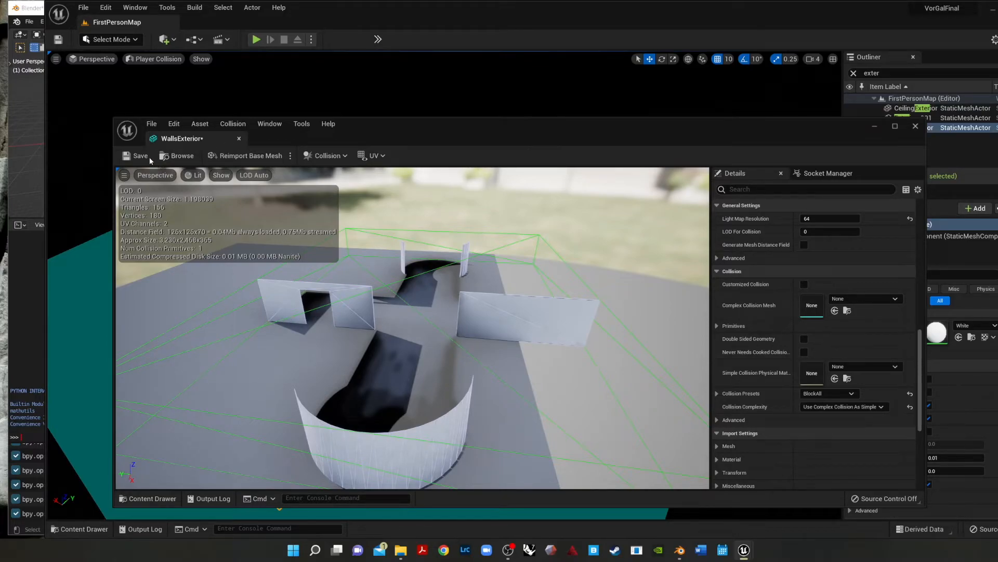
pyautogui.moveTo(238, 138)
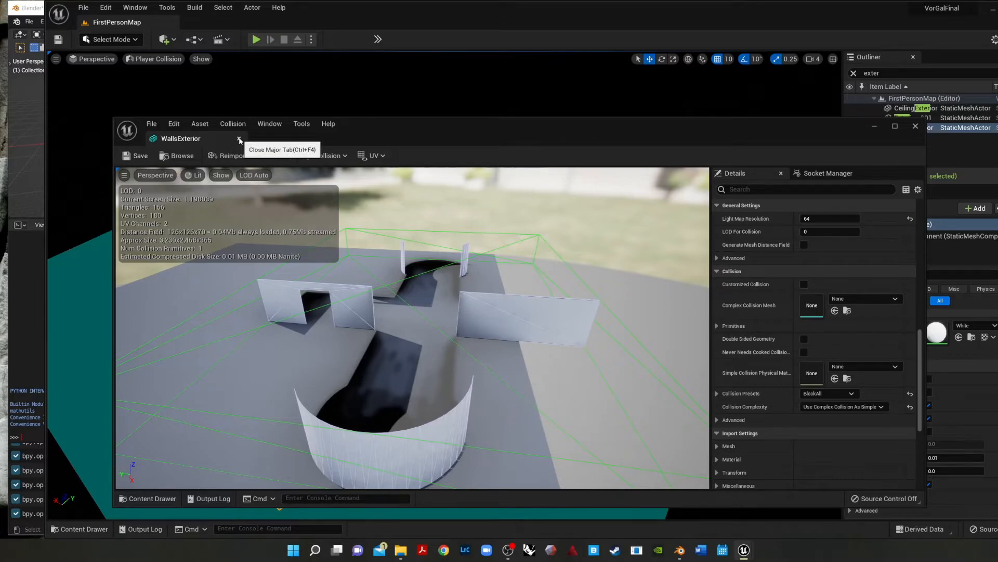
pyautogui.click(239, 139)
pyautogui.write('walls')
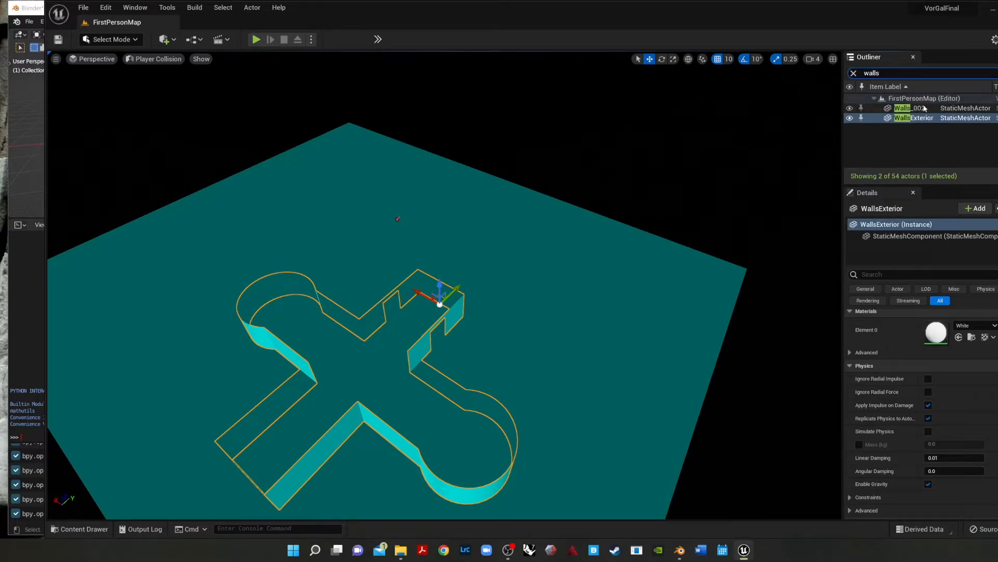
# Step: Give Walls_002 a 10DOP-X simplified collision and Use Complex Collision As Simple complexity
pyautogui.click(913, 108)
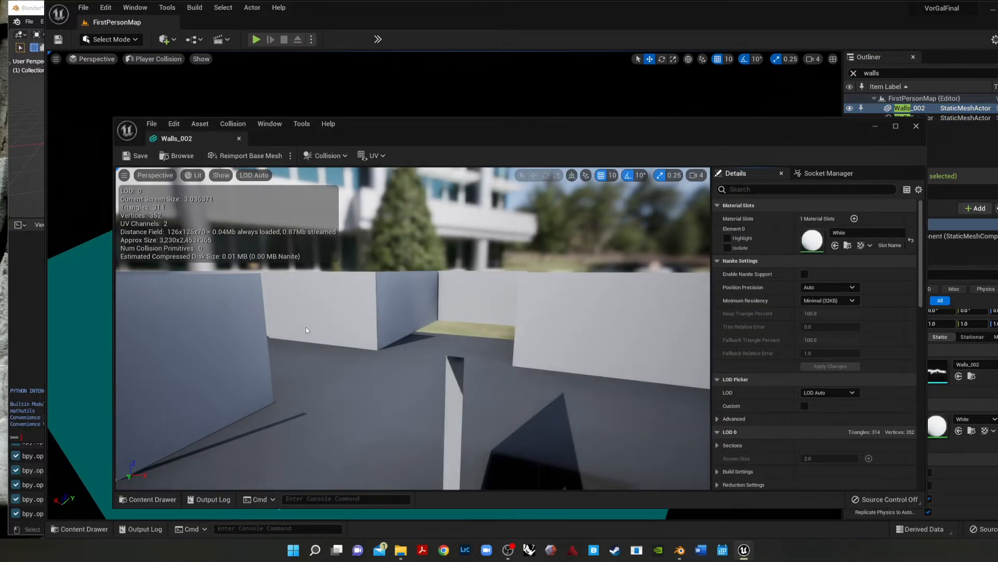
pyautogui.click(232, 124)
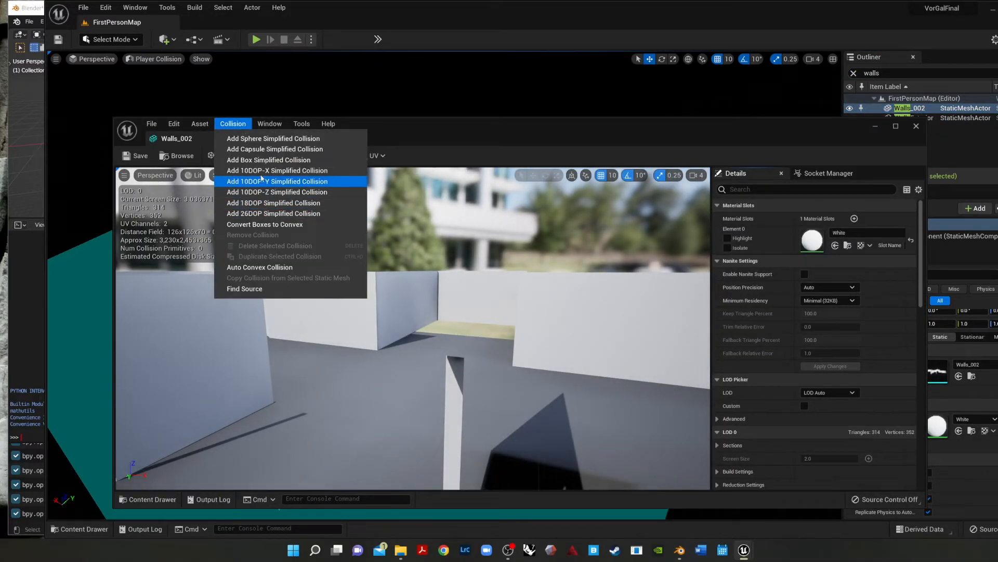
pyautogui.moveTo(277, 170)
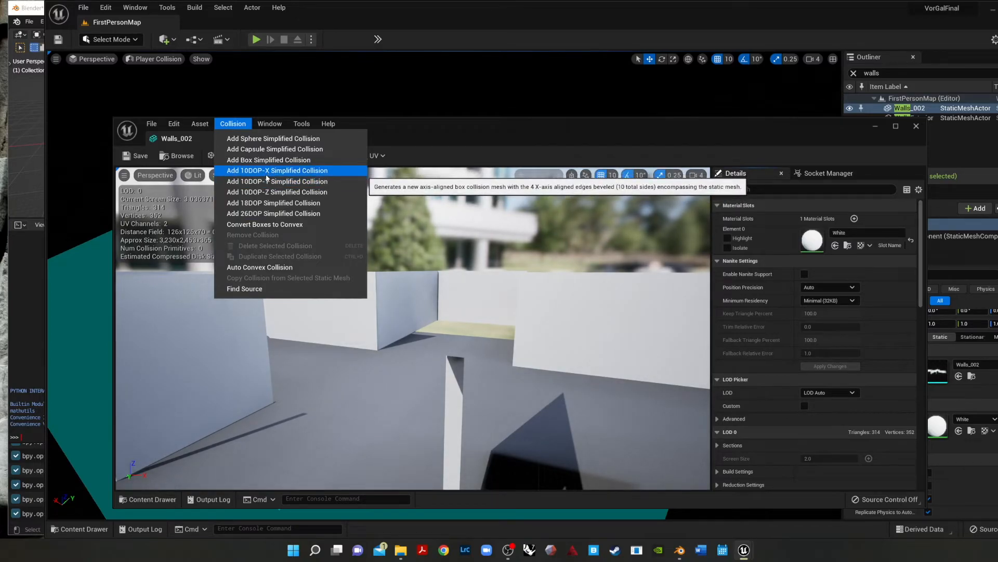
pyautogui.click(276, 170)
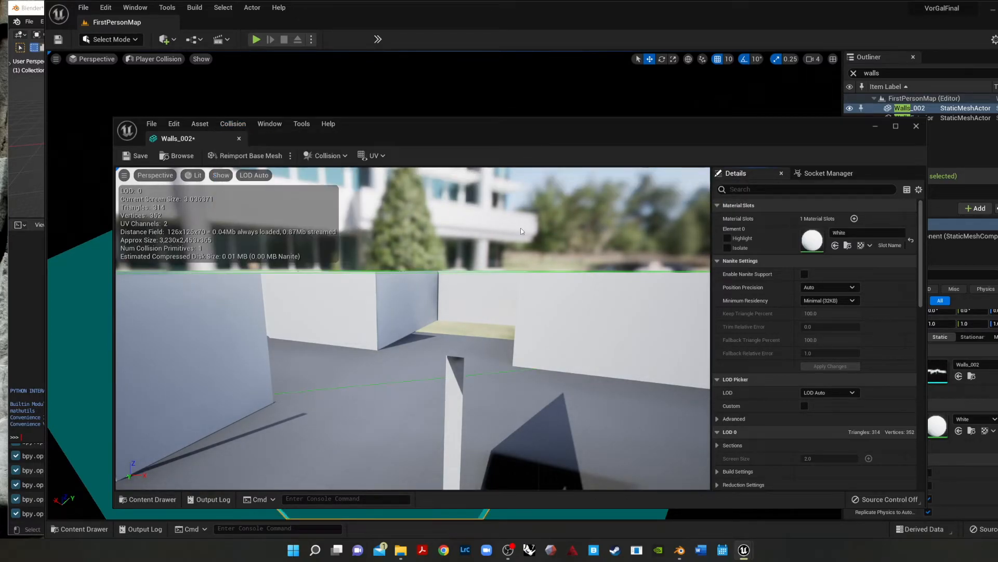
pyautogui.scroll(-3)
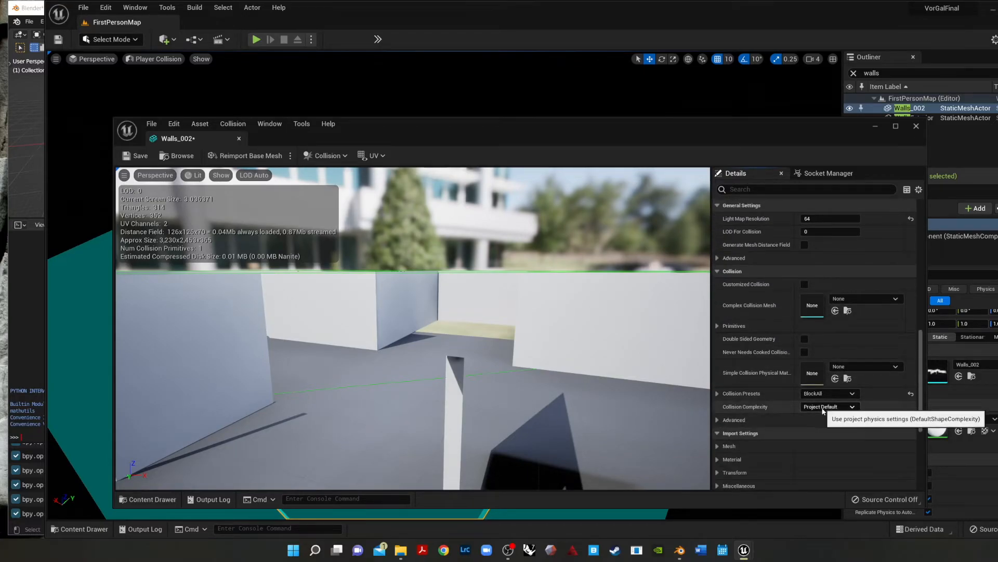
pyautogui.click(827, 406)
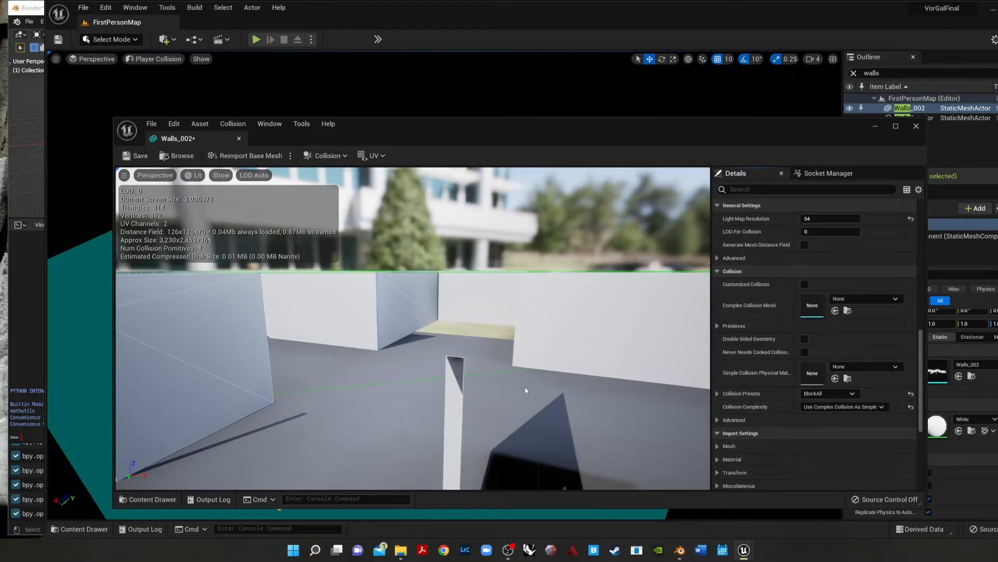
pyautogui.moveTo(136, 156)
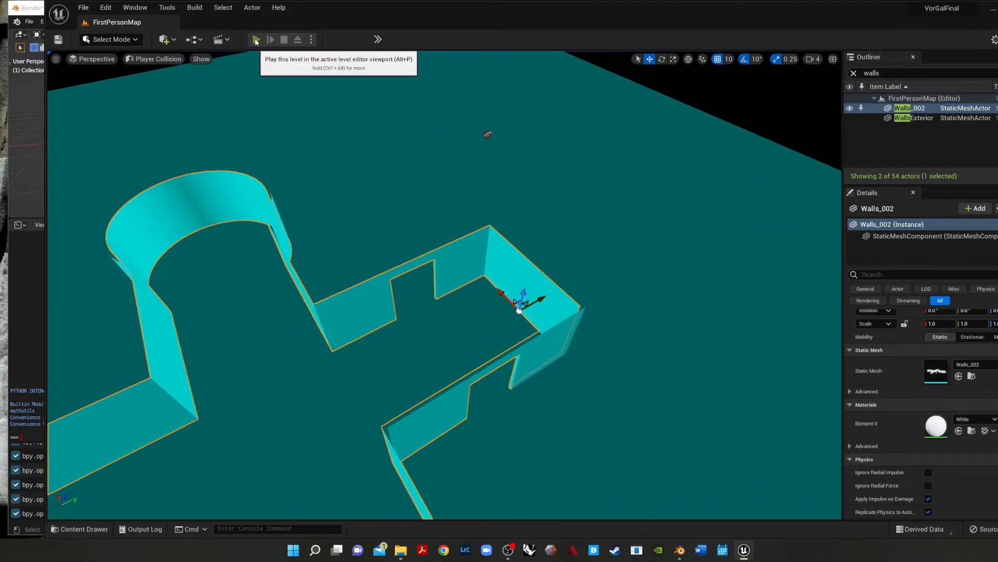
pyautogui.click(255, 39)
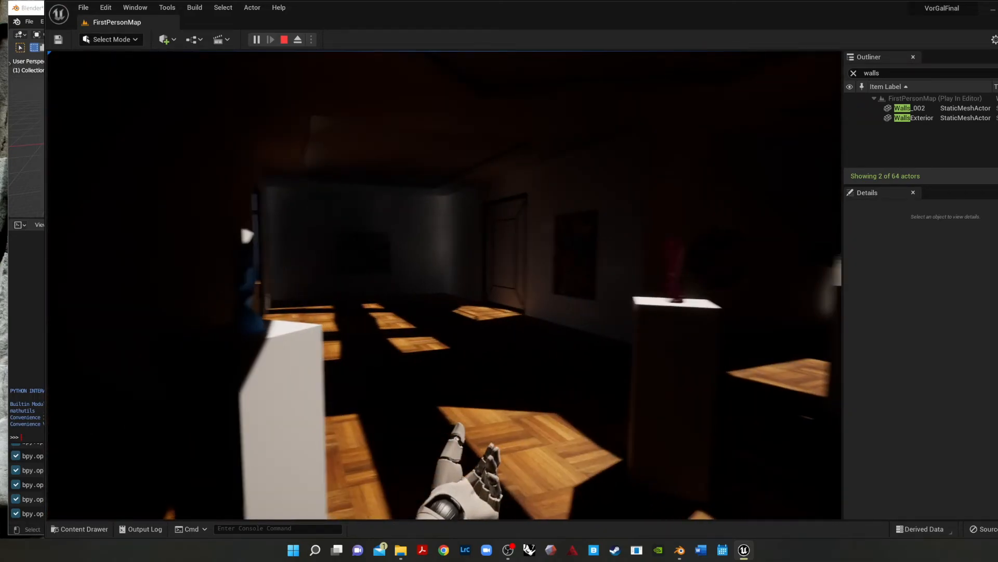
pyautogui.click(284, 40)
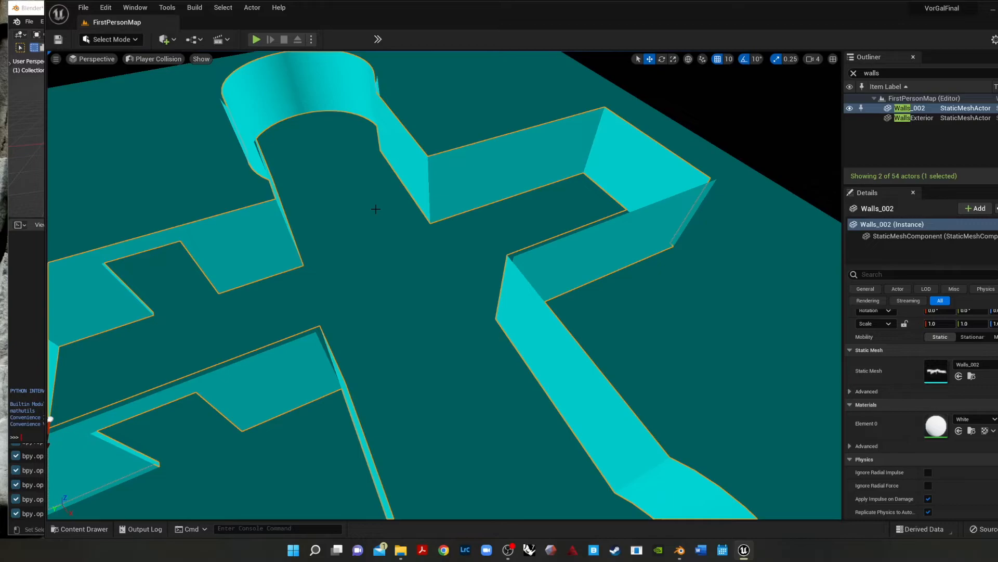
pyautogui.moveTo(415, 243)
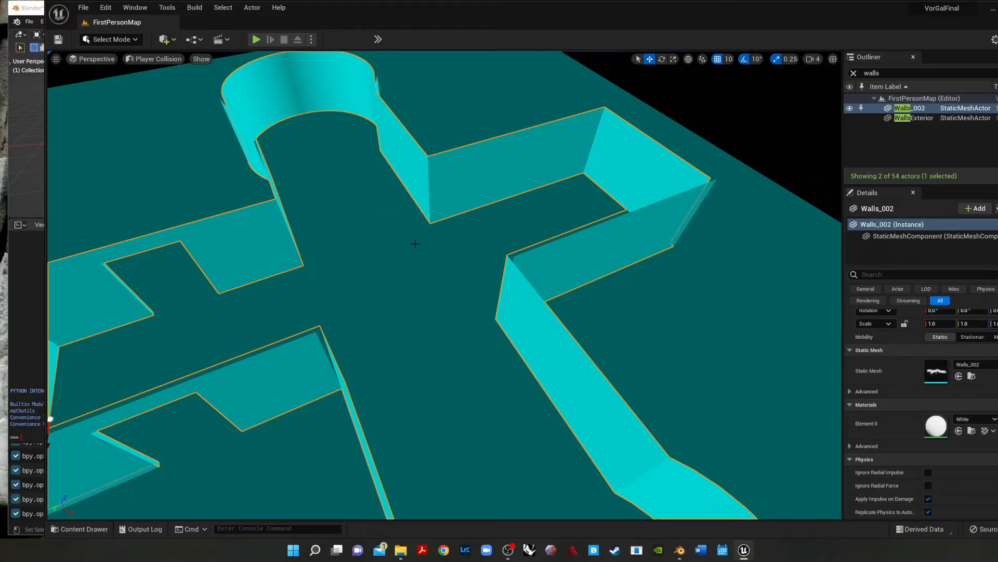
pyautogui.moveTo(397, 255)
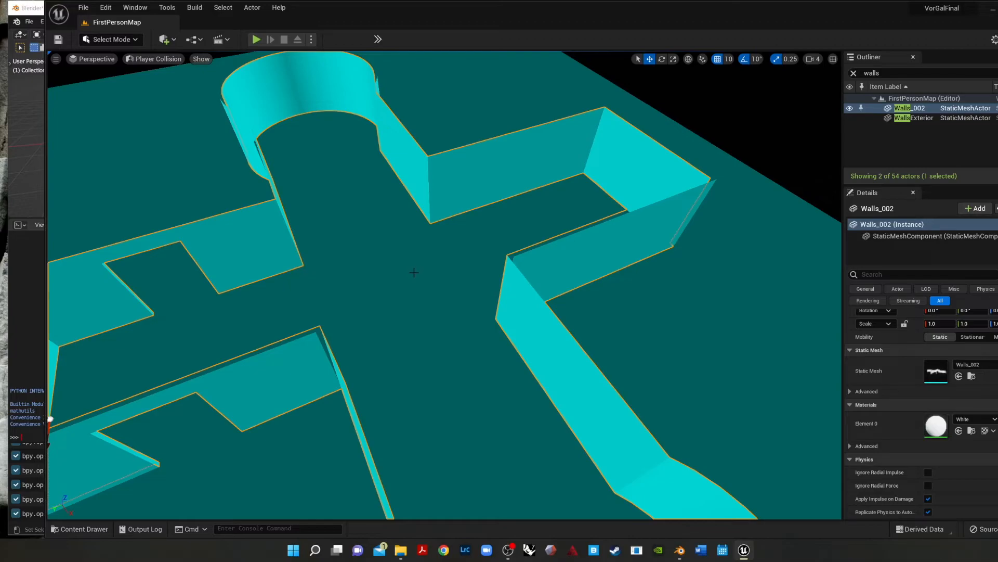
pyautogui.moveTo(284, 255)
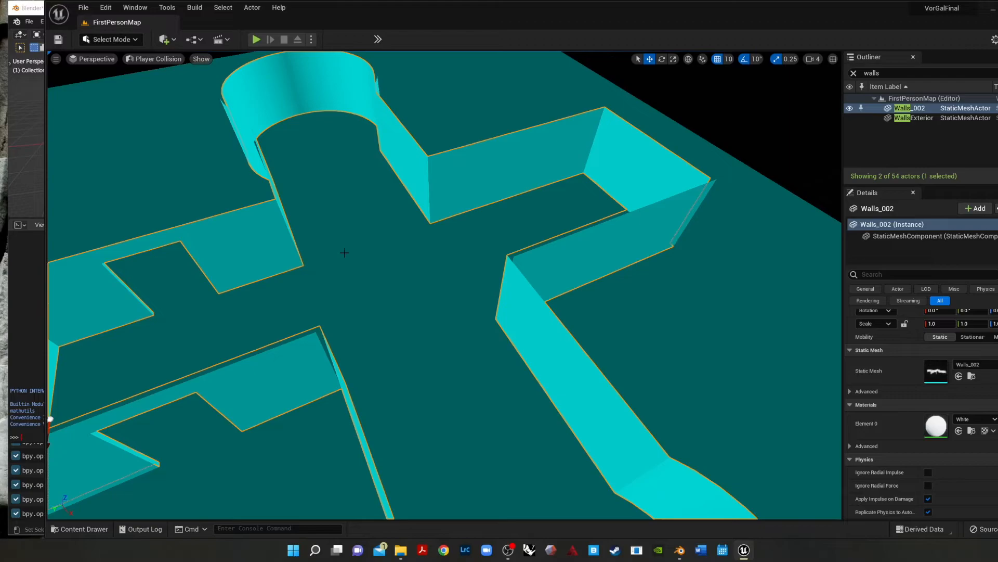
pyautogui.moveTo(372, 247)
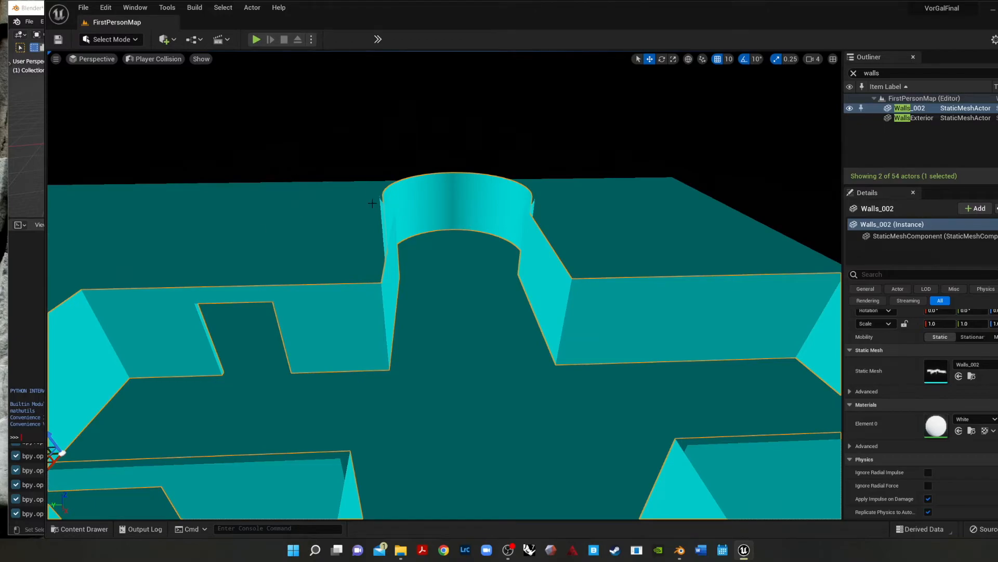
pyautogui.moveTo(459, 232)
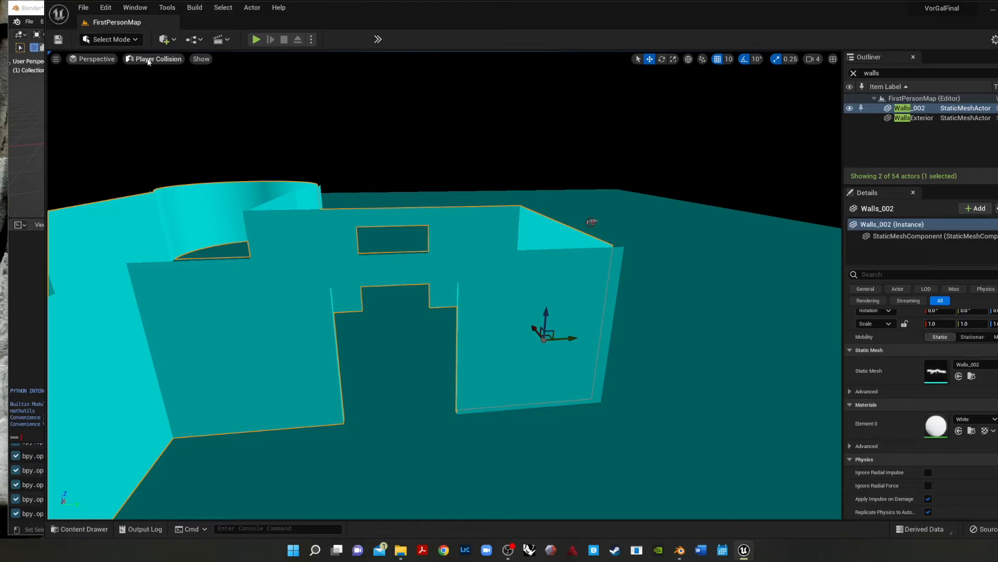
# Step: Switch the viewport to Lit and browse StarterContent, dismissing the Add Content dialog
pyautogui.click(159, 59)
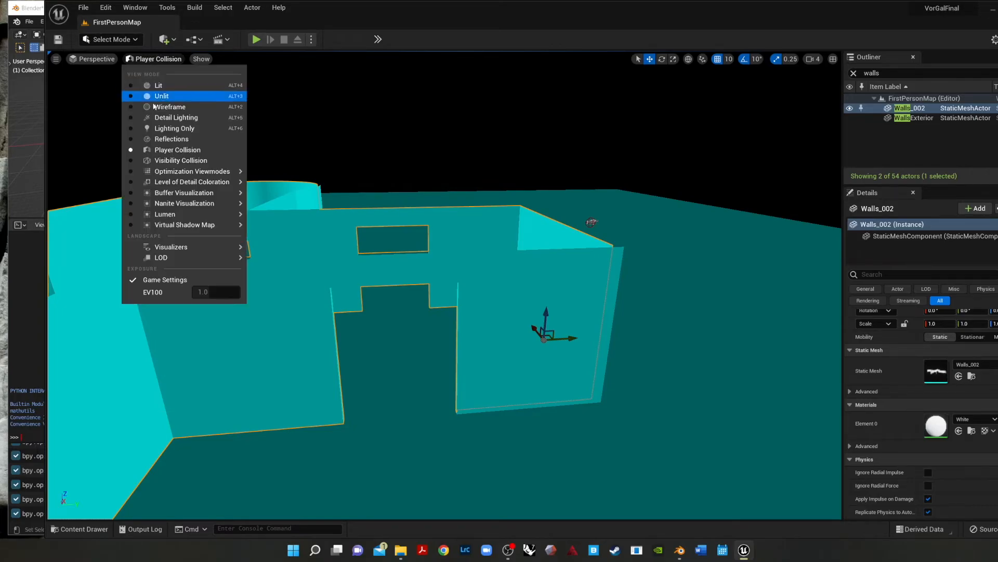
pyautogui.click(158, 85)
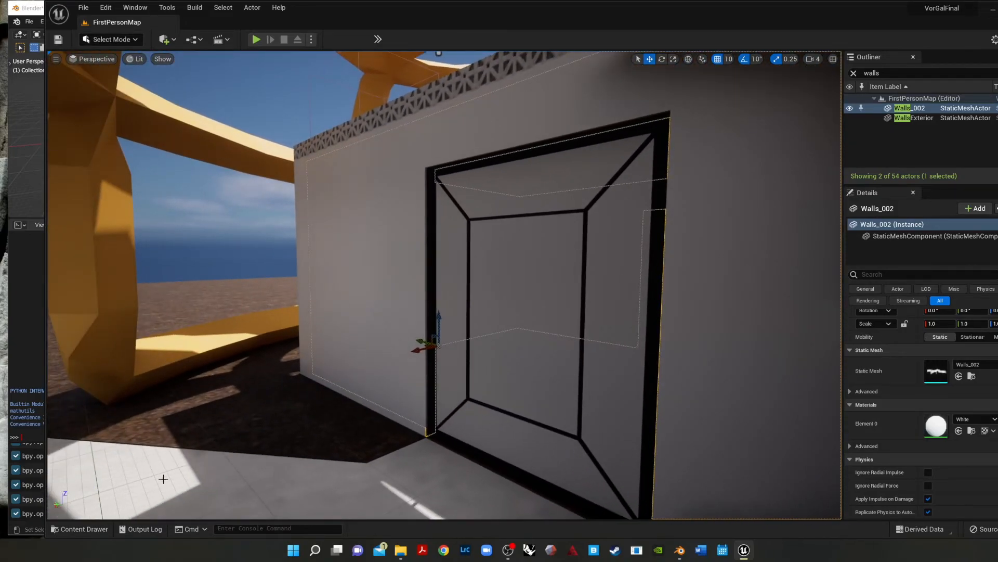
pyautogui.click(82, 528)
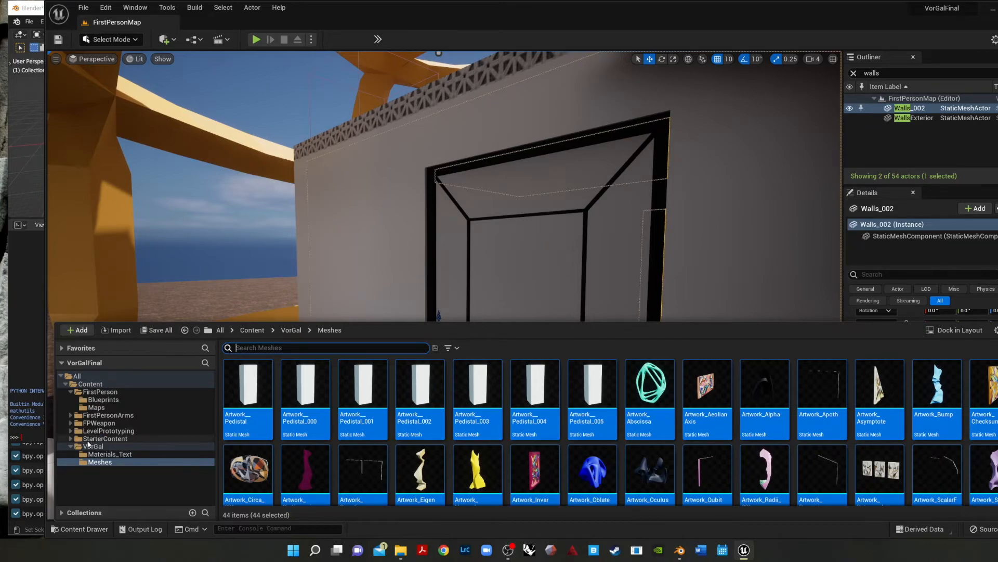
pyautogui.click(104, 438)
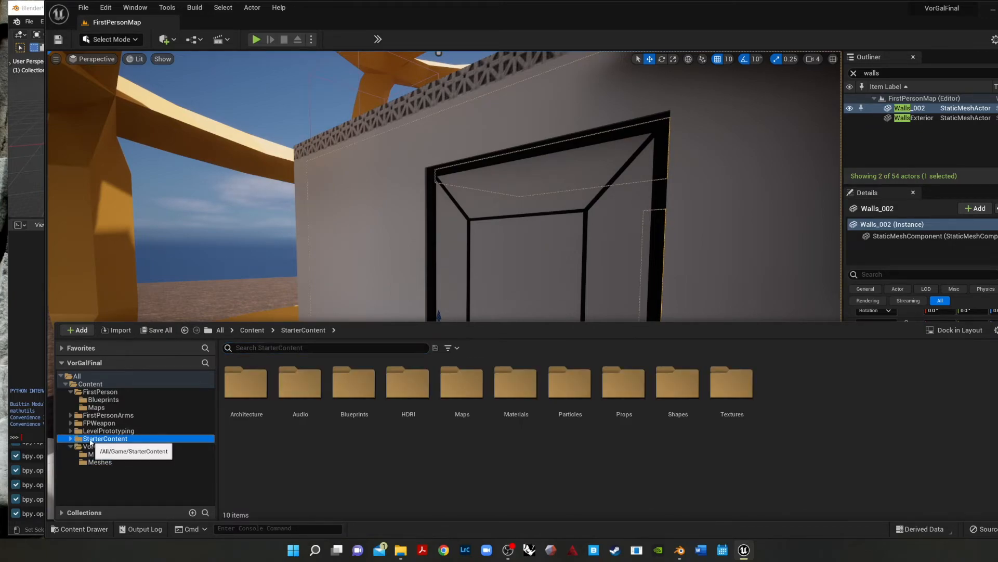
pyautogui.click(77, 330)
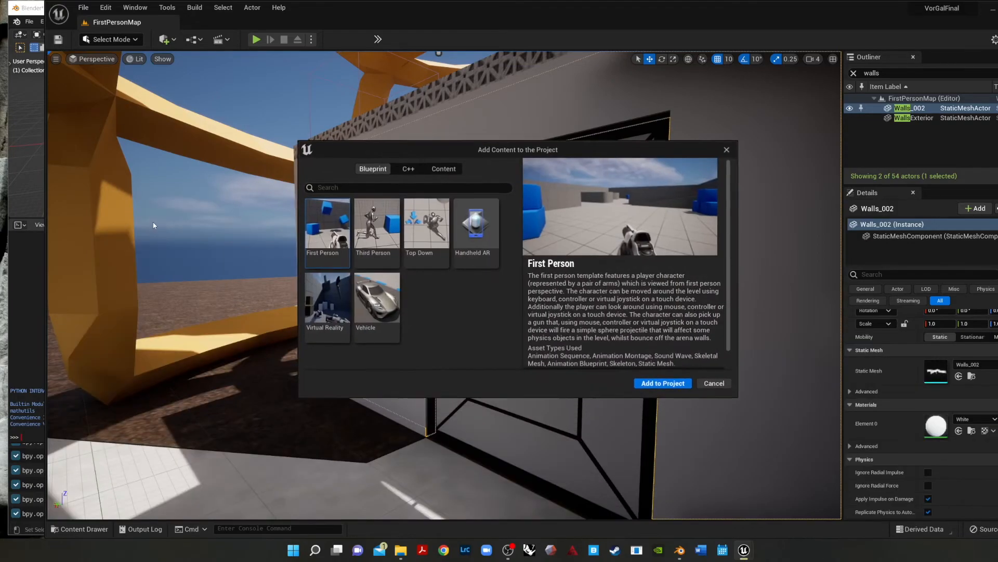
pyautogui.click(443, 168)
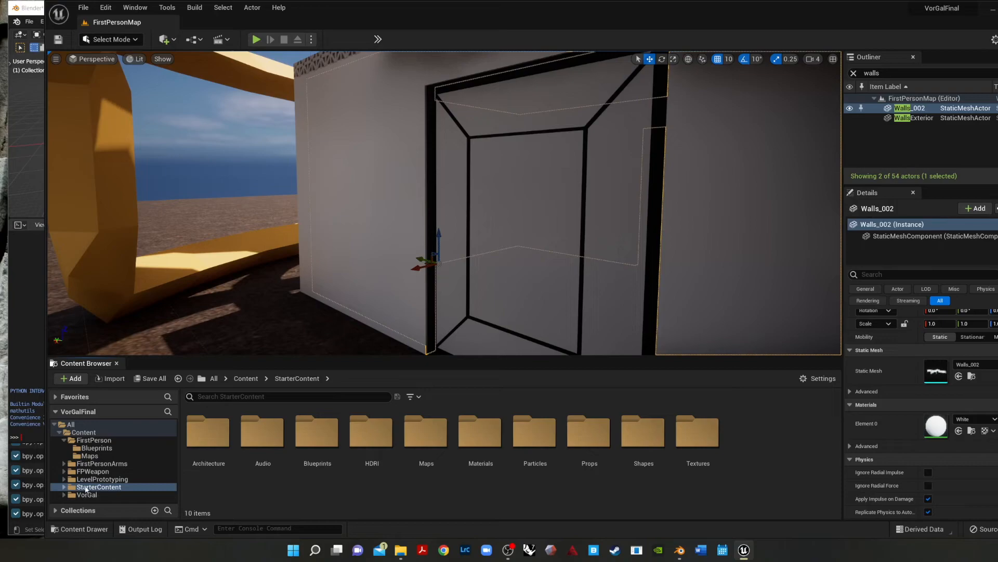
# Step: Navigate the StarterContent folders to open the Materials folder
pyautogui.click(286, 396)
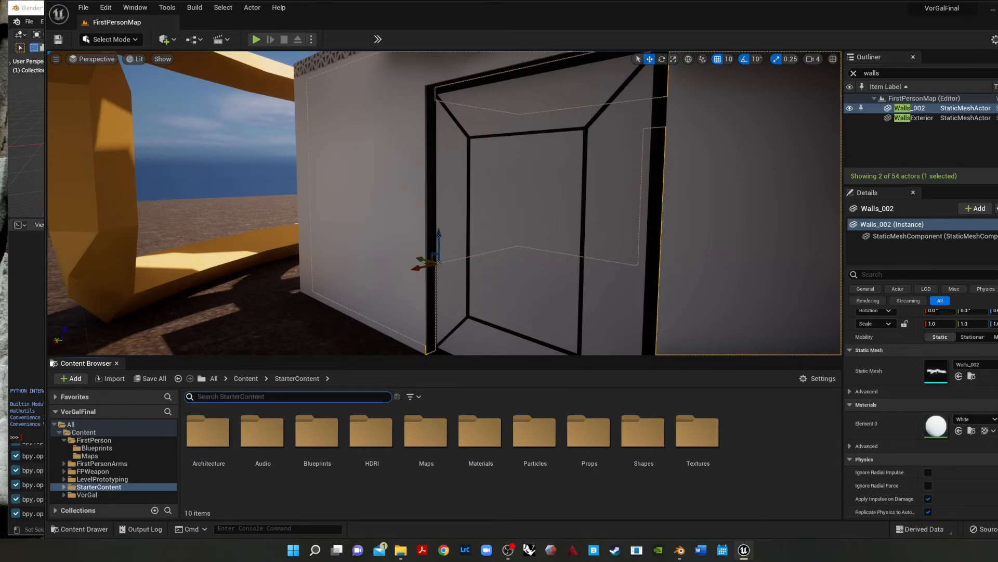
pyautogui.moveTo(588, 437)
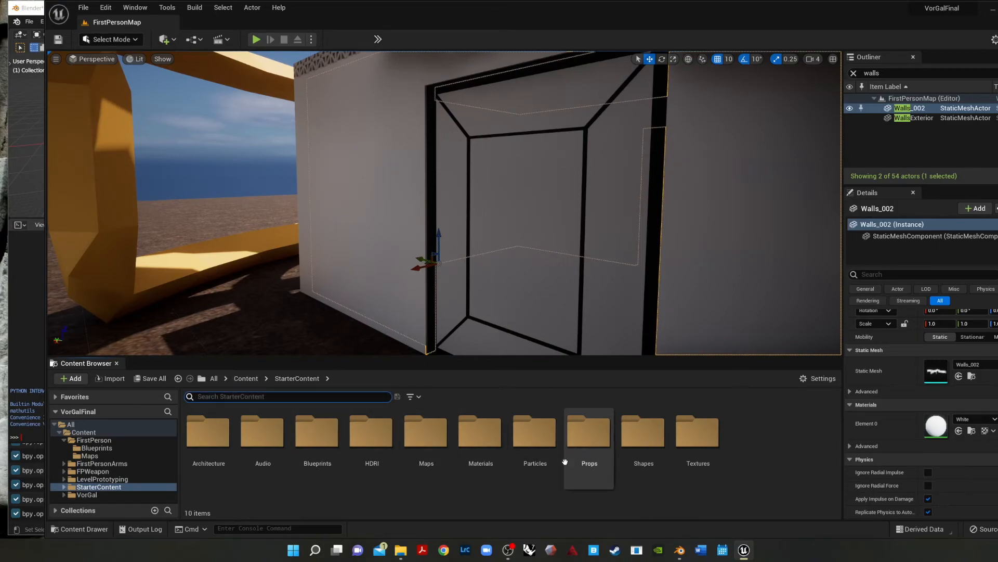
pyautogui.doubleClick(534, 433)
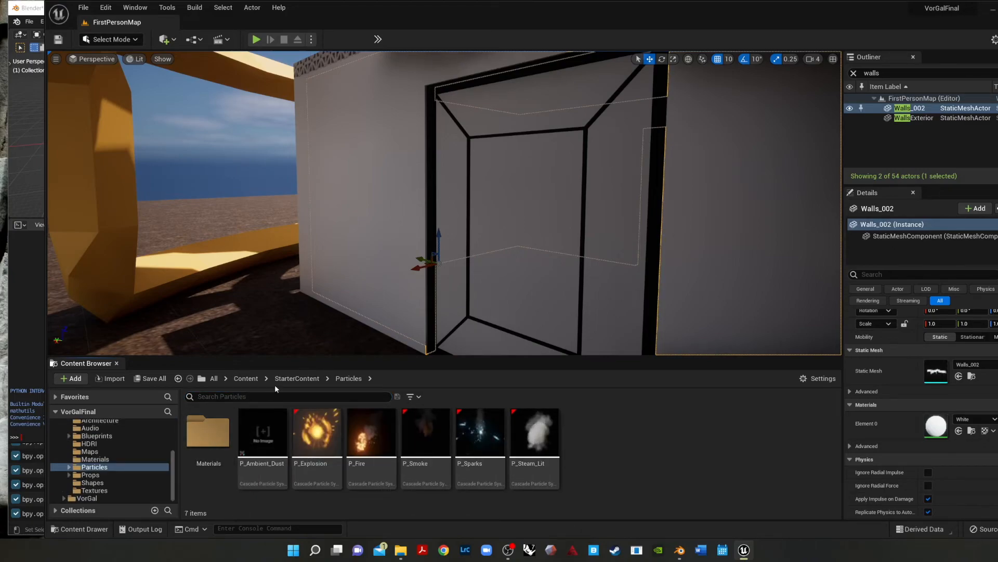
pyautogui.click(91, 474)
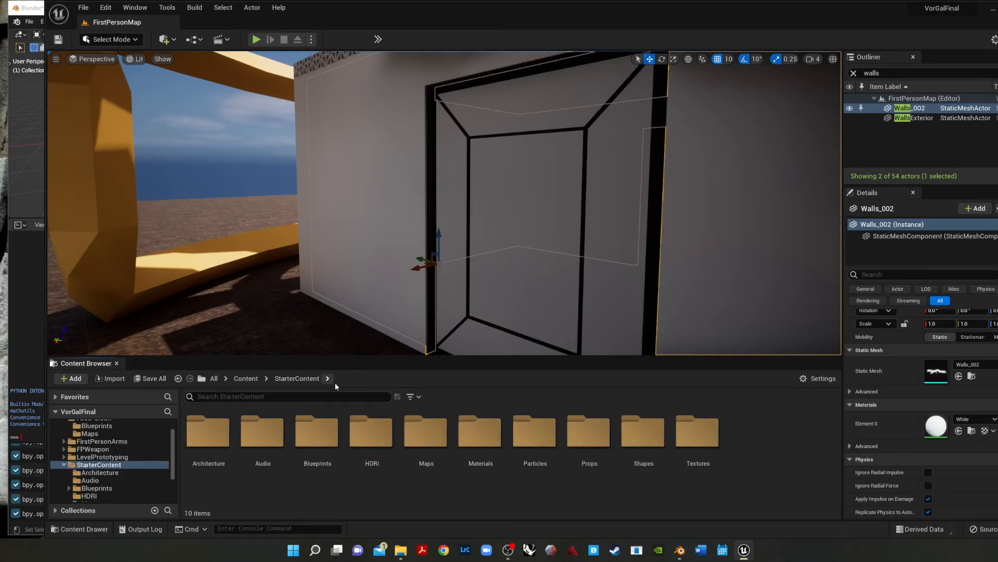
pyautogui.click(479, 432)
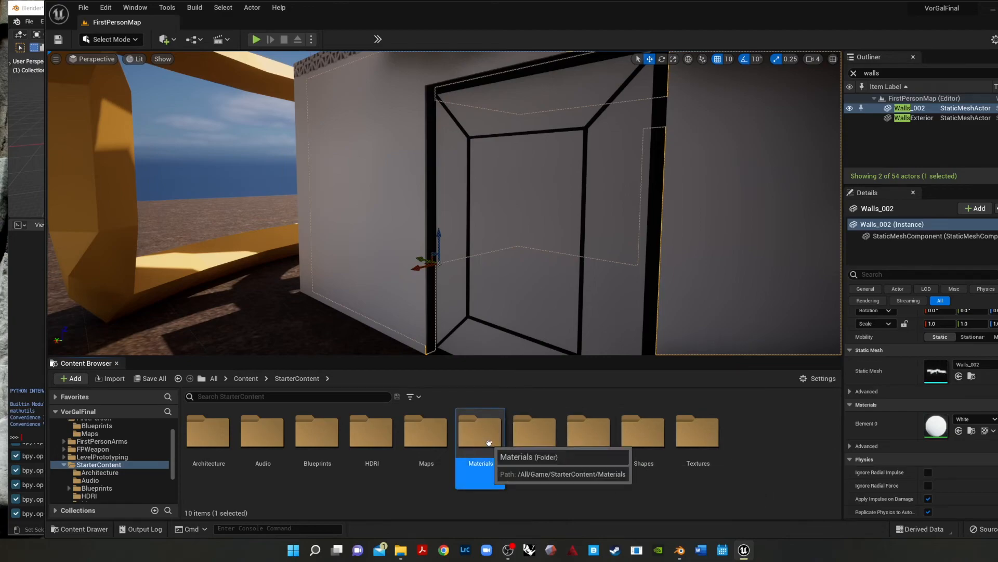
pyautogui.doubleClick(480, 434)
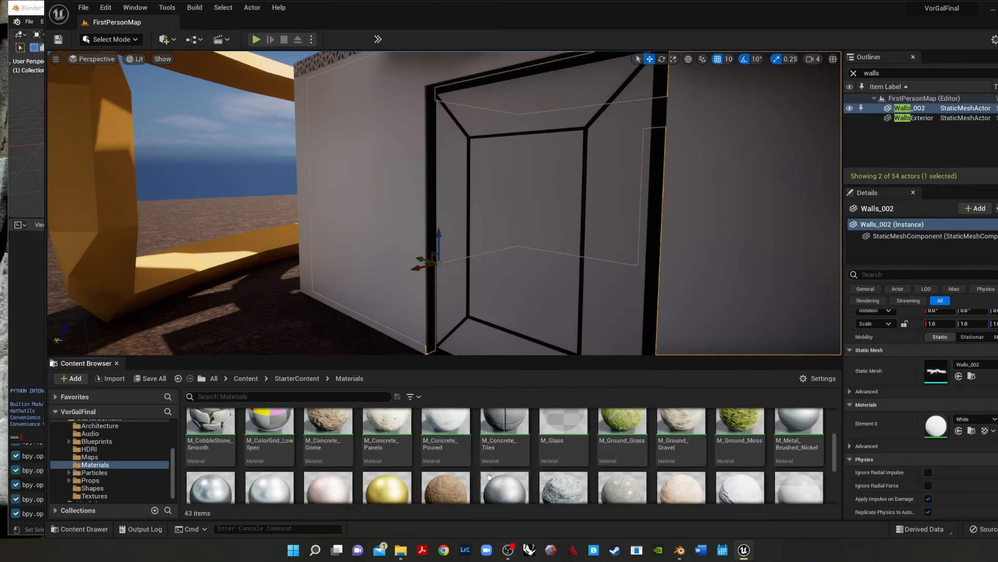
pyautogui.scroll(-3)
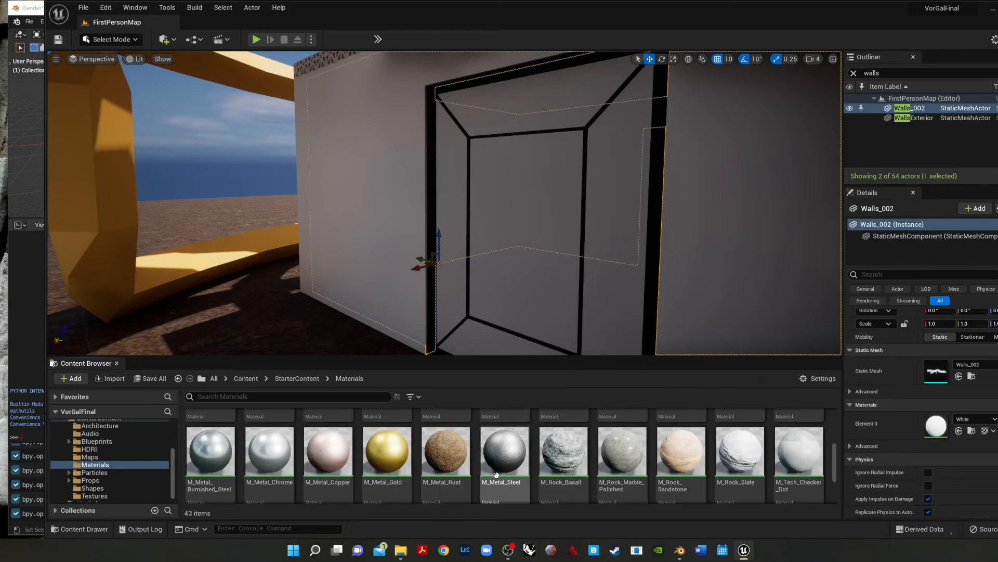
# Step: Apply M_Metal_Steel, then M_Metal_Burnished_Steel, to the door frame
pyautogui.click(503, 452)
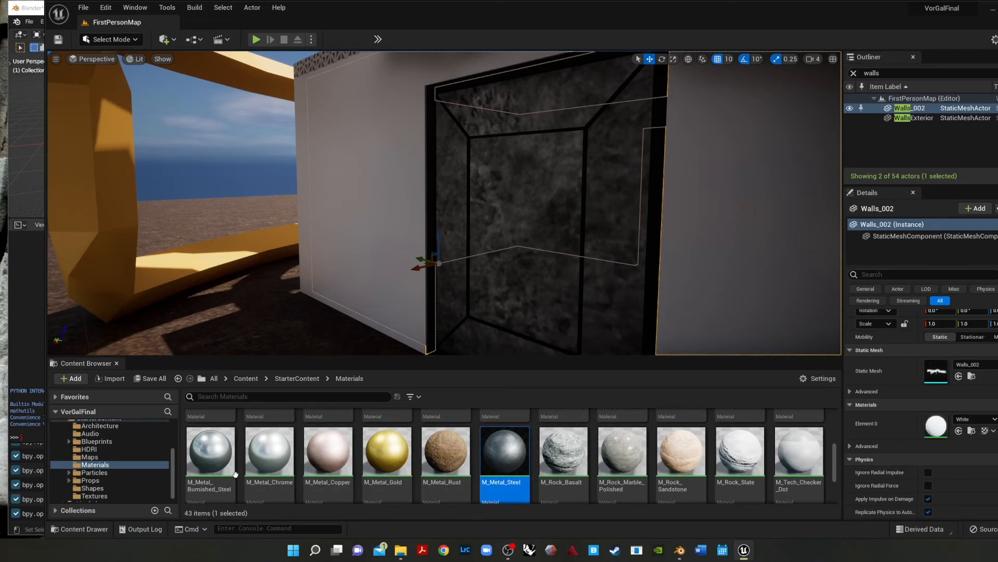
pyautogui.click(210, 452)
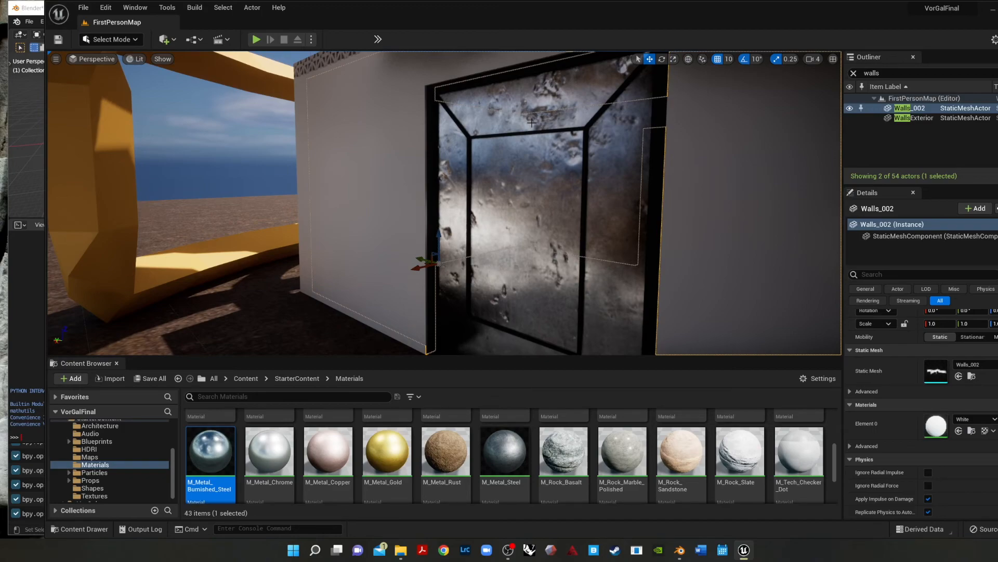
pyautogui.scroll(-3)
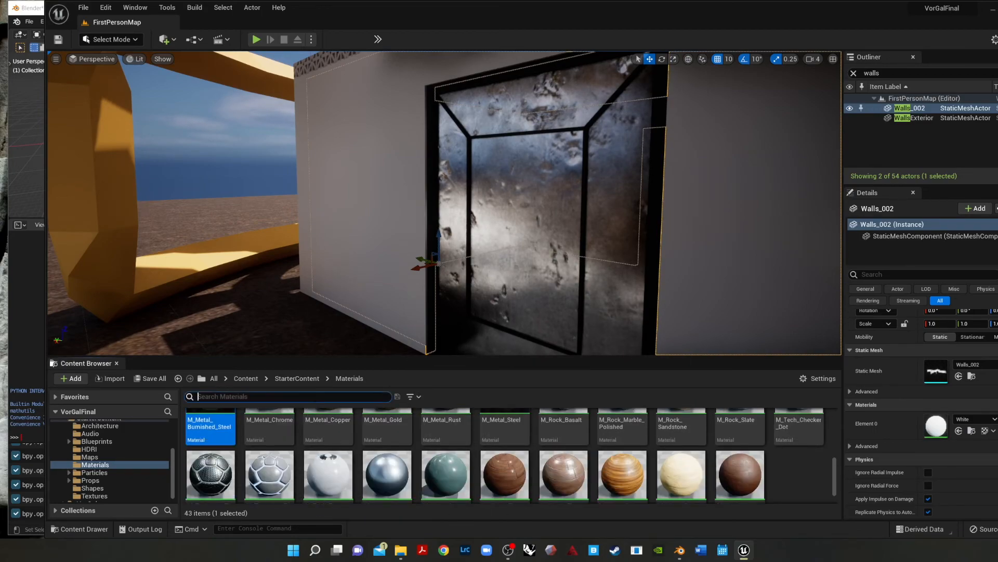
# Step: Search 'glass' to select M_Glass, then start a Play-in-Editor session of the level
pyautogui.write('glass')
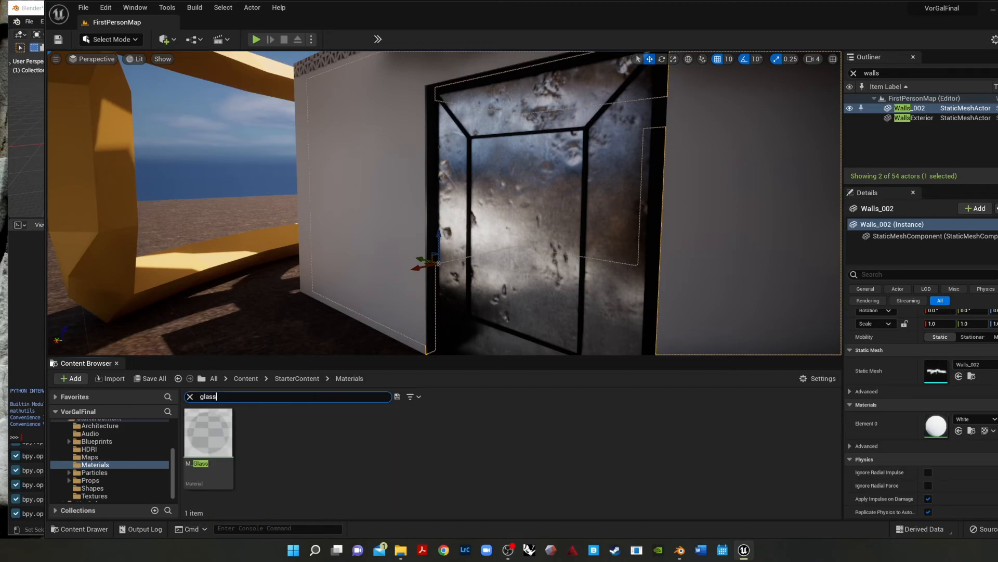
pyautogui.click(208, 432)
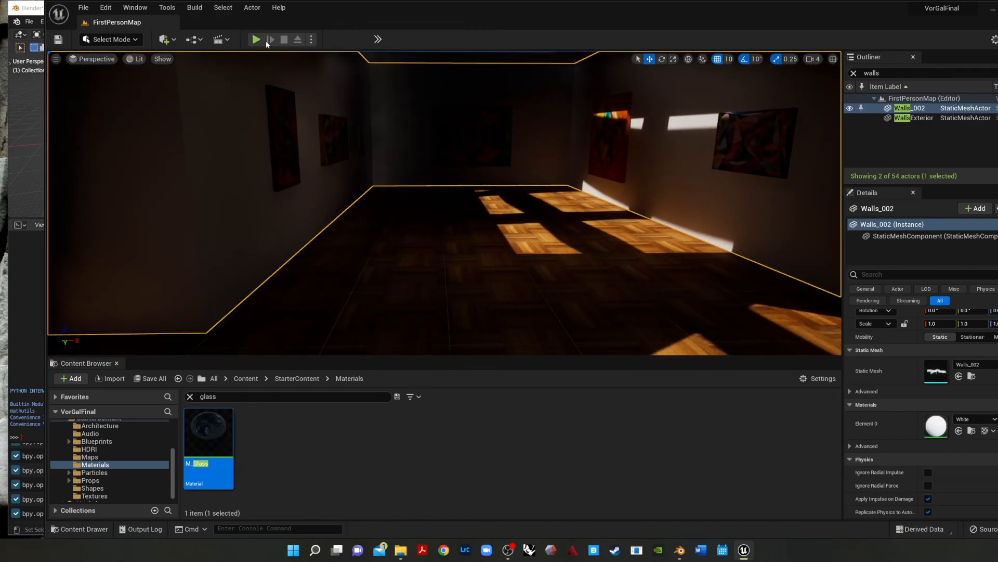
pyautogui.click(255, 39)
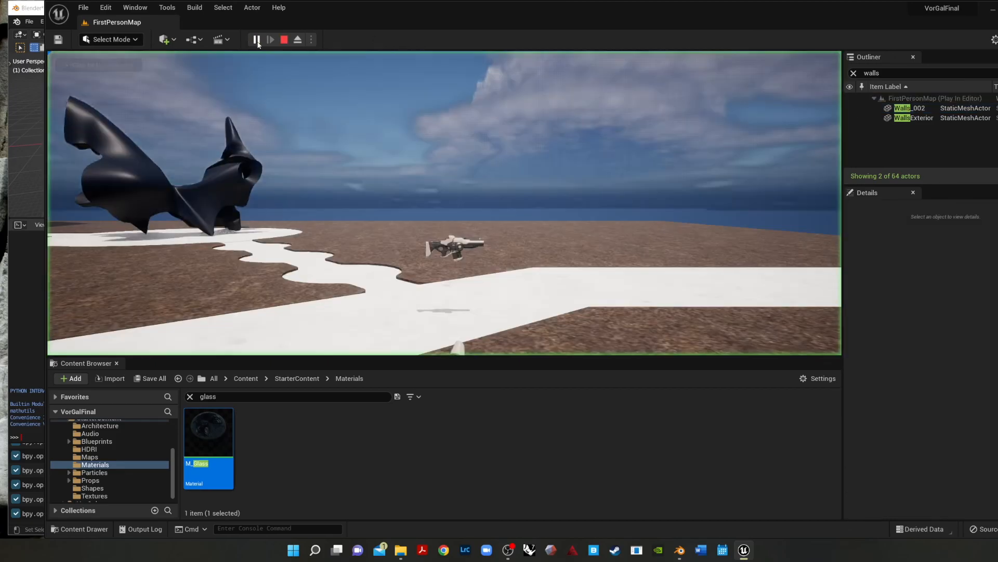